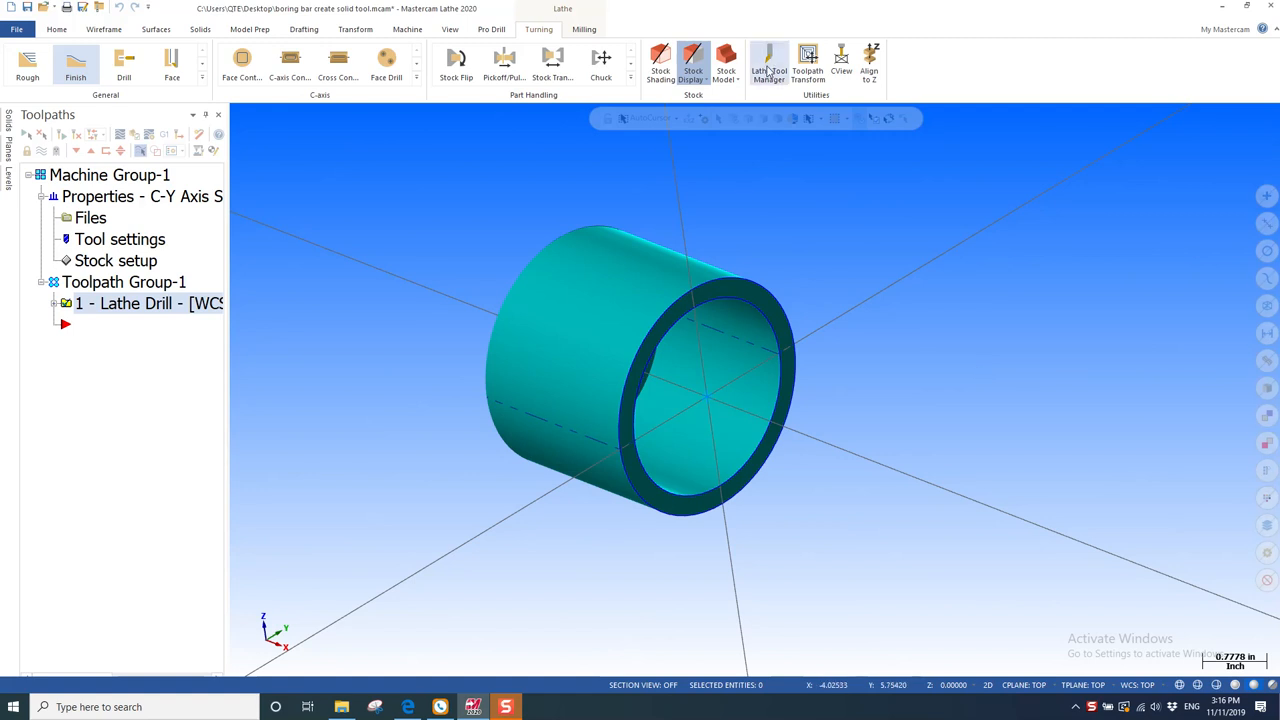
{"action": "mouse_move", "coordinate": [767, 68]}
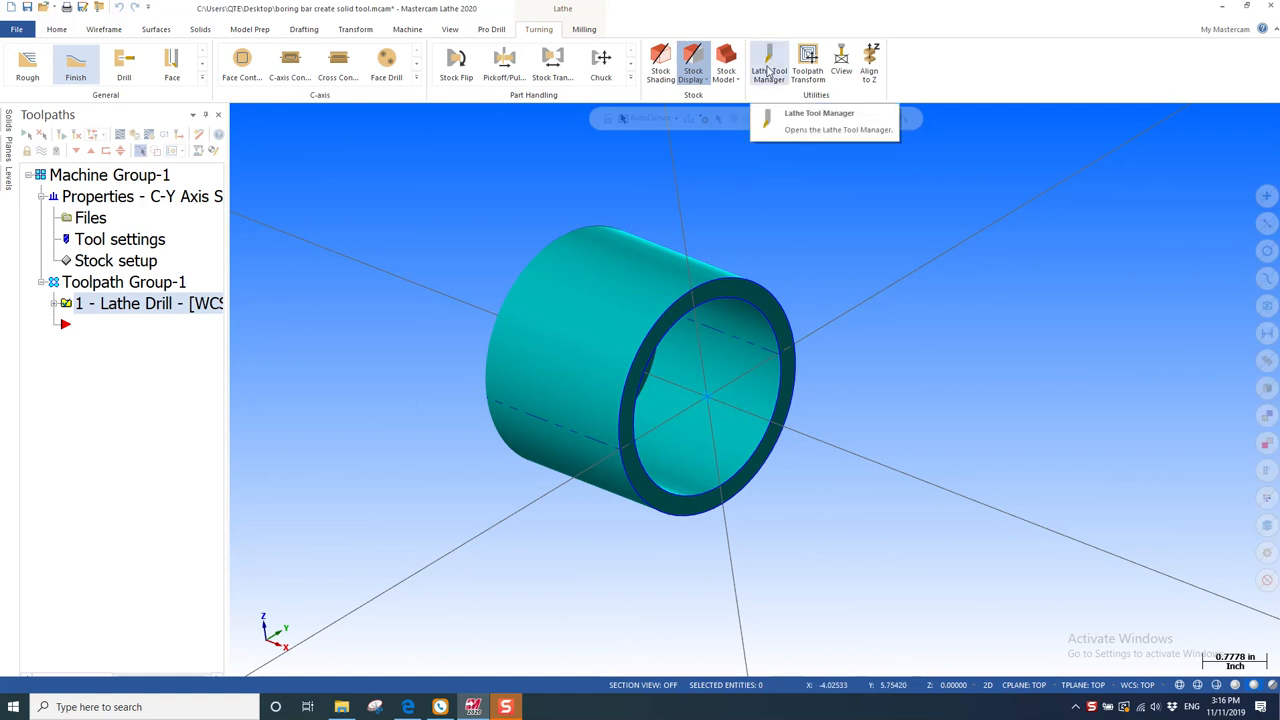
{"action": "mouse_move", "coordinate": [920, 249]}
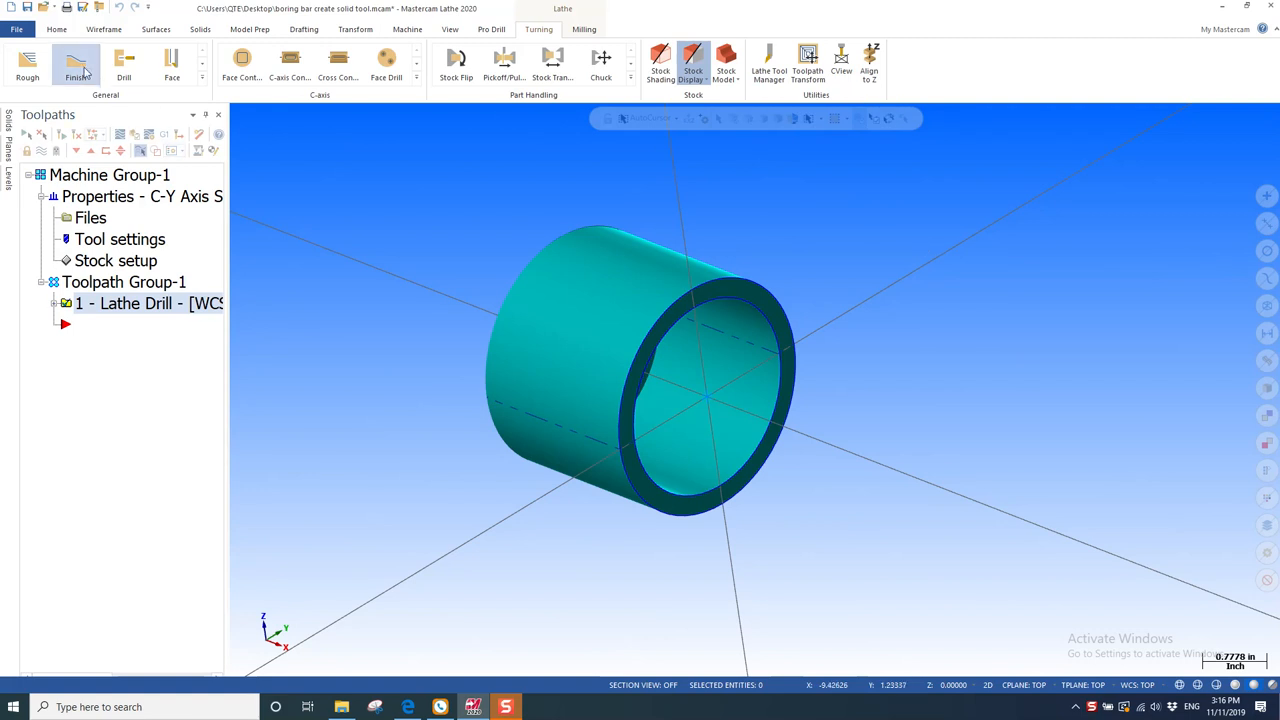
Start a Lathe Finish toolpath and pick a partial chain along the bore profile.
{"action": "left_click", "coordinate": [76, 60]}
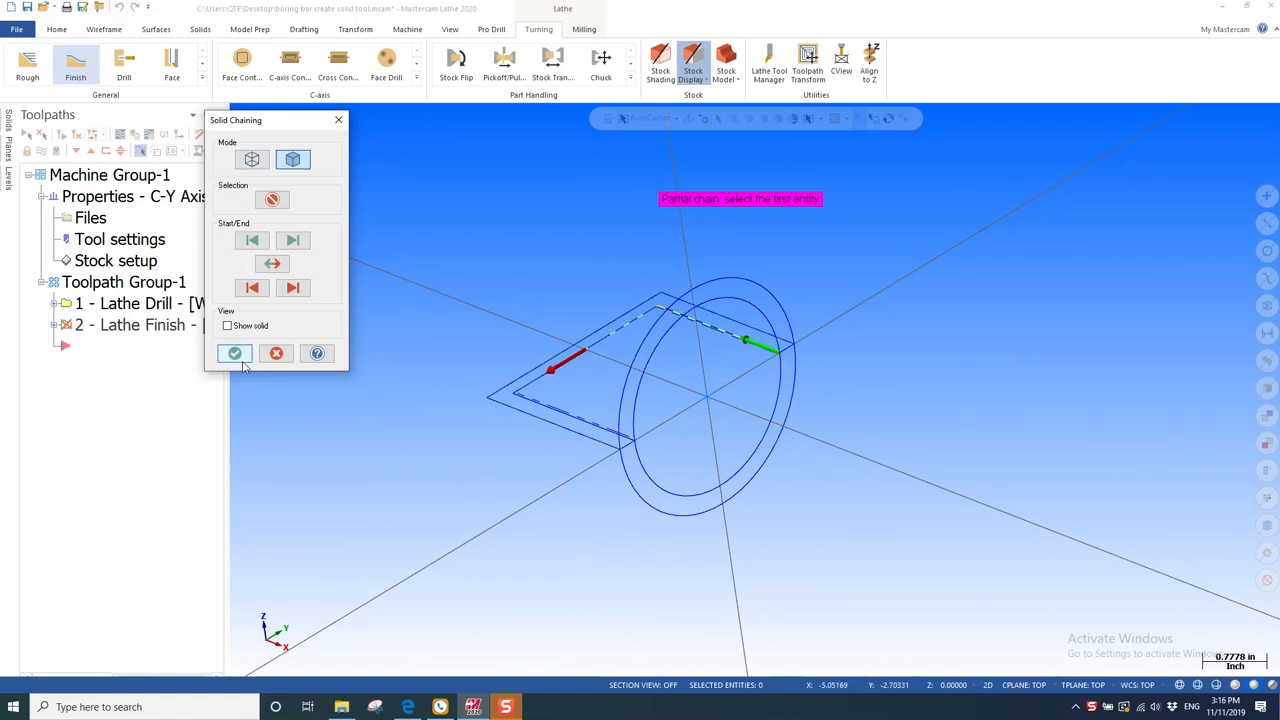
Accept the chain and create a new tool for Lathe Finish in Tool Designer.
{"action": "left_click", "coordinate": [234, 354]}
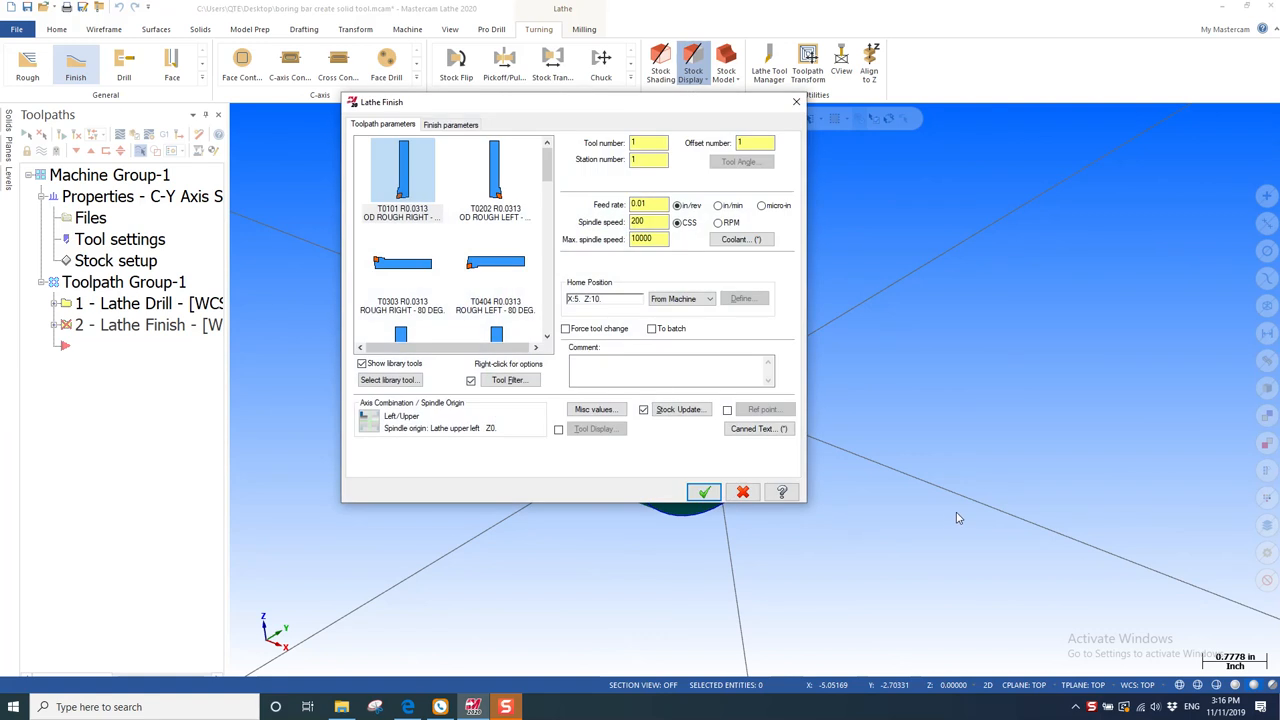
{"action": "right_click", "coordinate": [402, 175]}
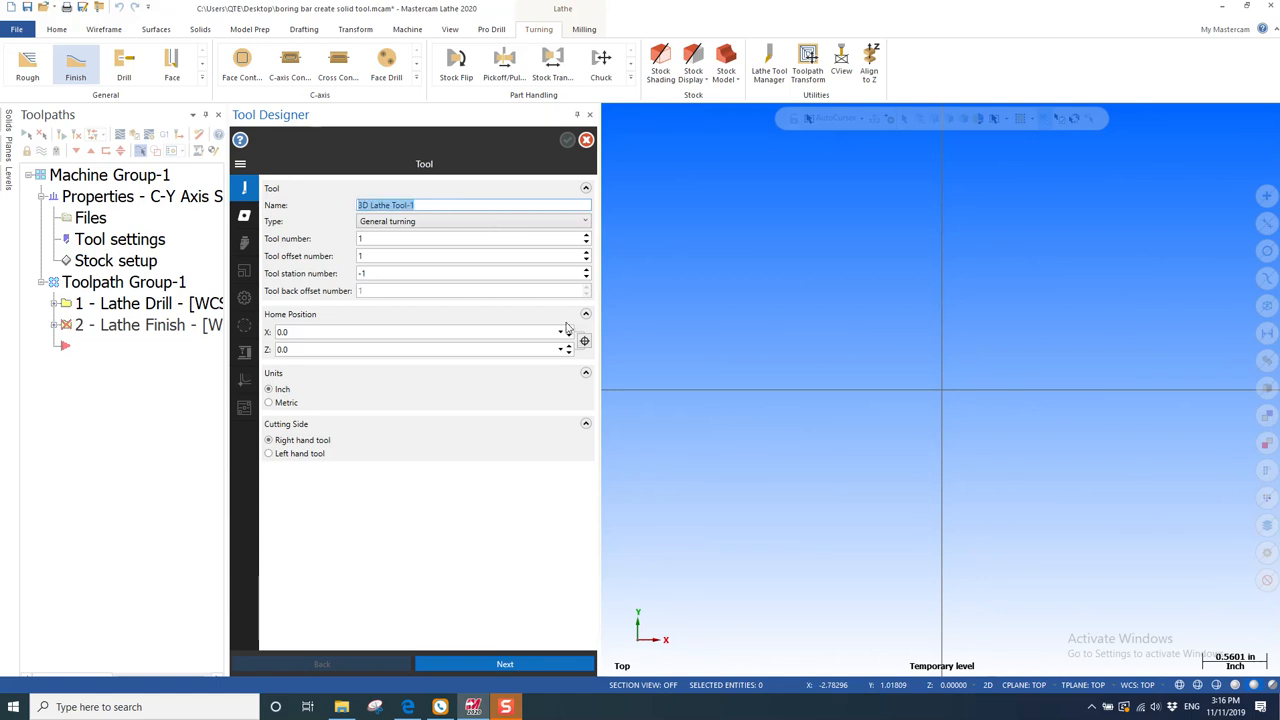
Name the tool 'button boring bar', set its type to Boring bar, and pick its home position.
{"action": "type", "text": "button"}
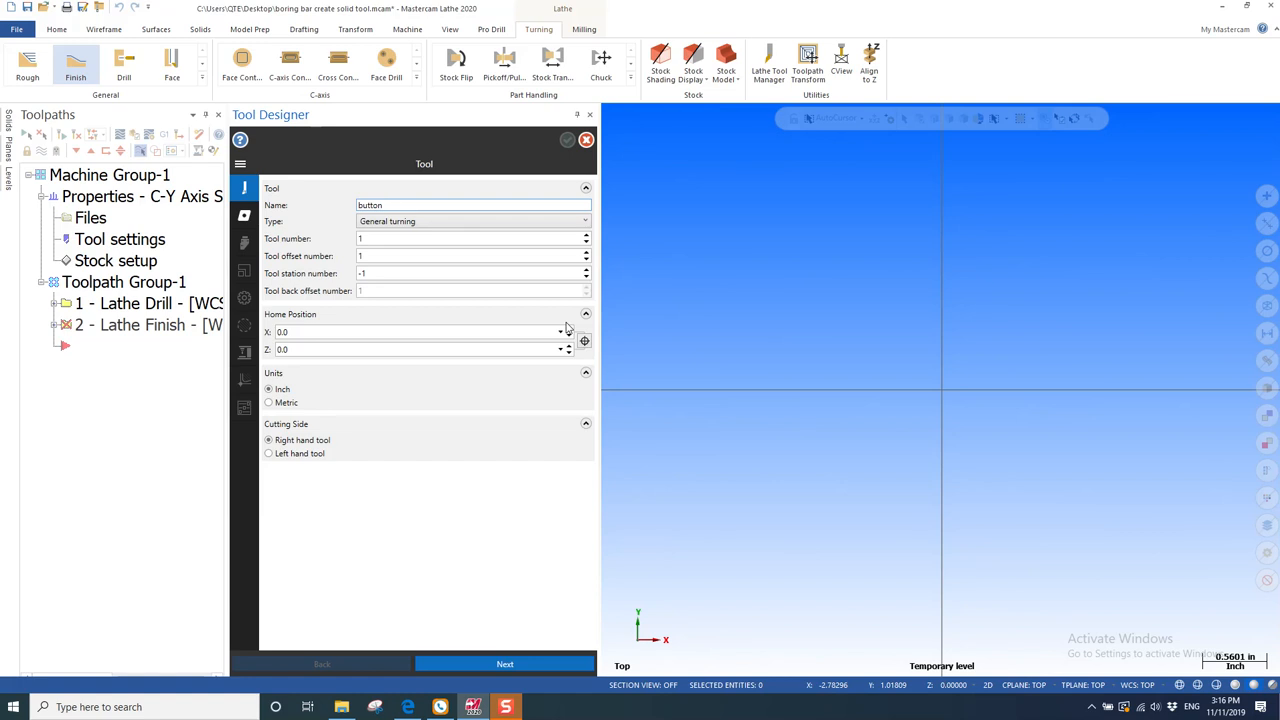
{"action": "type", "text": "boring bar"}
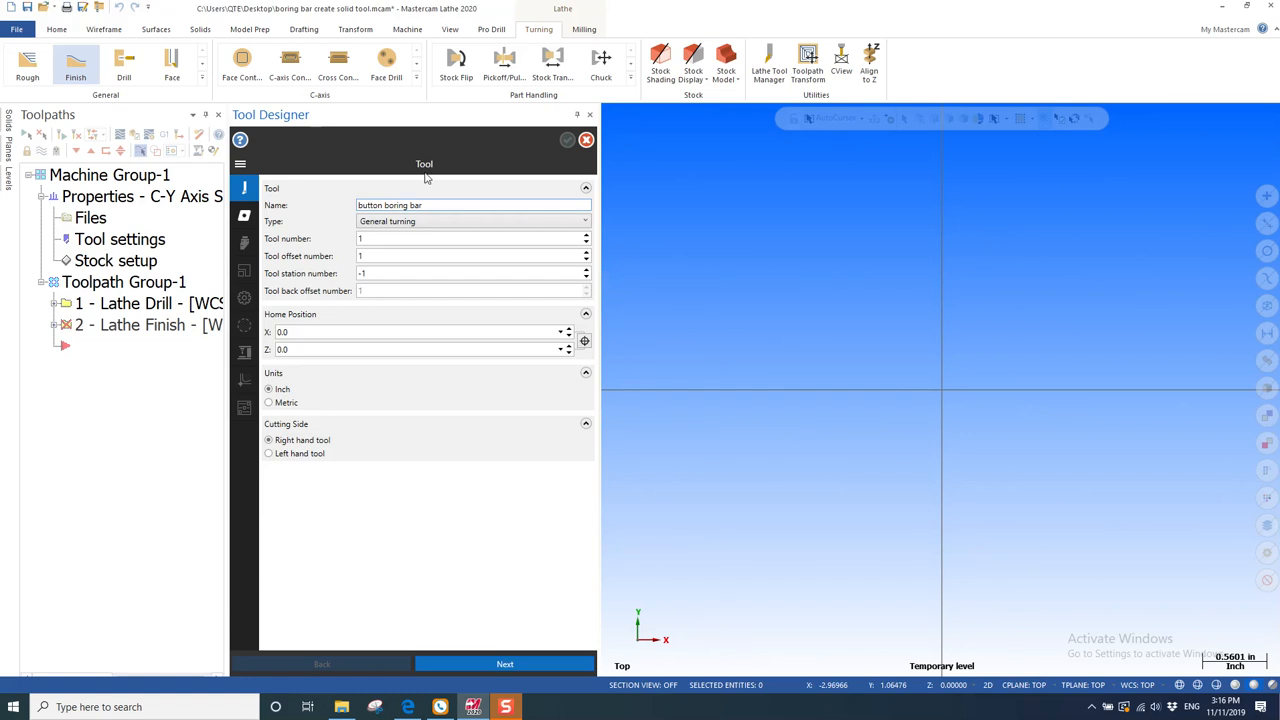
{"action": "left_click", "coordinate": [472, 221]}
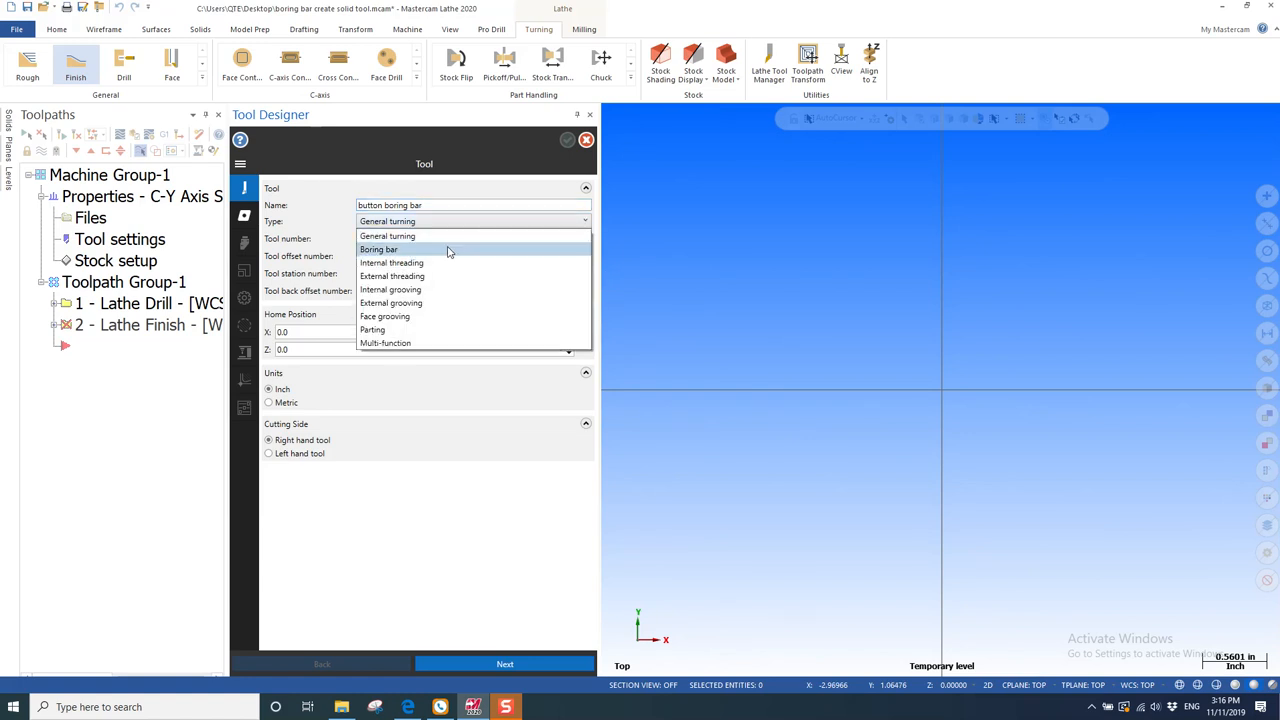
{"action": "left_click", "coordinate": [379, 249]}
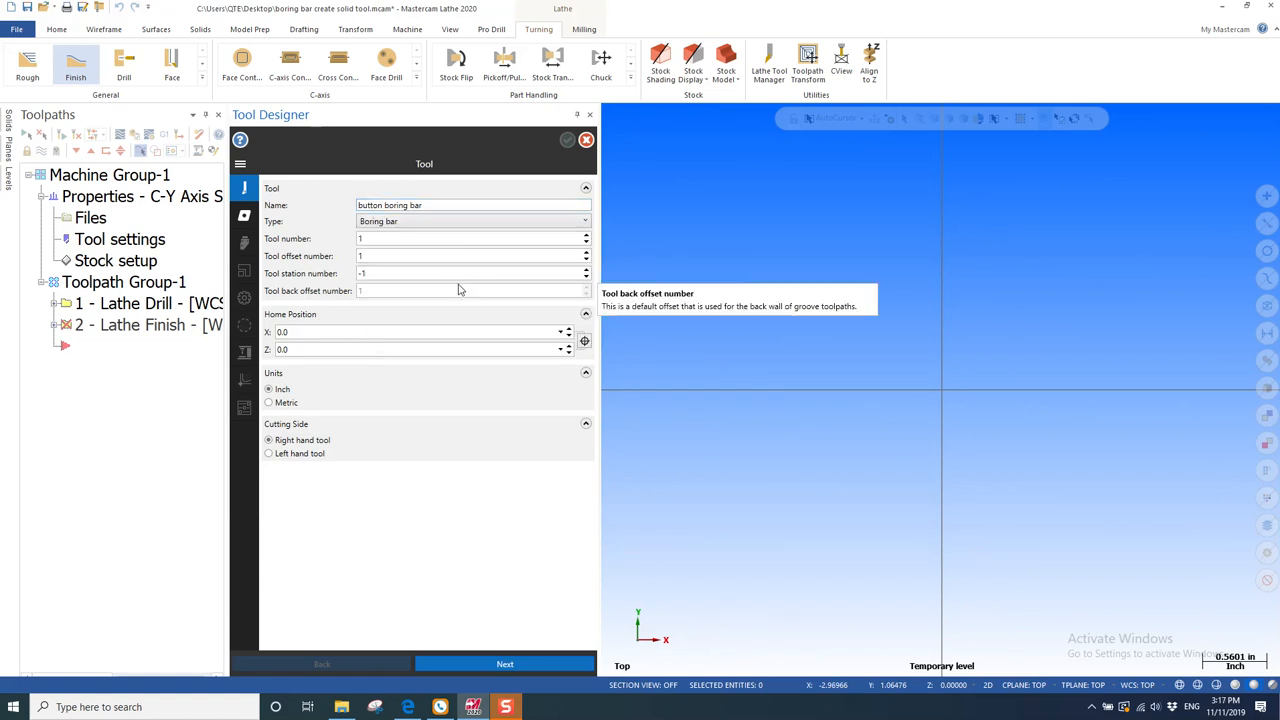
{"action": "mouse_move", "coordinate": [461, 313]}
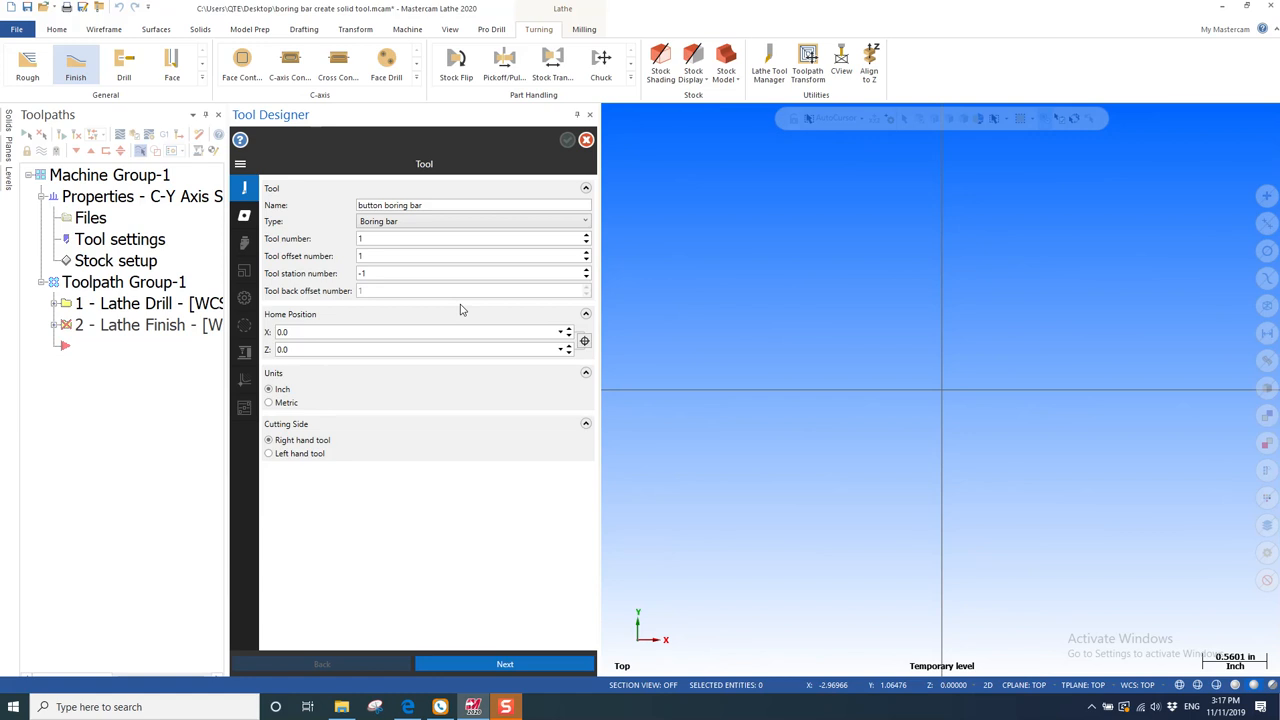
{"action": "left_click", "coordinate": [415, 331]}
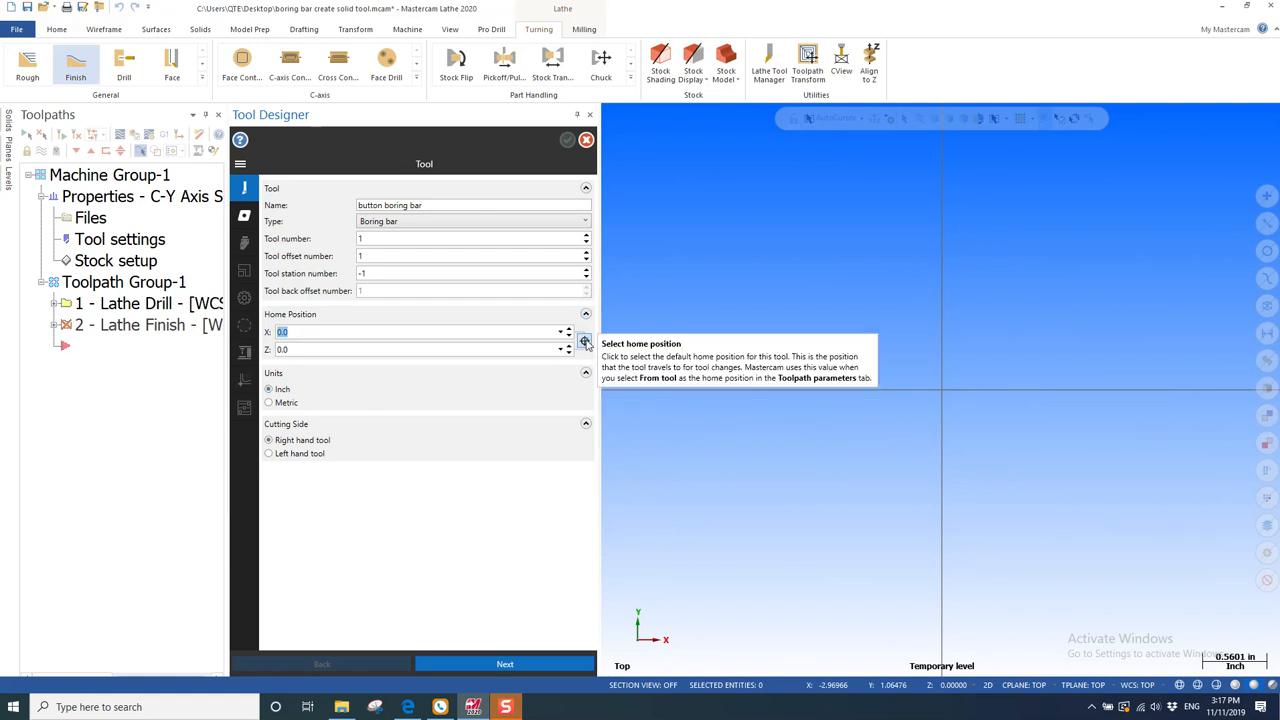
{"action": "left_click", "coordinate": [584, 340]}
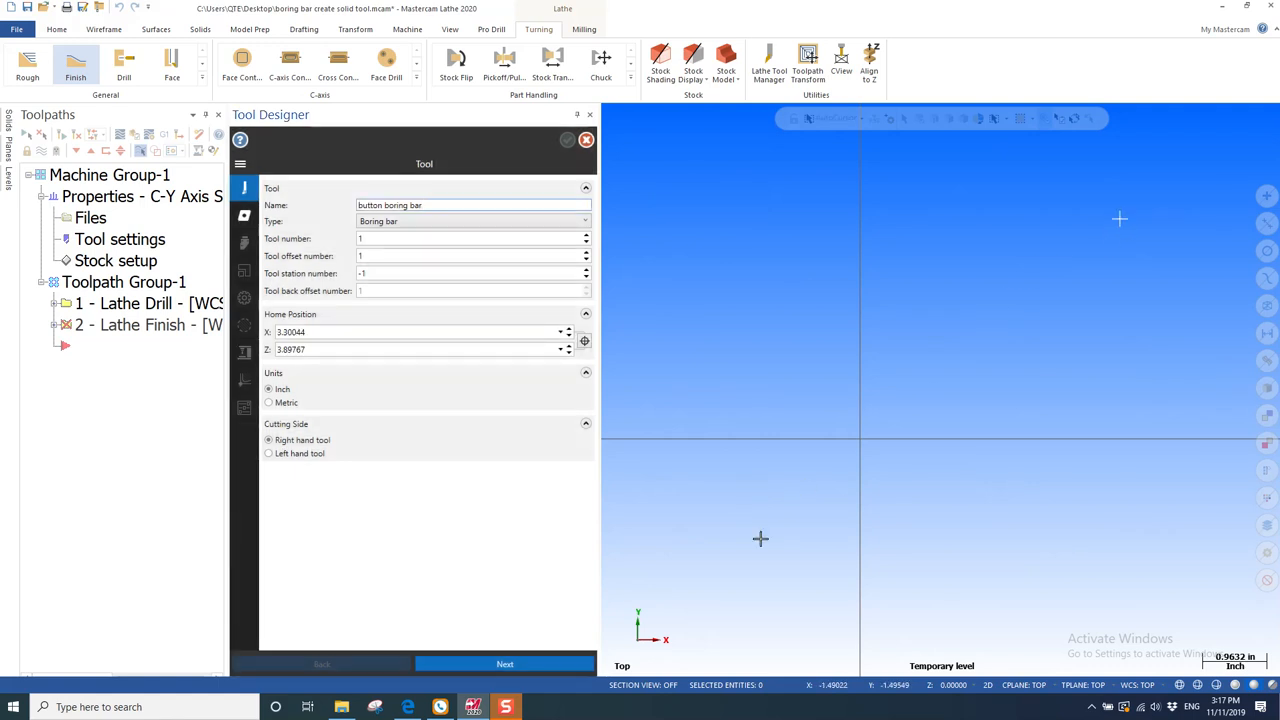
{"action": "mouse_move", "coordinate": [762, 538]}
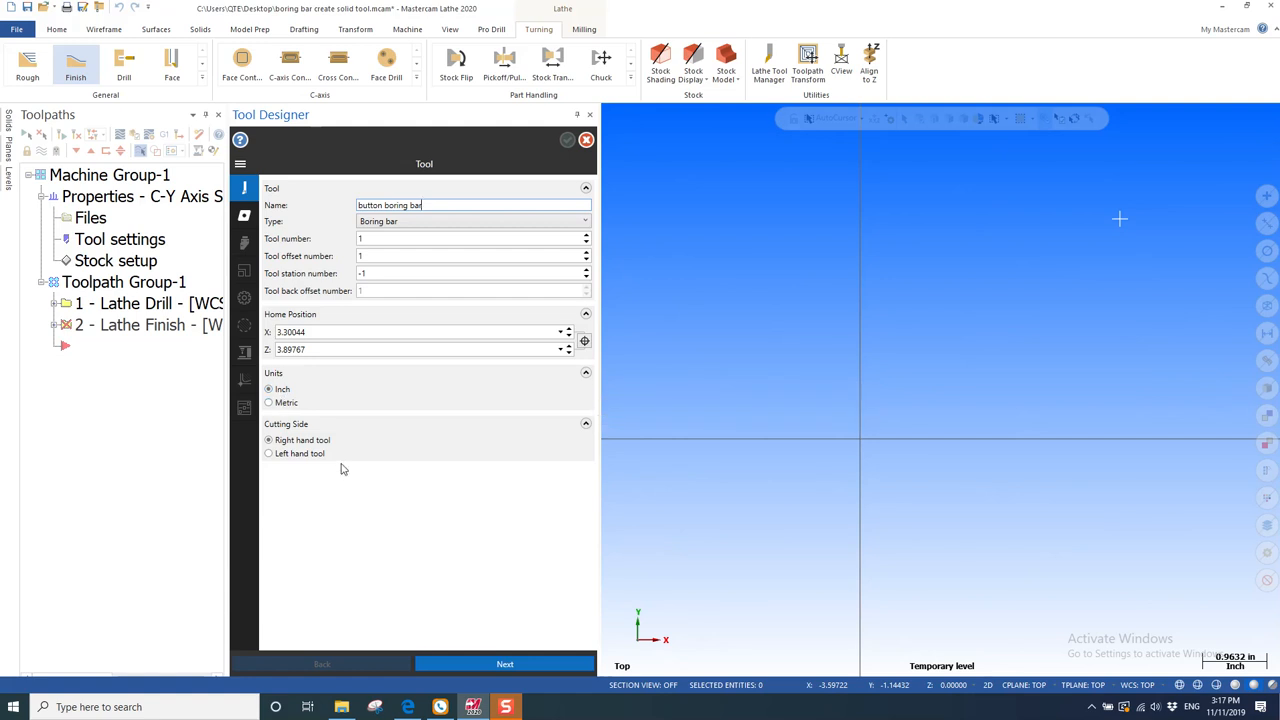
{"action": "mouse_move", "coordinate": [358, 494]}
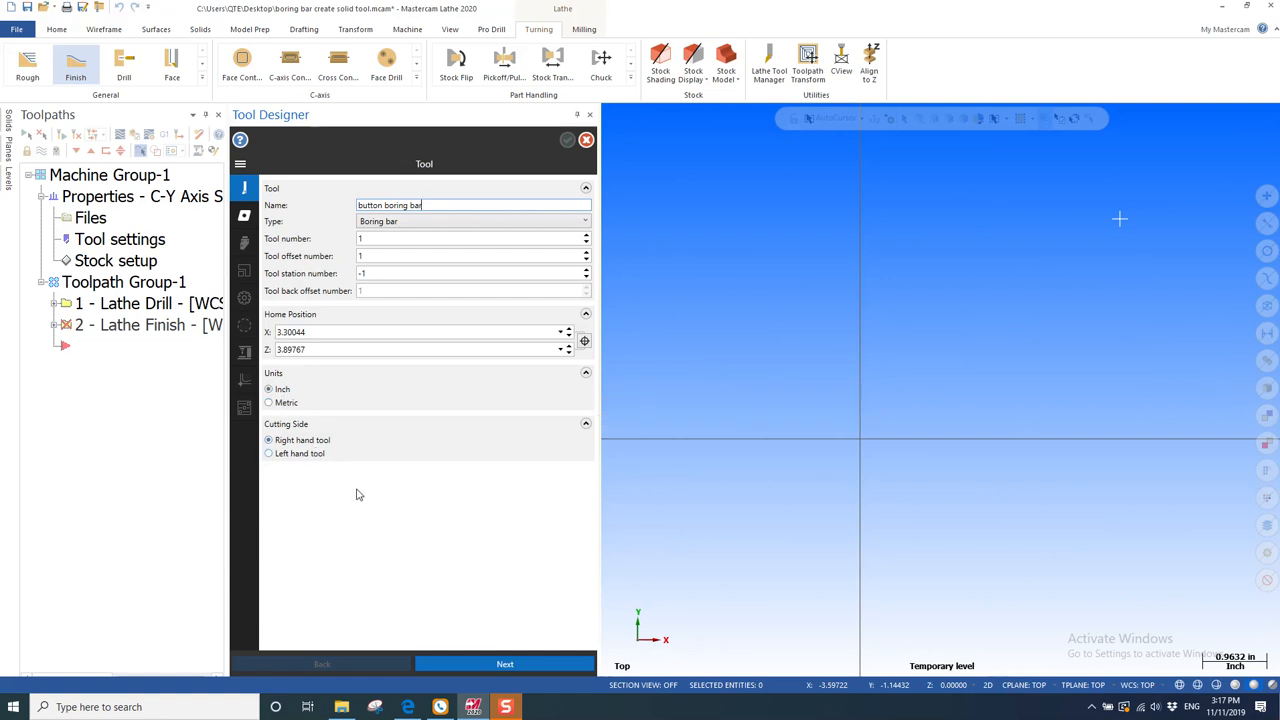
{"action": "mouse_move", "coordinate": [229, 408]}
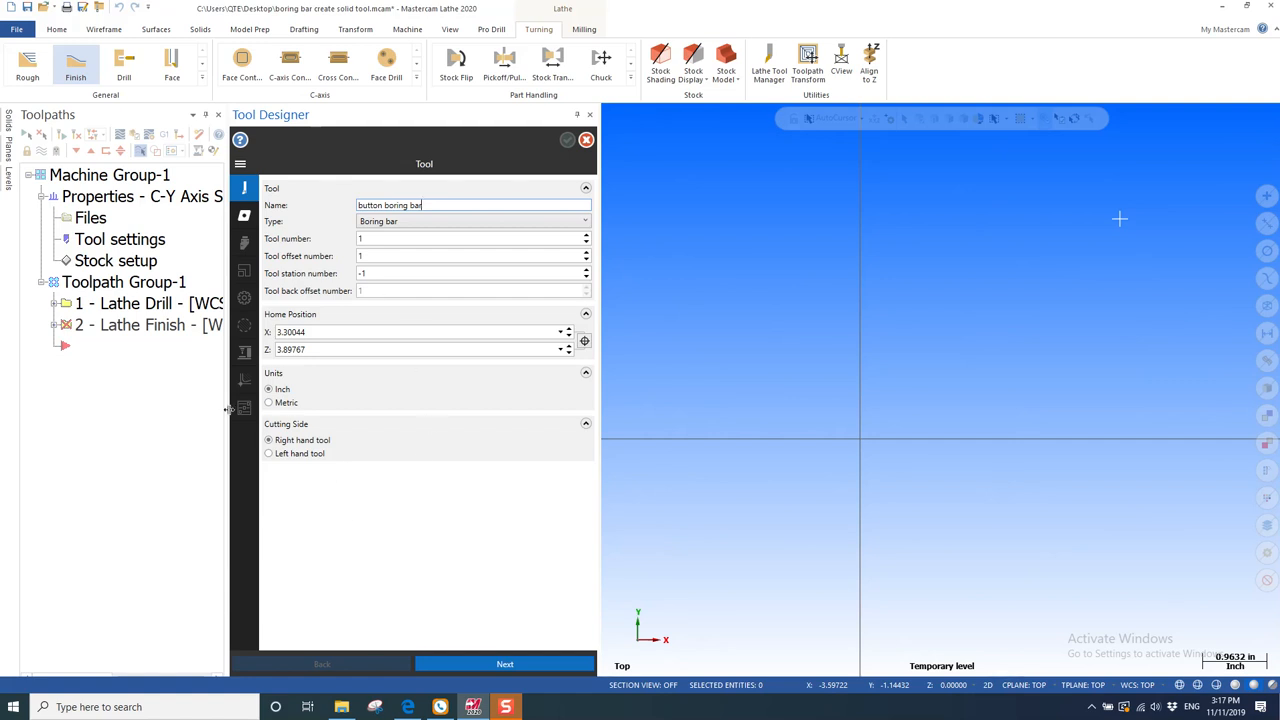
{"action": "mouse_move", "coordinate": [375, 454]}
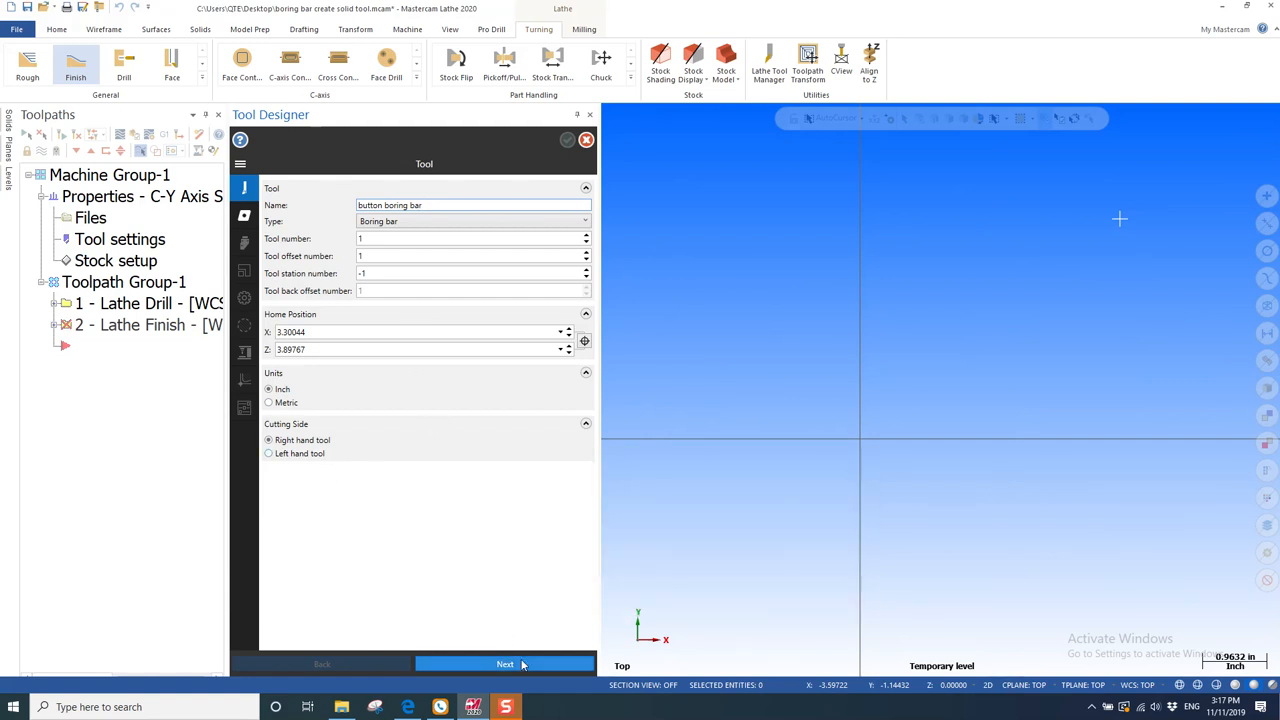
Import A12M-SRXDR 08-R.stp as the insert model with a 0.15748 corner radius.
{"action": "left_click", "coordinate": [502, 664]}
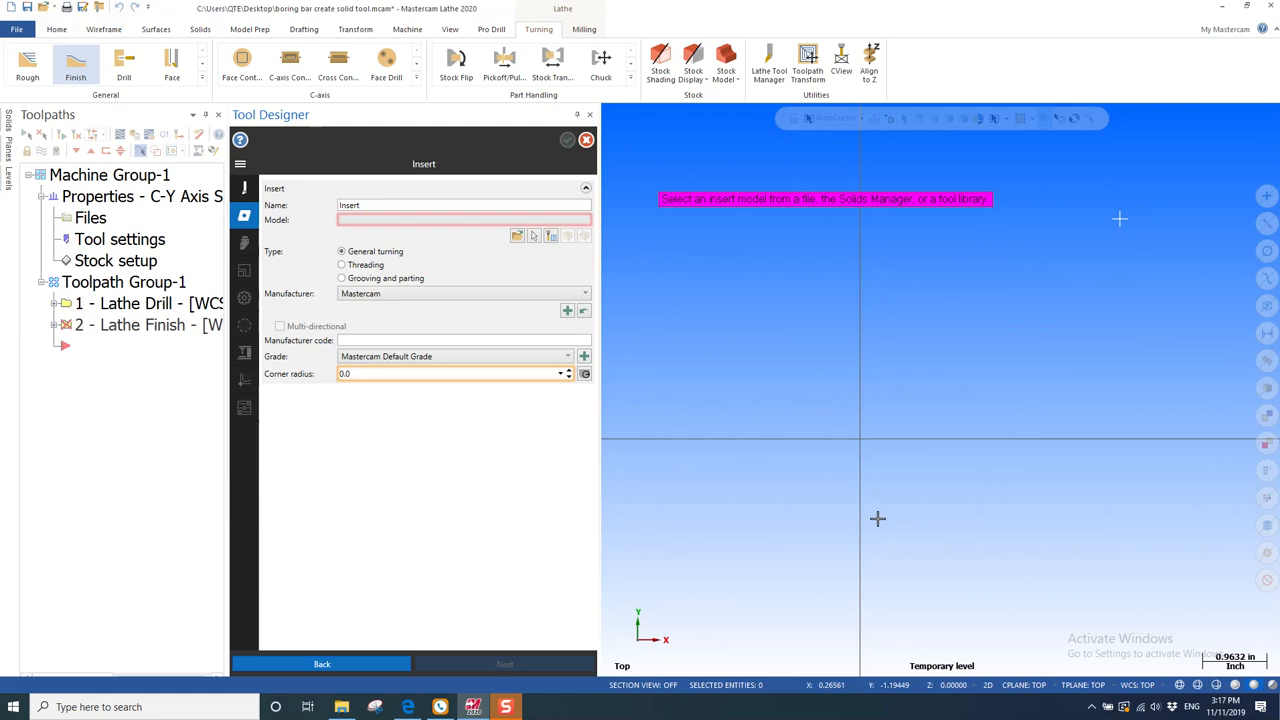
{"action": "mouse_move", "coordinate": [533, 261]}
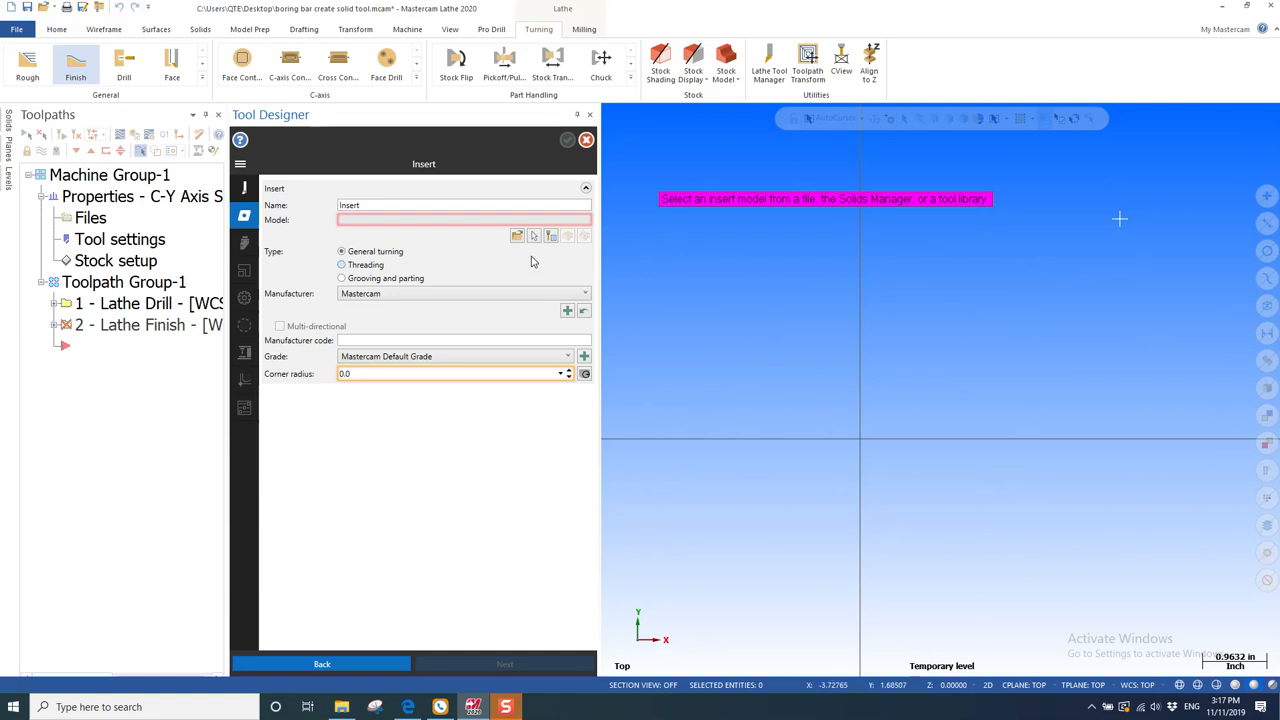
{"action": "left_click", "coordinate": [534, 235]}
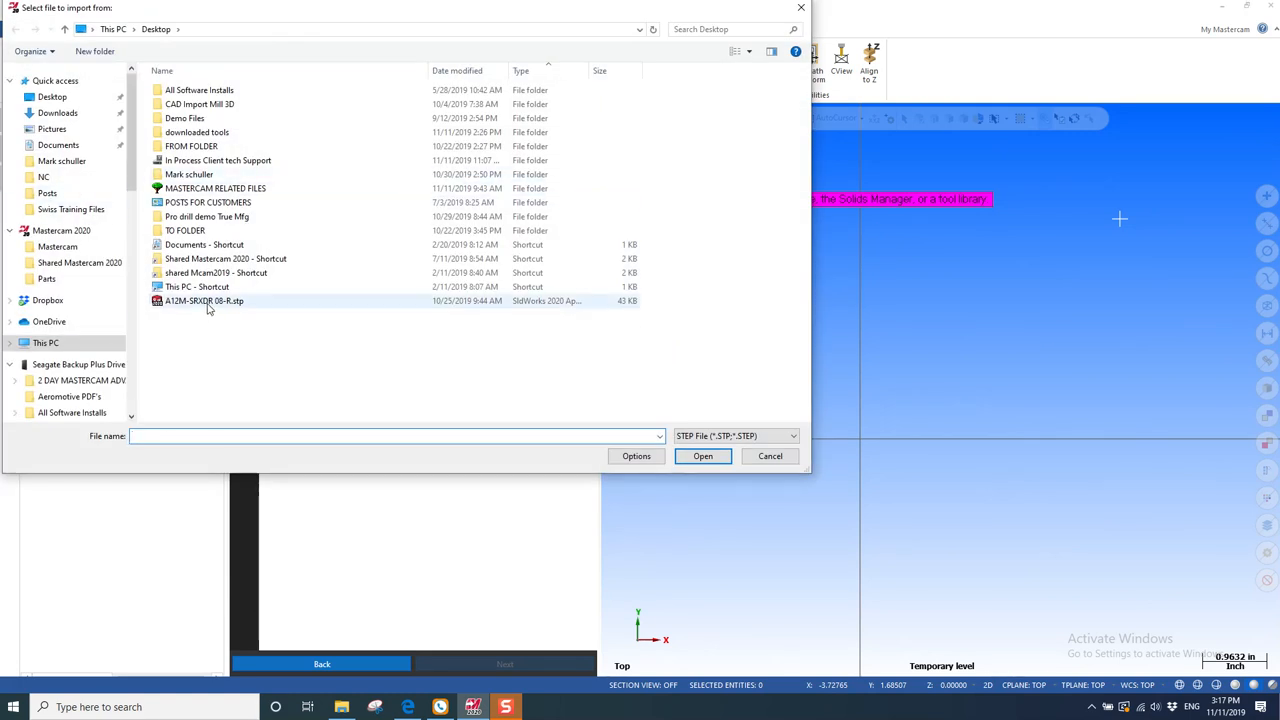
{"action": "left_click", "coordinate": [203, 300]}
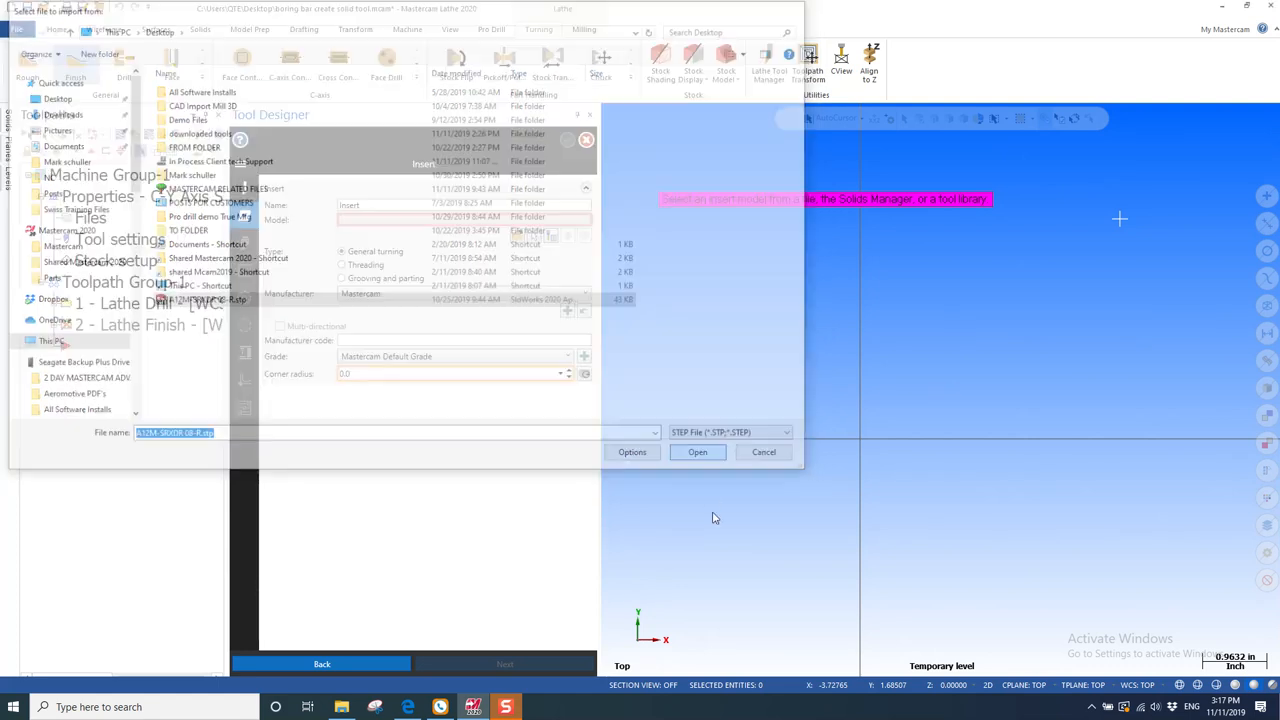
{"action": "left_click", "coordinate": [697, 452]}
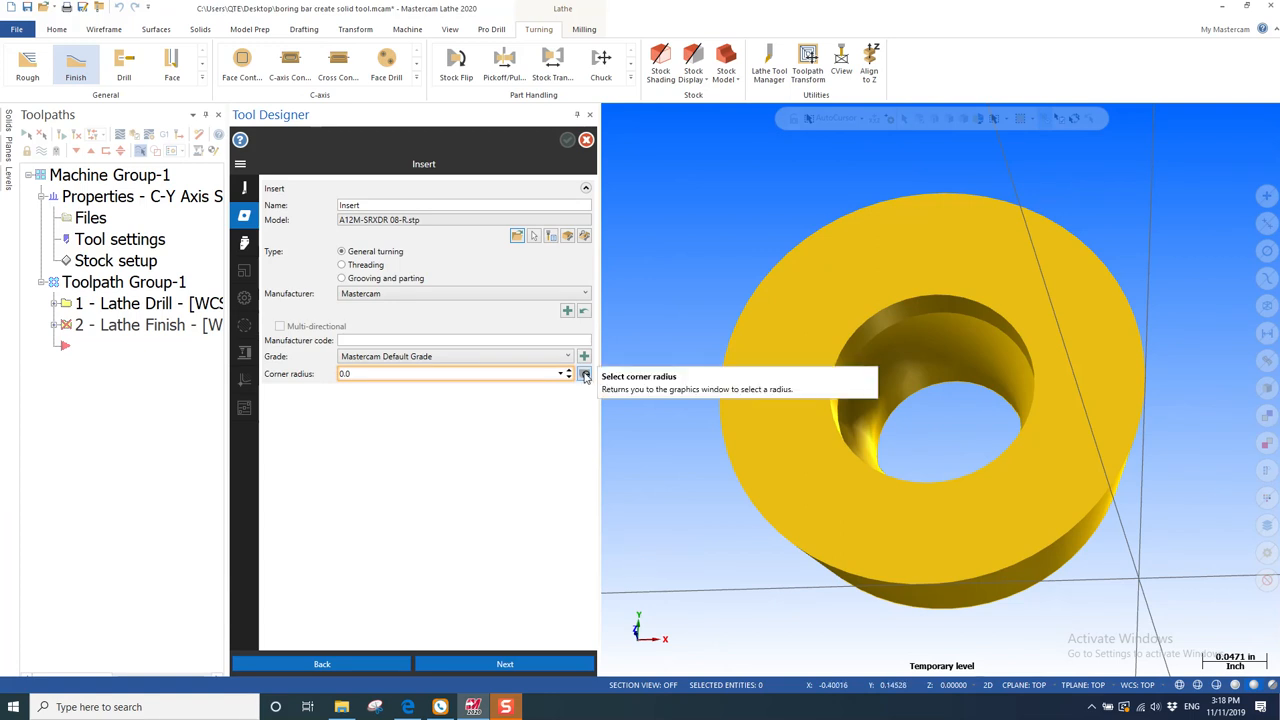
{"action": "left_click", "coordinate": [584, 374]}
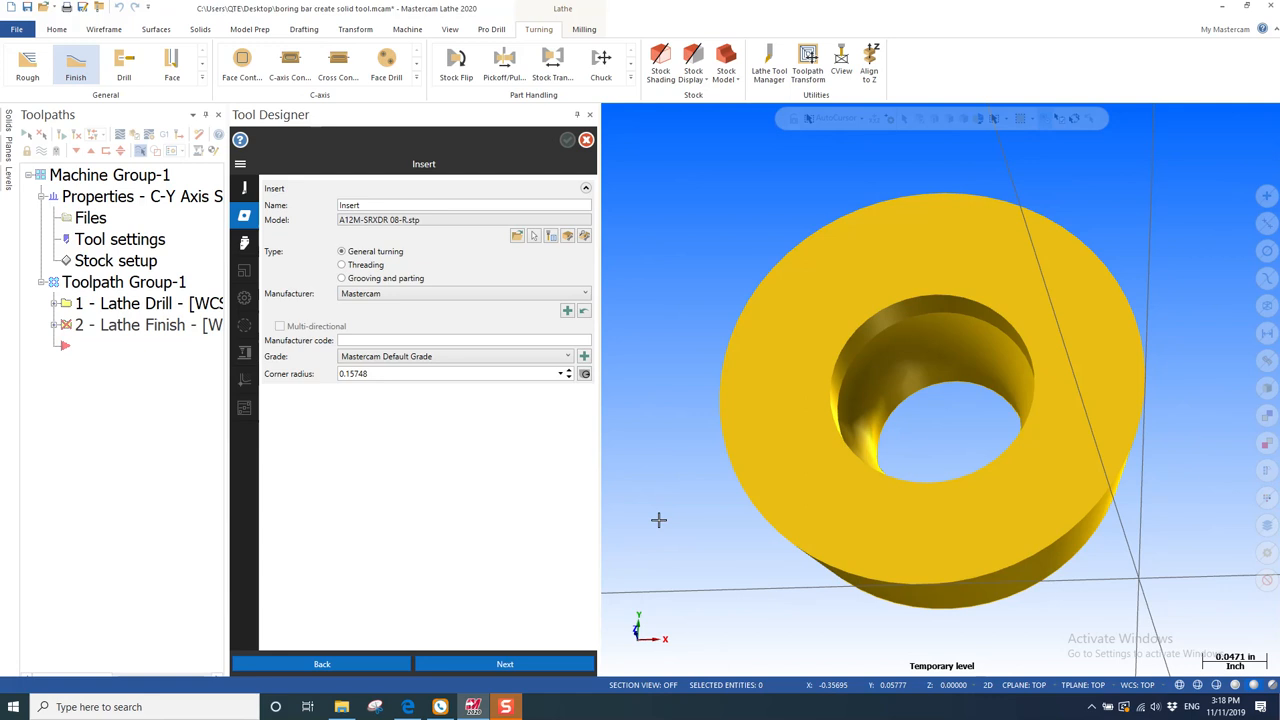
{"action": "left_click", "coordinate": [504, 664]}
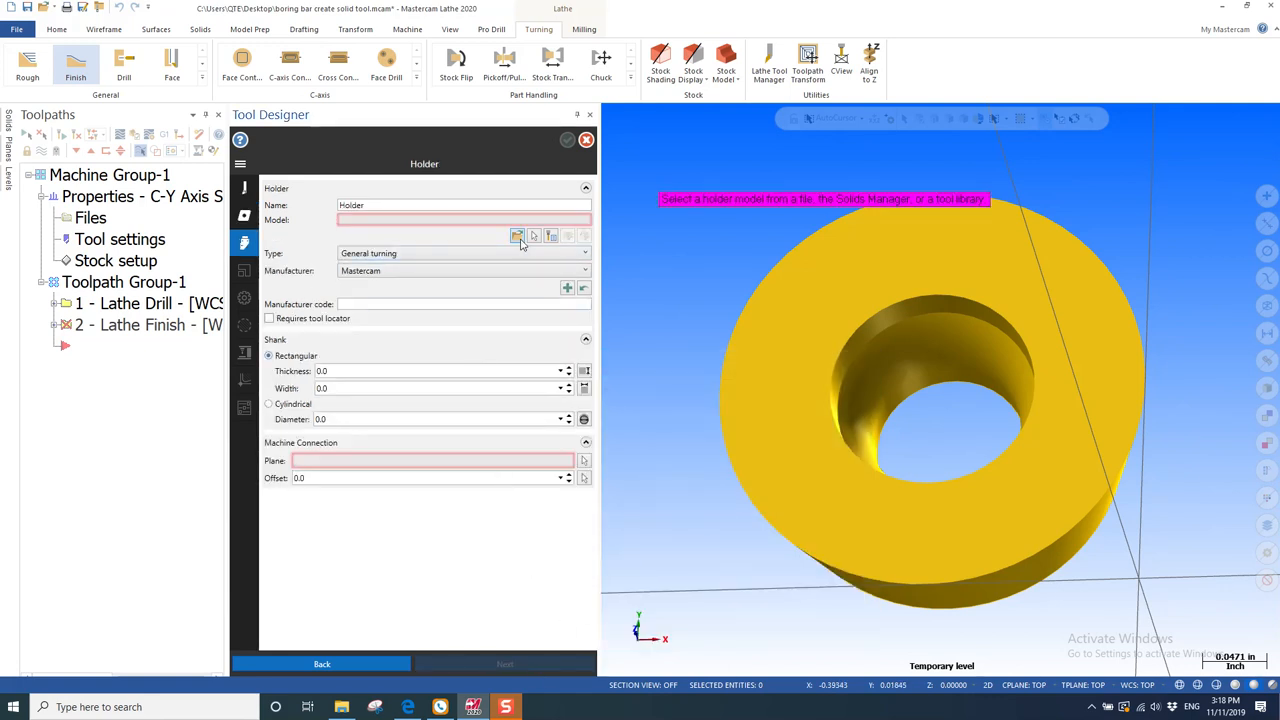
Pick the boring bar solid from A12M-SRXDR 08-R.stp as the holder model.
{"action": "left_click", "coordinate": [517, 235]}
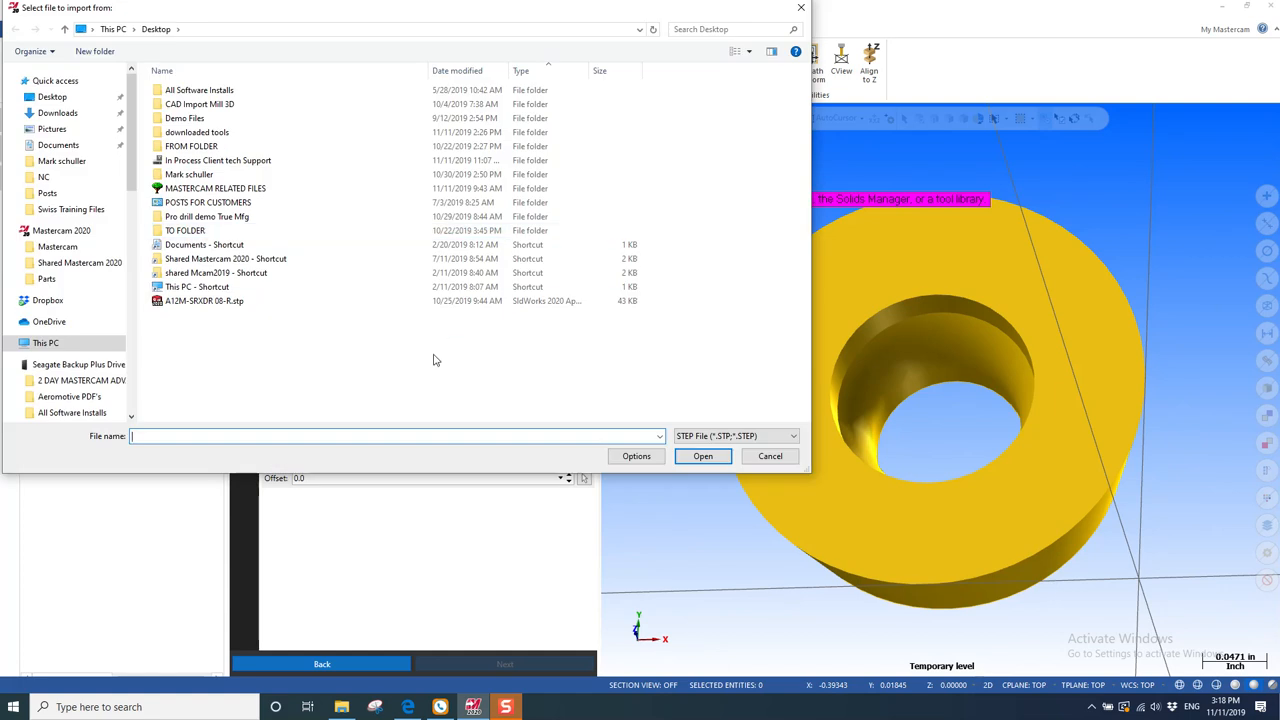
{"action": "left_click", "coordinate": [204, 300]}
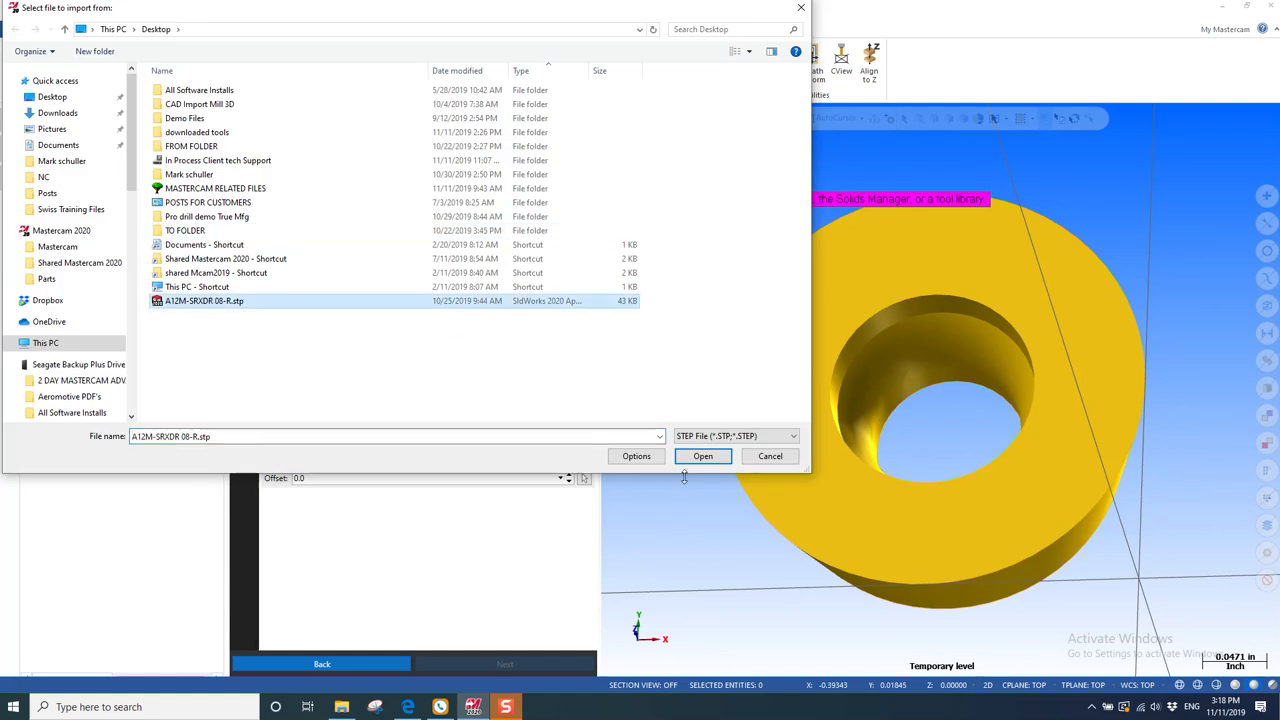
{"action": "left_click", "coordinate": [702, 456]}
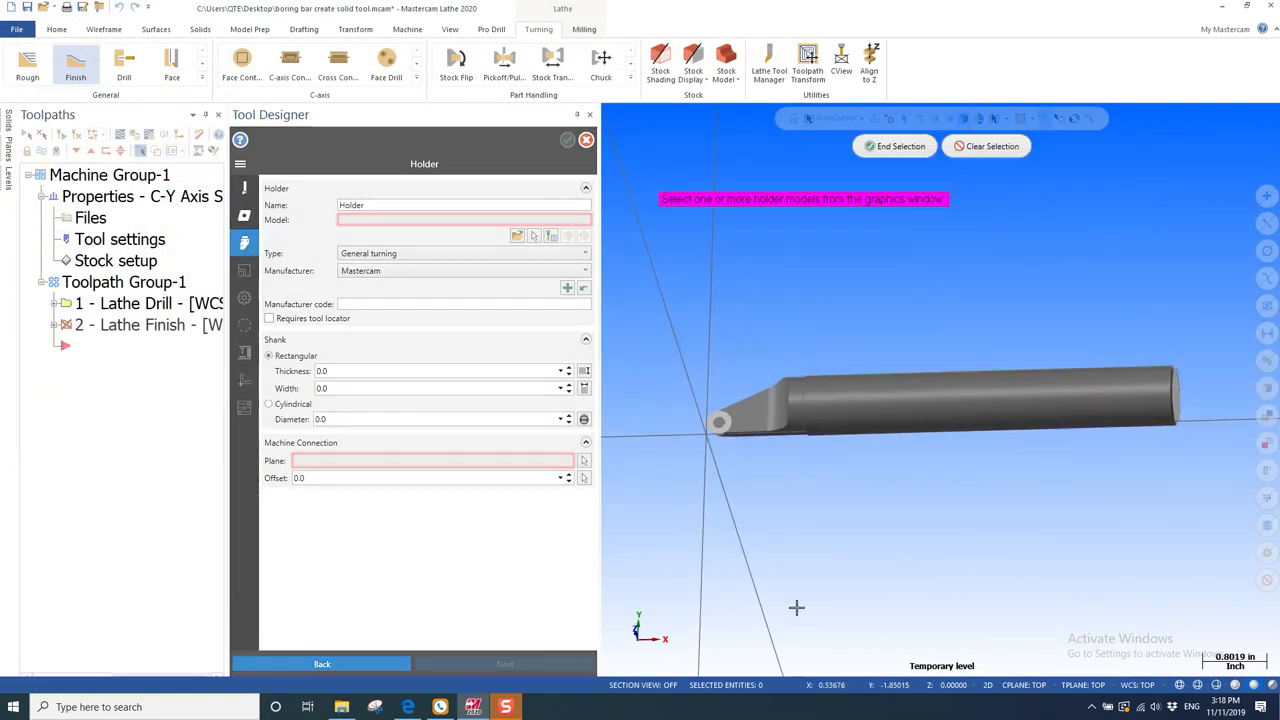
{"action": "left_click", "coordinate": [965, 390]}
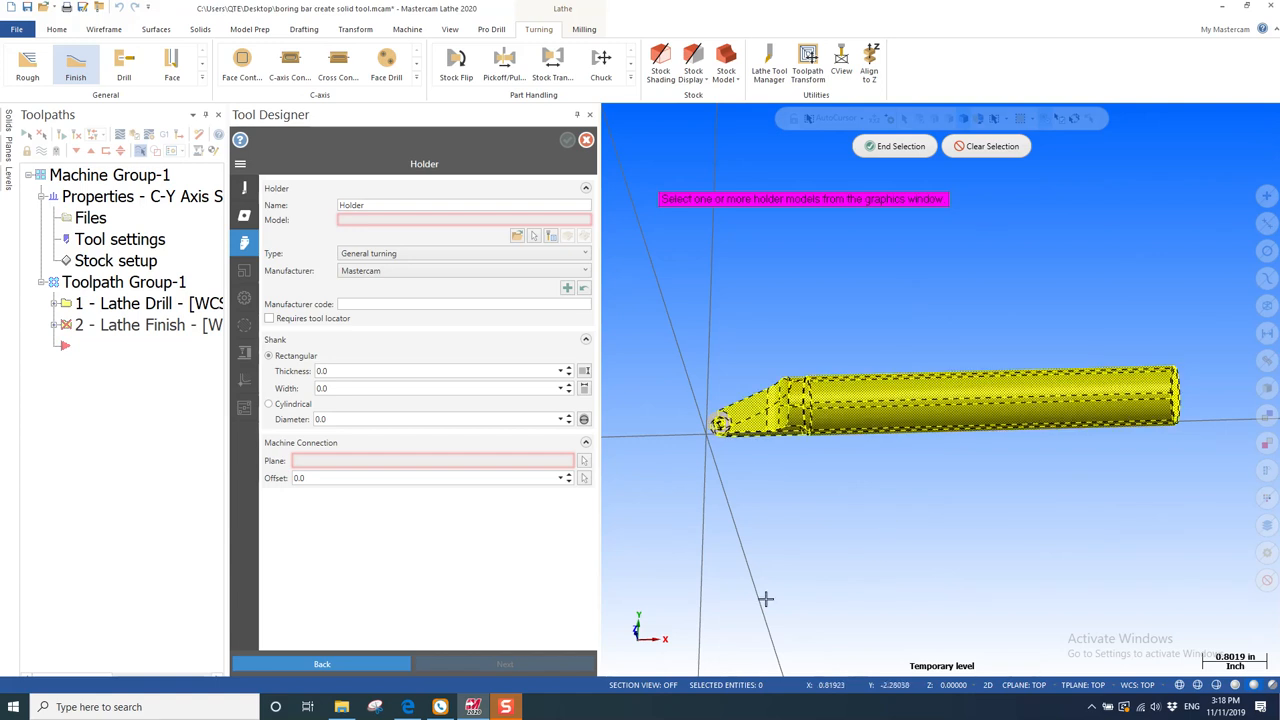
{"action": "mouse_move", "coordinate": [894, 192]}
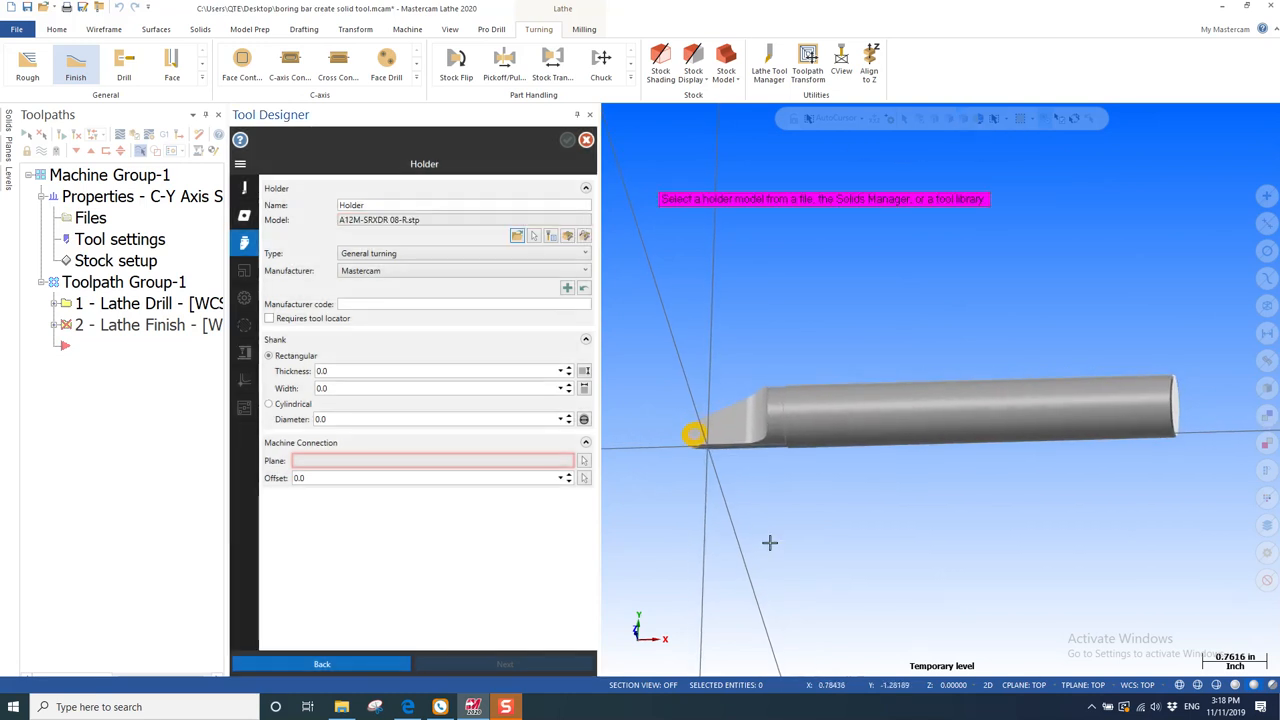
{"action": "mouse_move", "coordinate": [625, 511]}
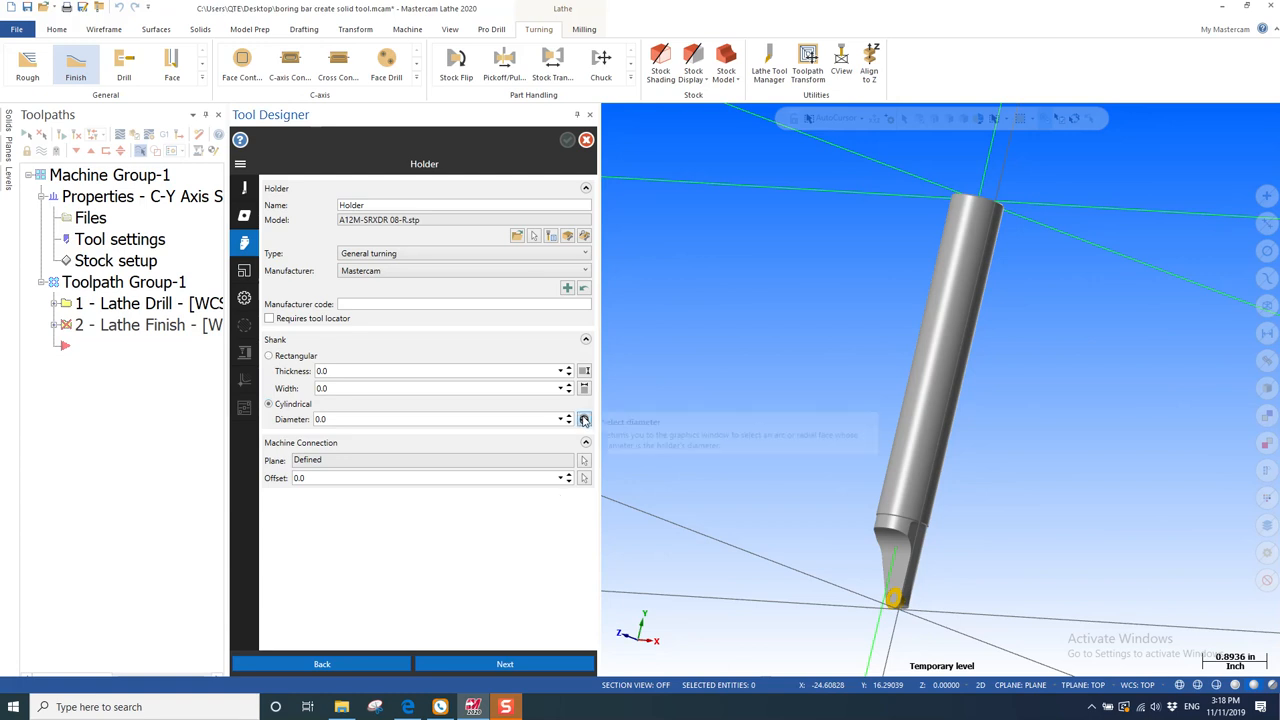
Give the holder a cylindrical shank with 0.75 diameter.
{"action": "left_click", "coordinate": [584, 419]}
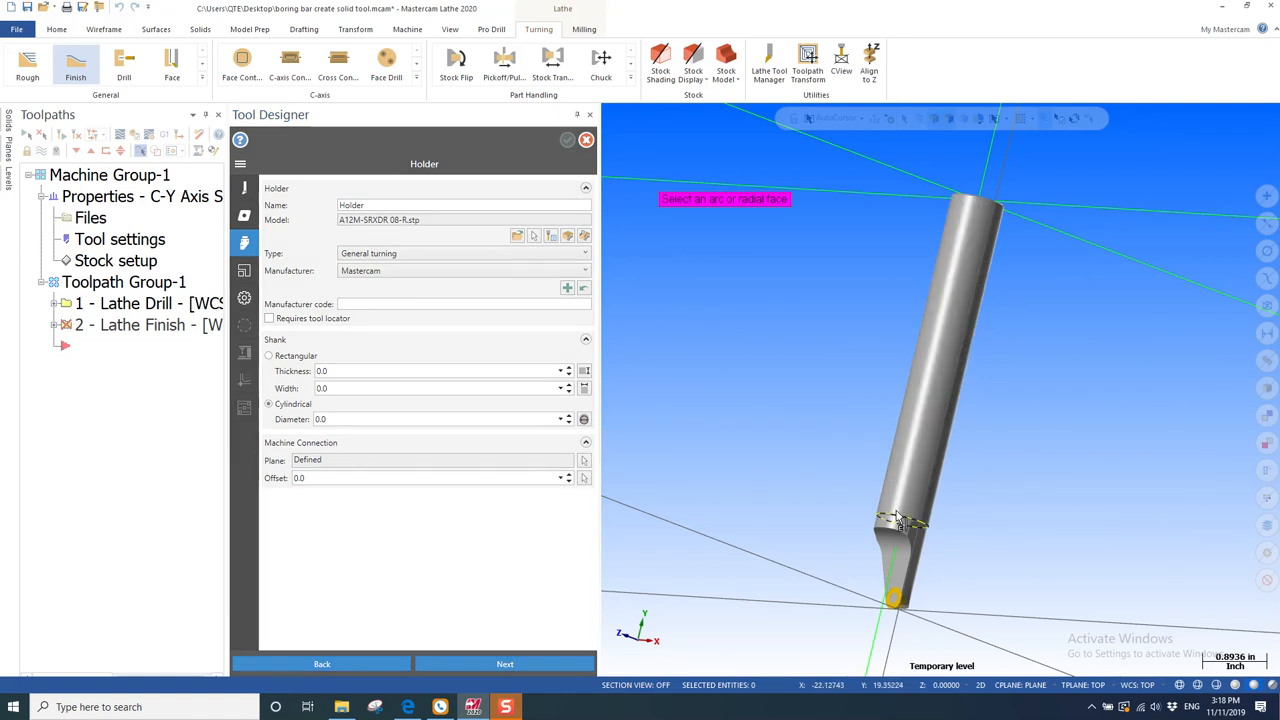
{"action": "type", "text": "0.75"}
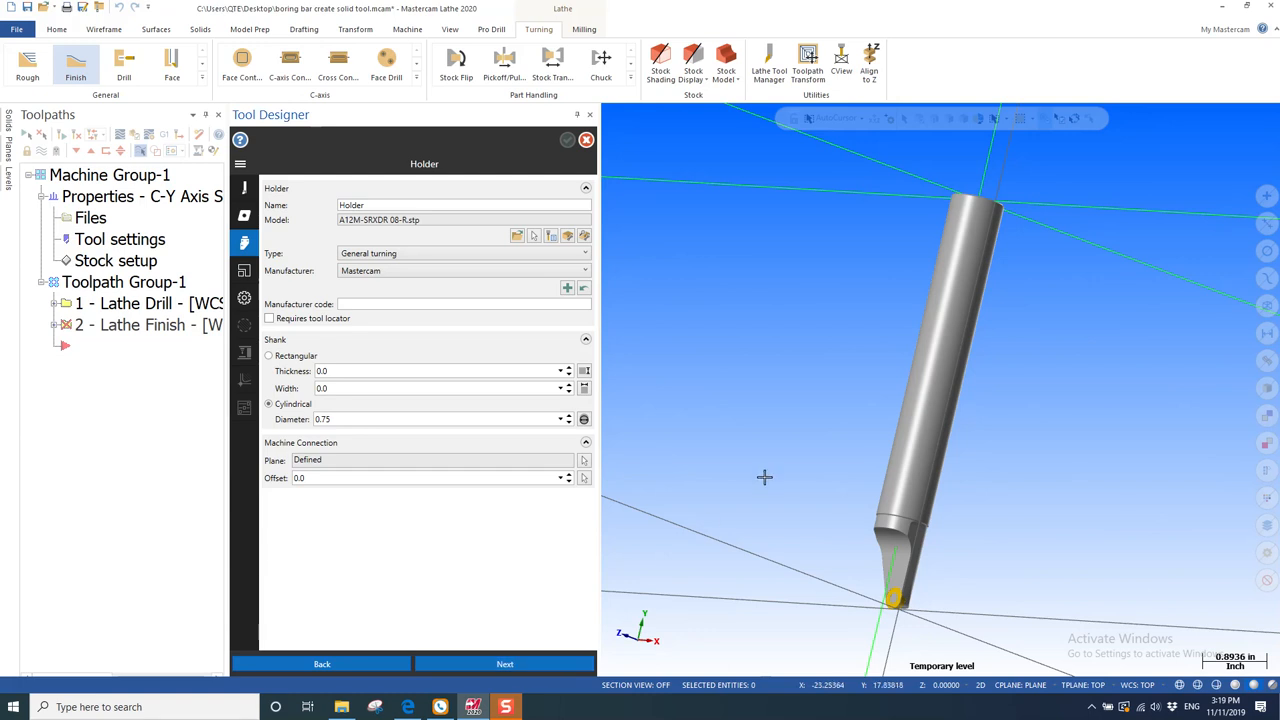
{"action": "left_click", "coordinate": [506, 664]}
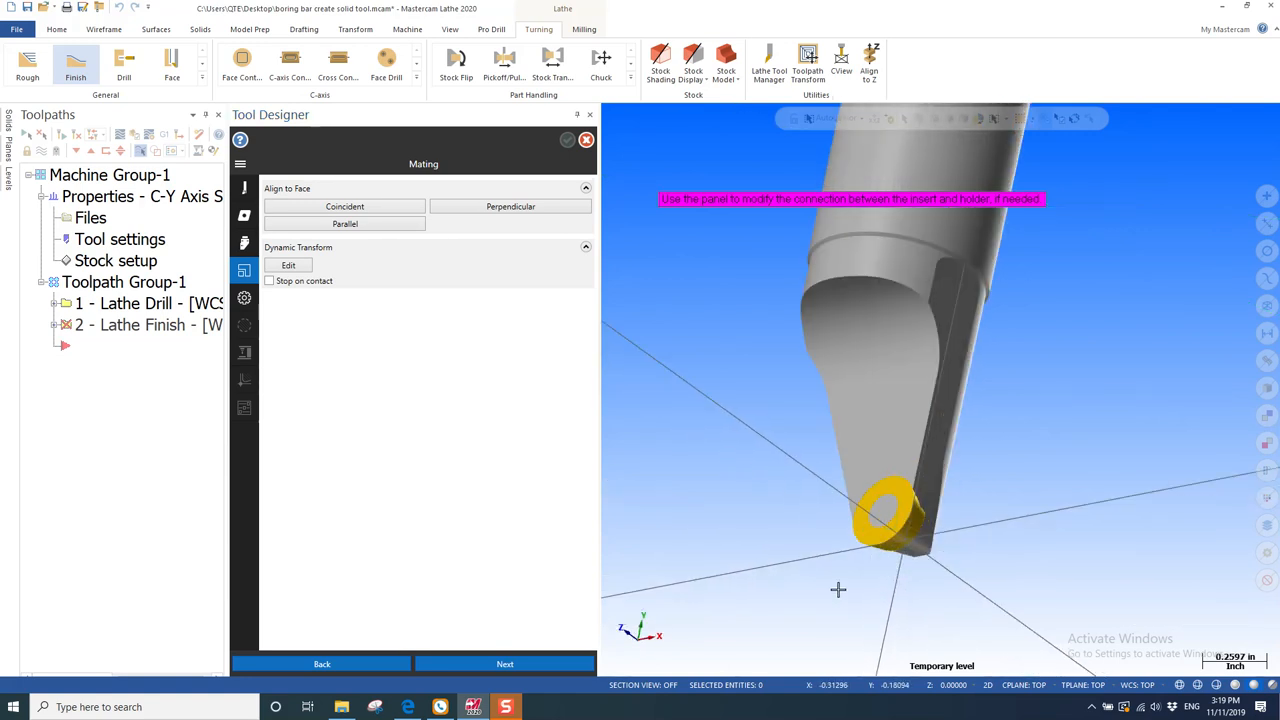
{"action": "mouse_move", "coordinate": [919, 537]}
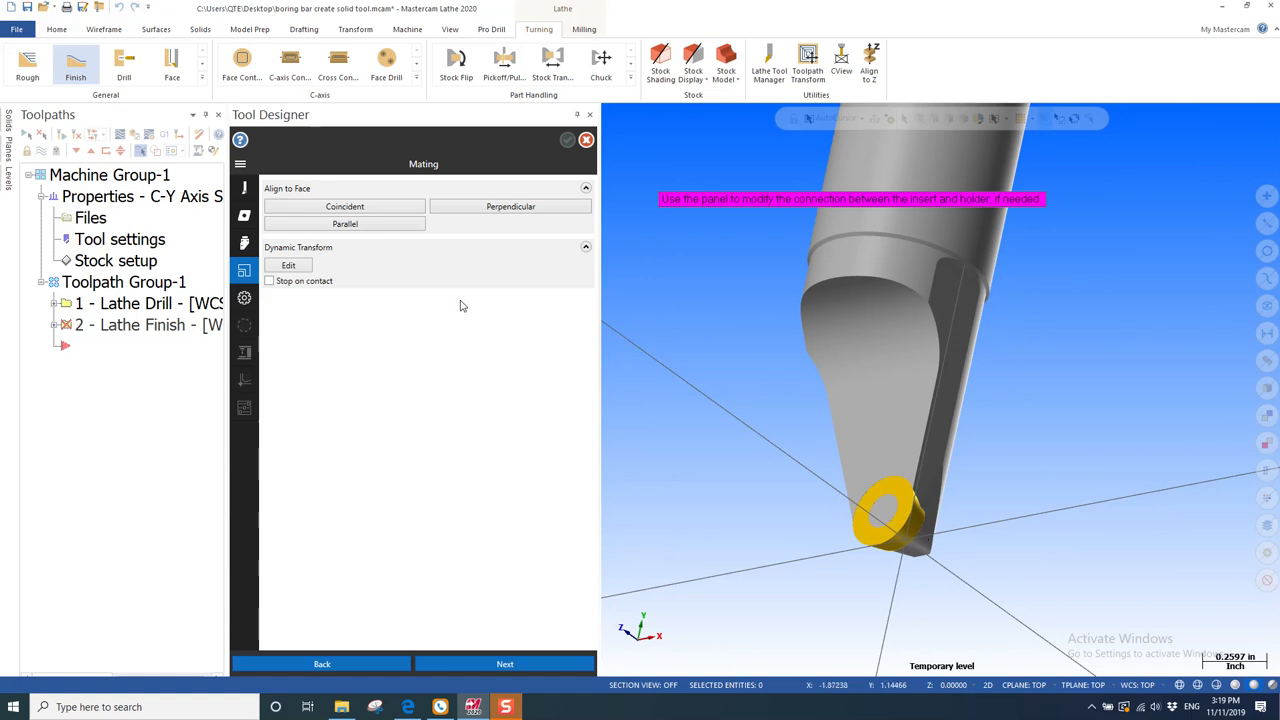
{"action": "mouse_move", "coordinate": [368, 351]}
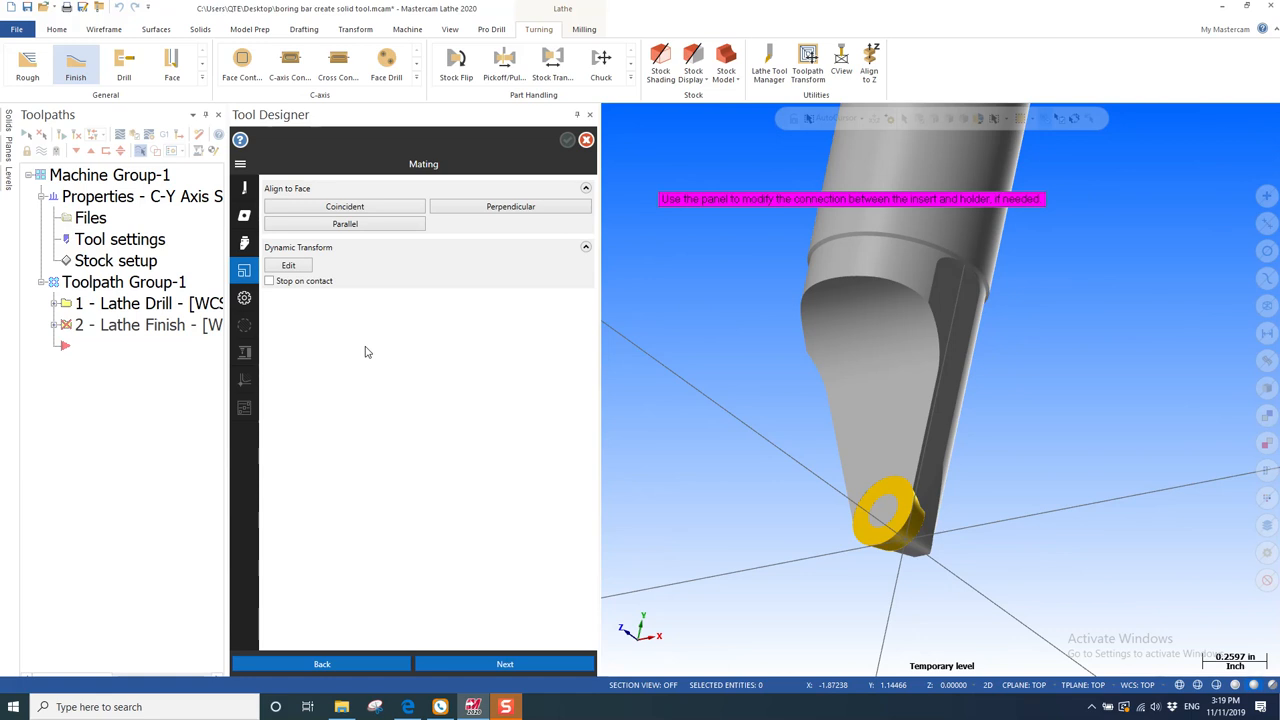
Define the cutting plane with its up direction set to Opposite.
{"action": "left_click", "coordinate": [504, 664]}
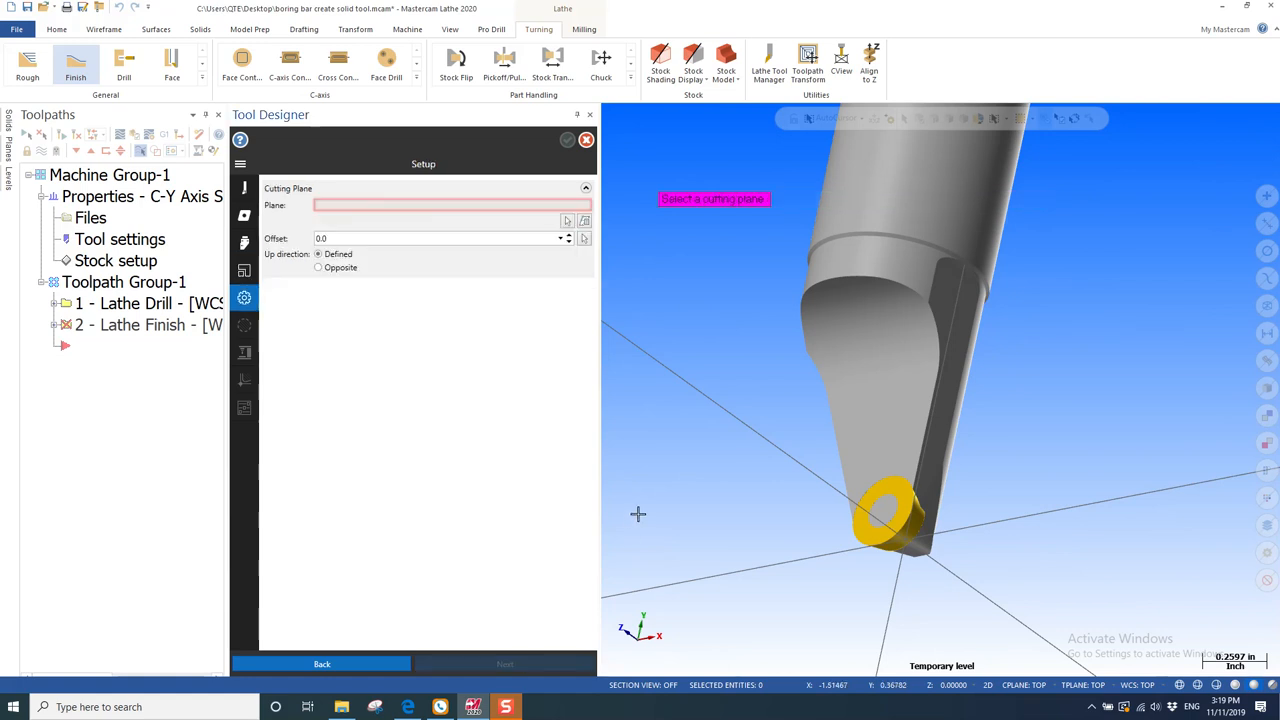
{"action": "mouse_move", "coordinate": [673, 510]}
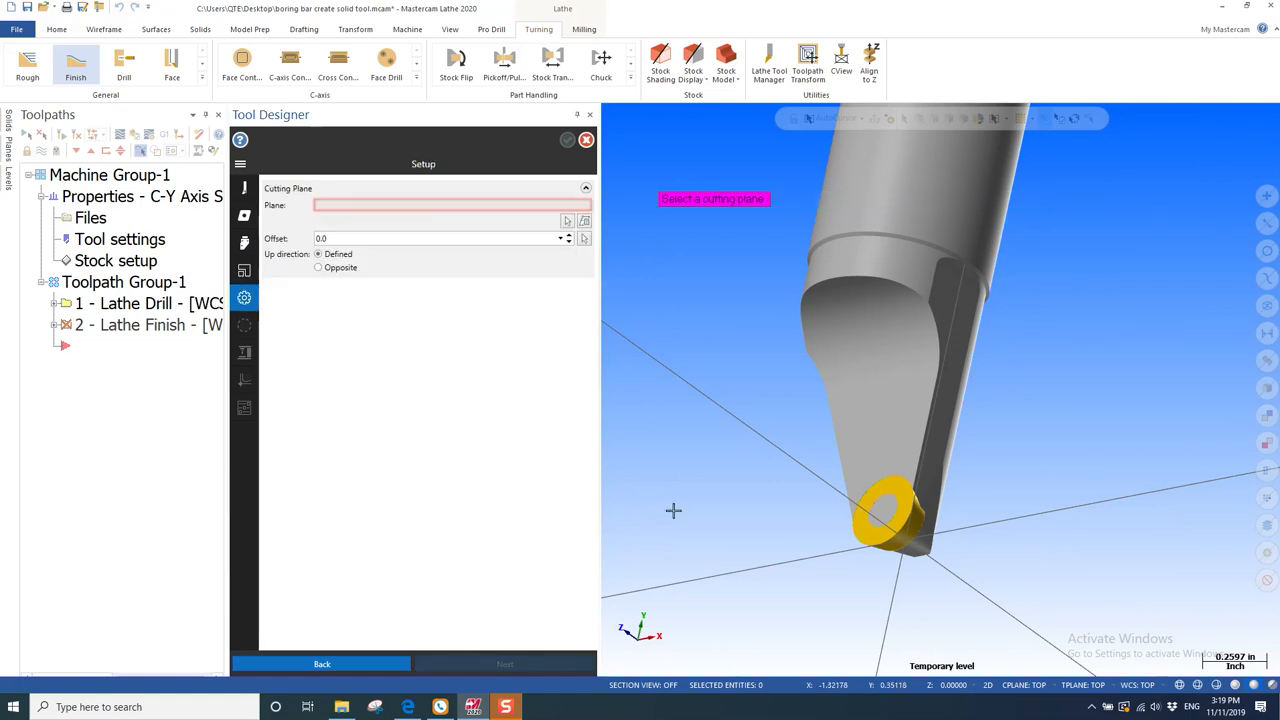
{"action": "mouse_move", "coordinate": [566, 221]}
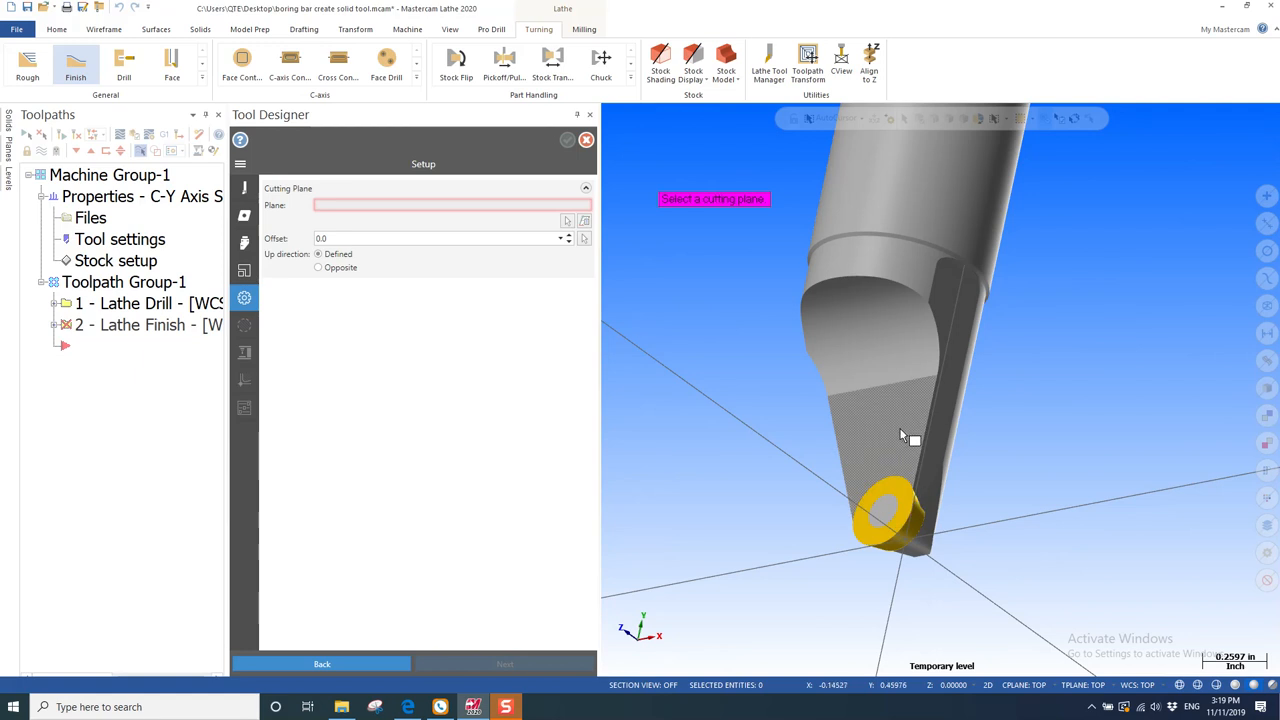
{"action": "mouse_move", "coordinate": [896, 470]}
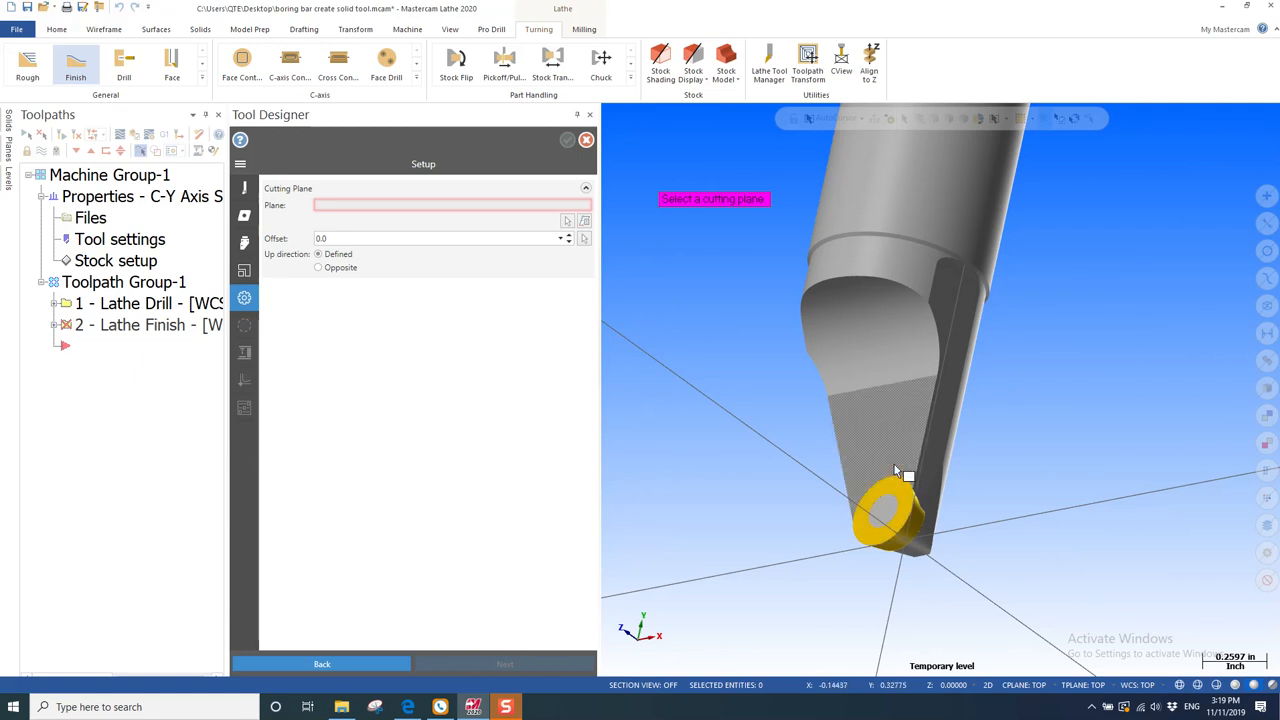
{"action": "mouse_move", "coordinate": [910, 430]}
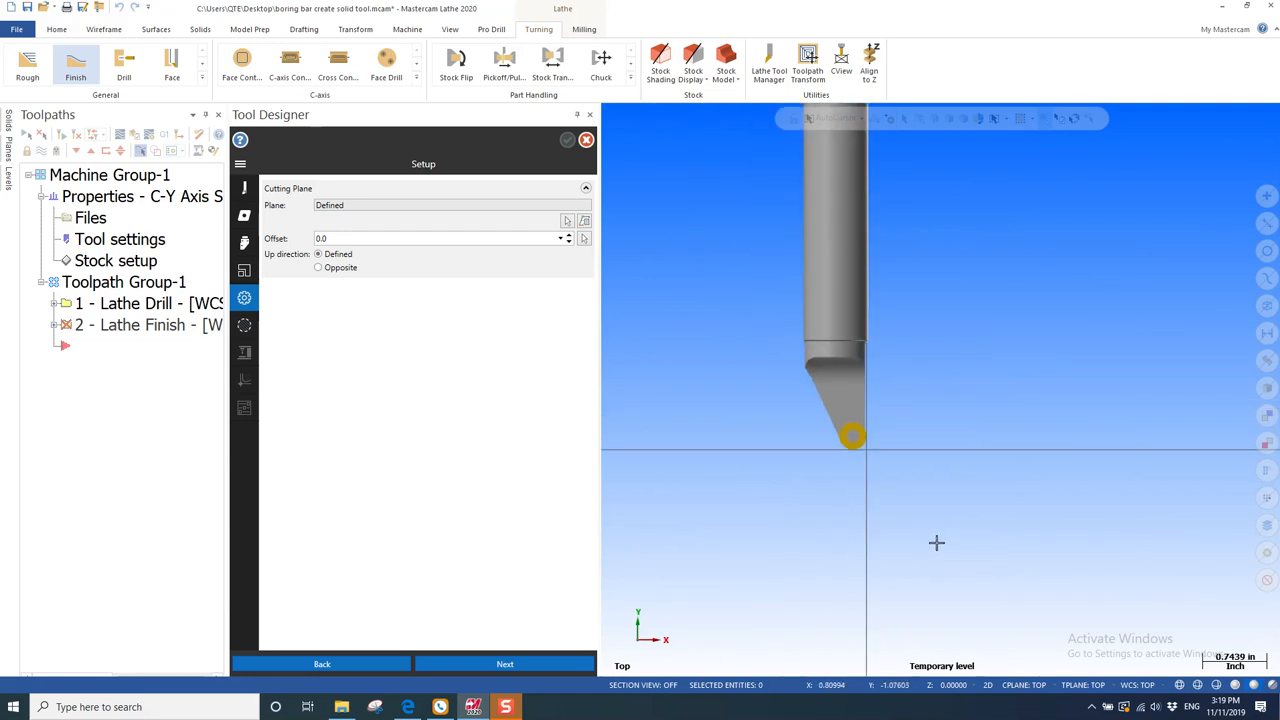
{"action": "mouse_move", "coordinate": [937, 542]}
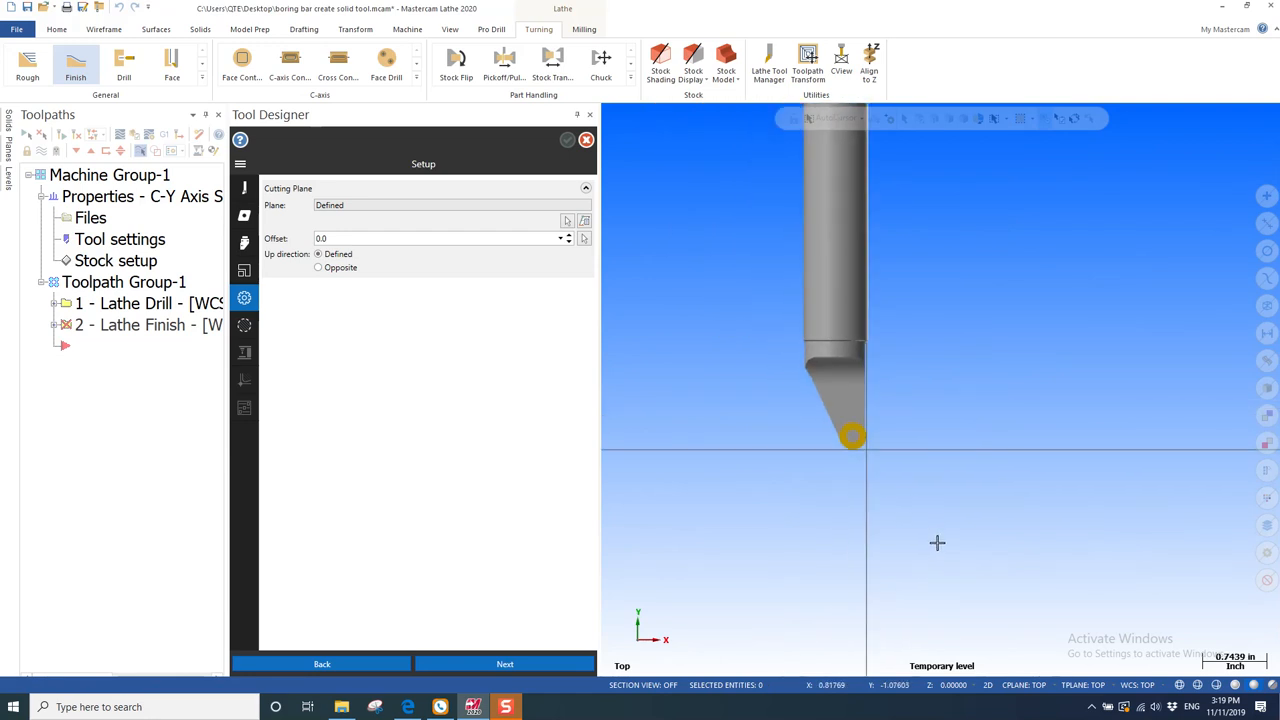
{"action": "mouse_move", "coordinate": [900, 622]}
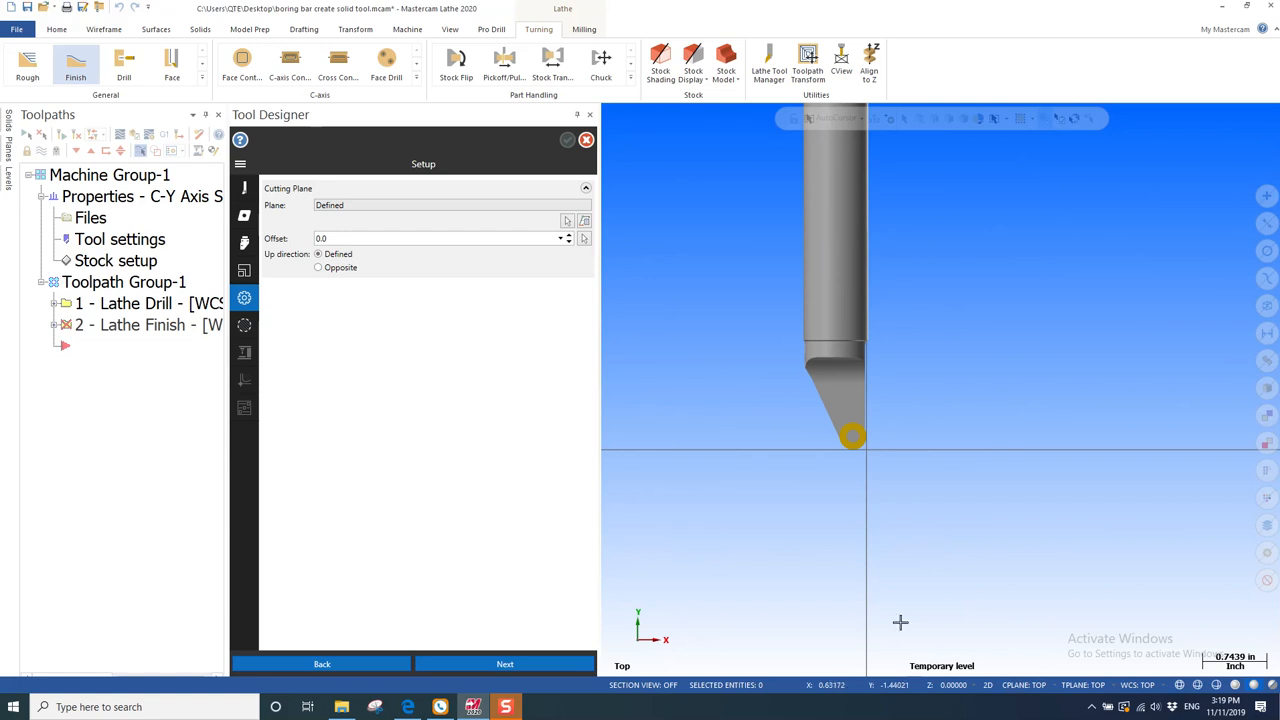
{"action": "left_click", "coordinate": [318, 267]}
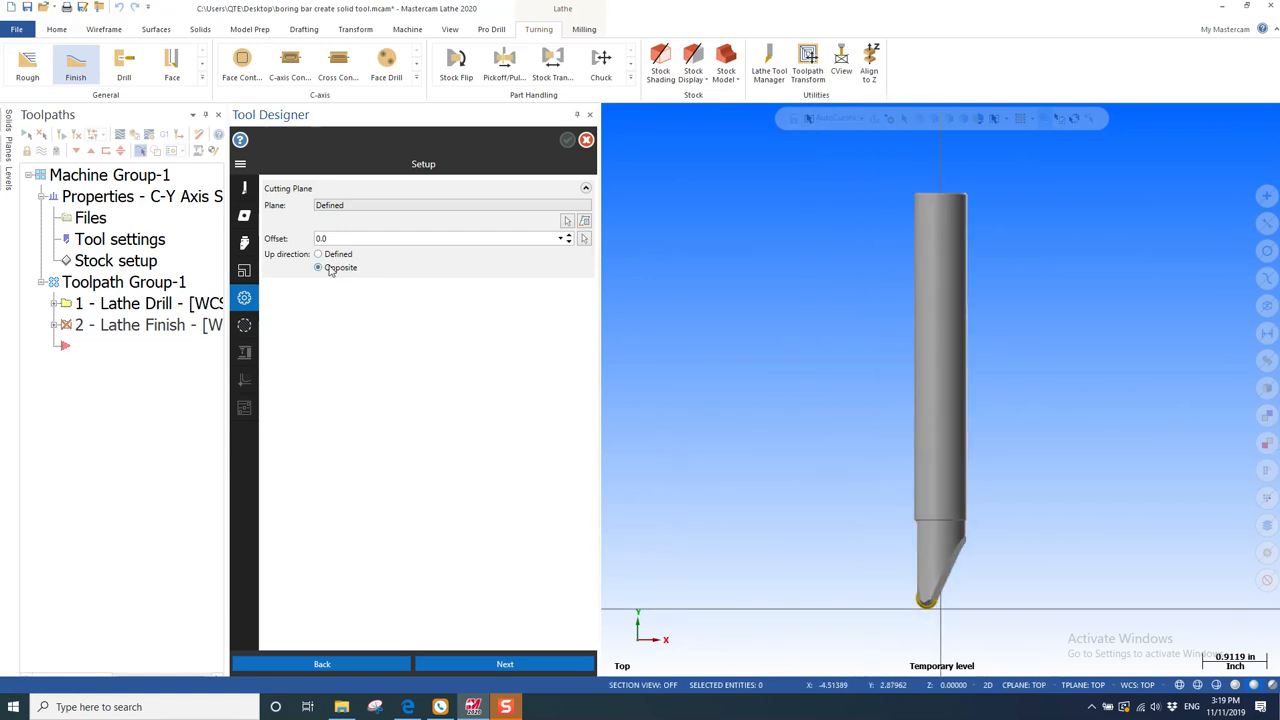
{"action": "left_click", "coordinate": [318, 253]}
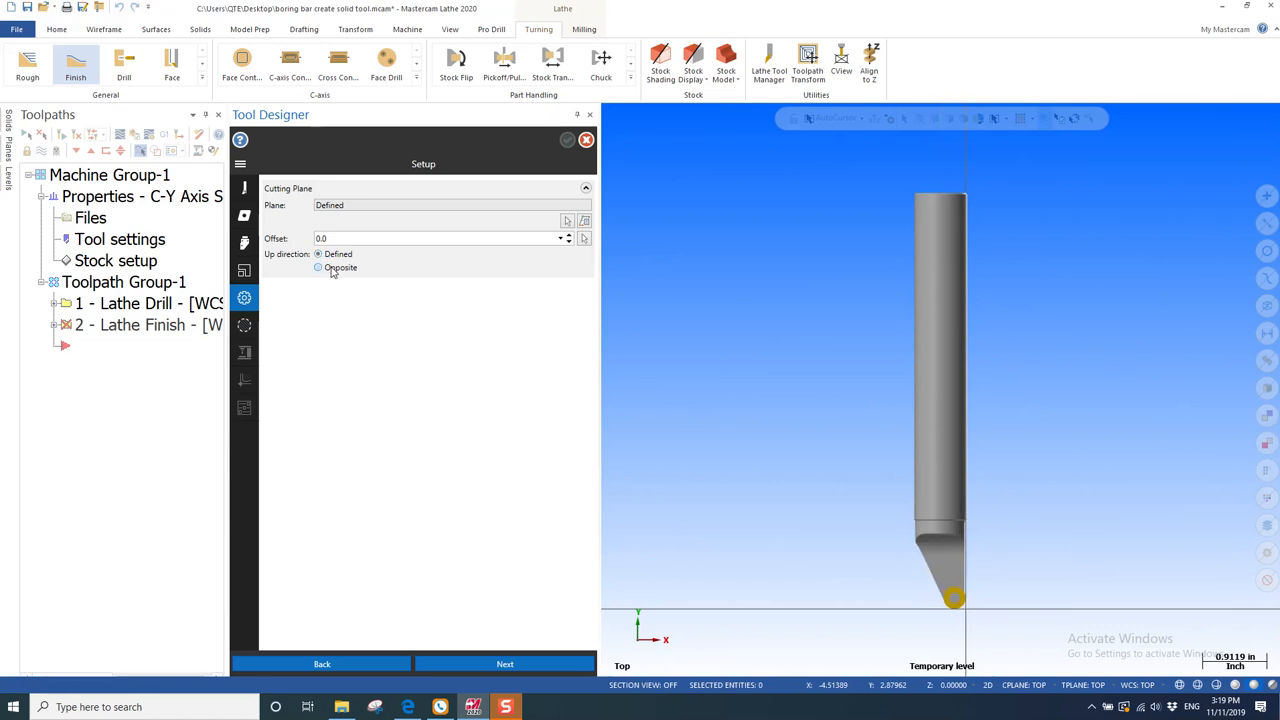
{"action": "left_click", "coordinate": [318, 267]}
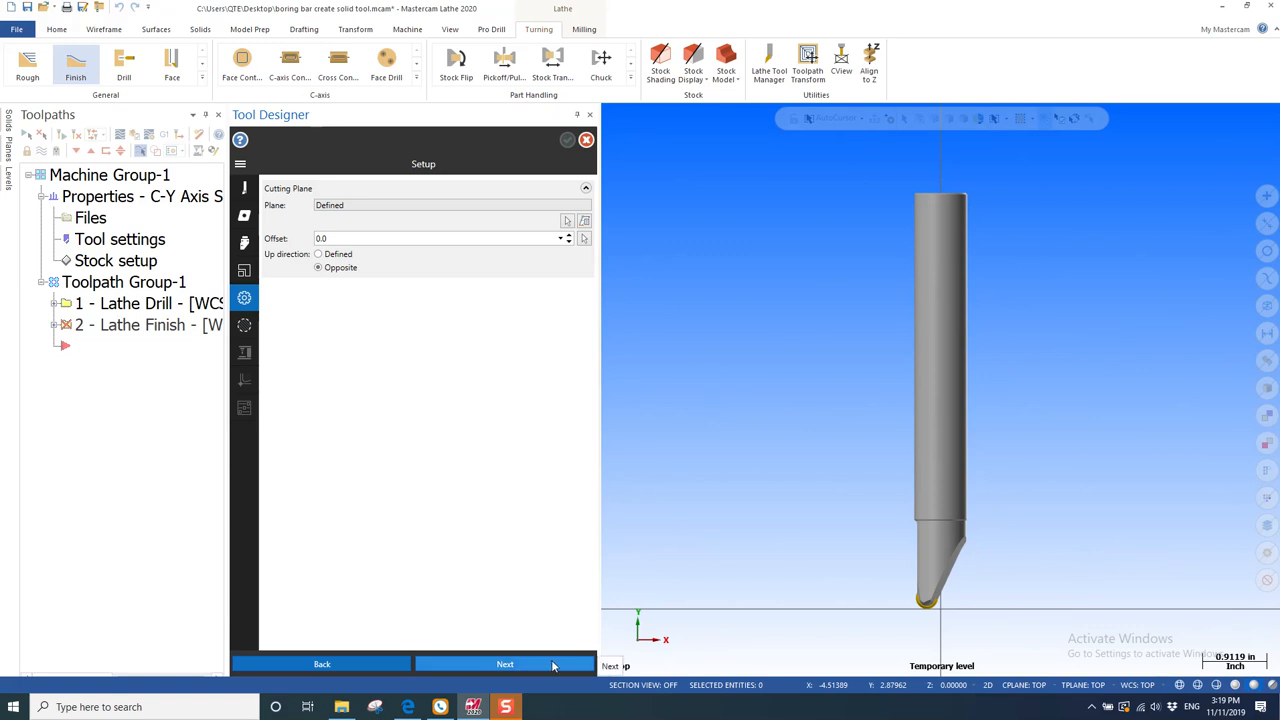
{"action": "left_click", "coordinate": [504, 664]}
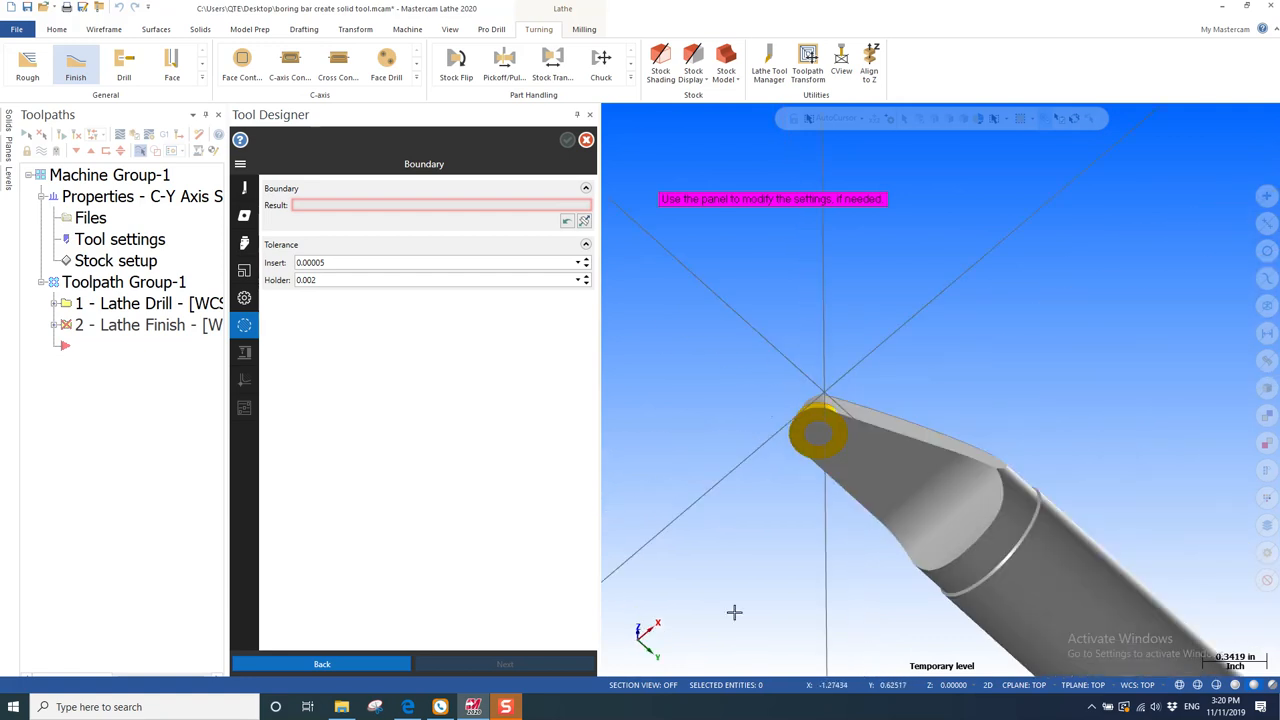
{"action": "mouse_move", "coordinate": [1062, 536]}
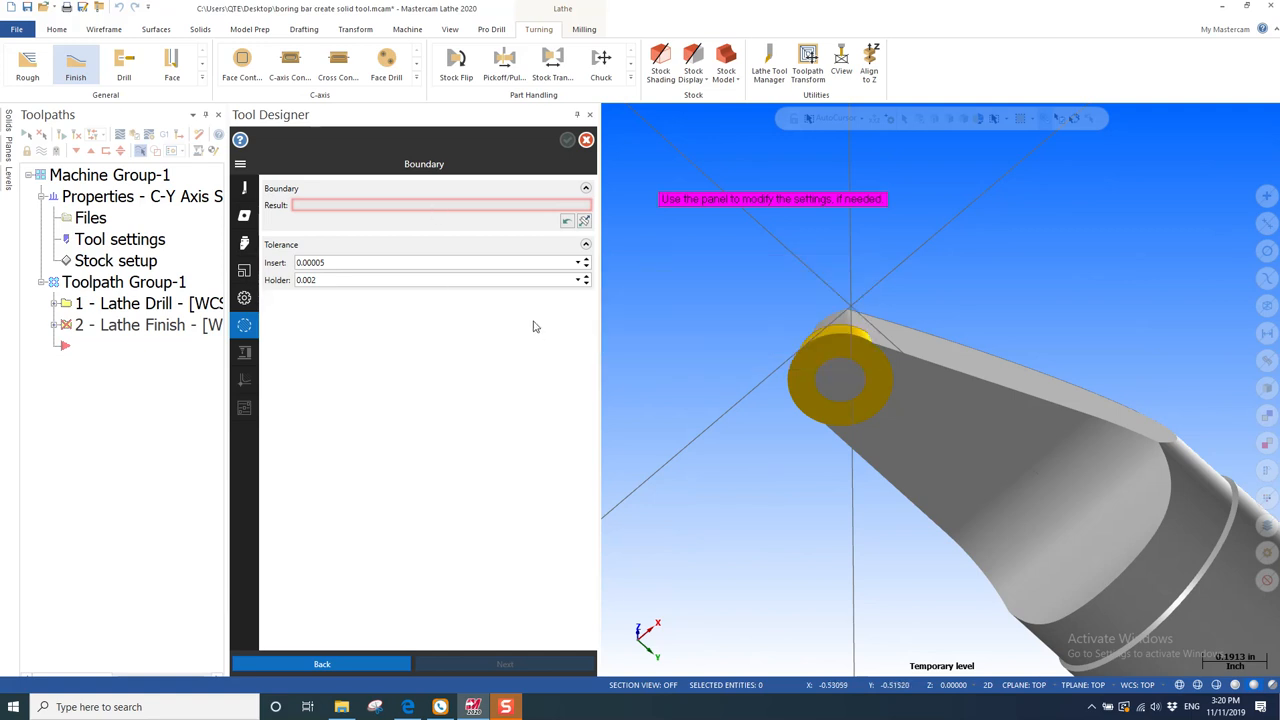
Set the insert tolerance to 0.0007 and generate the tool boundary.
{"action": "left_click", "coordinate": [335, 262]}
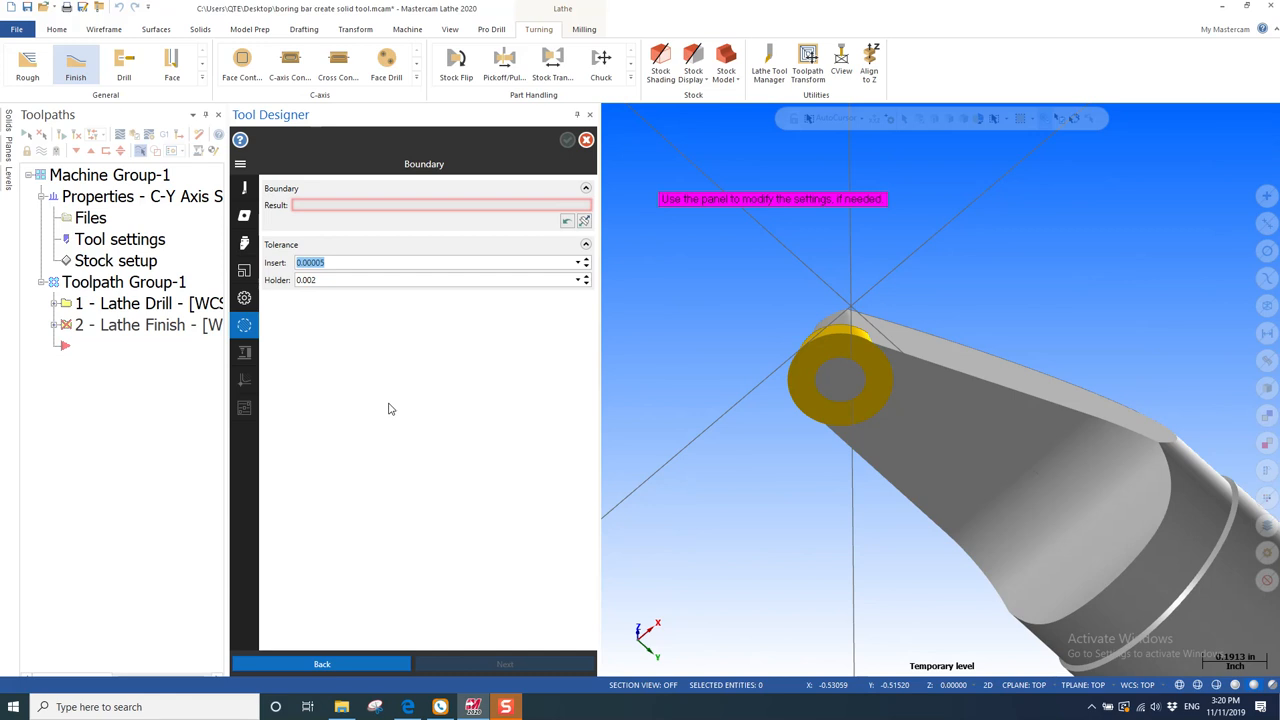
{"action": "type", "text": ".0001"}
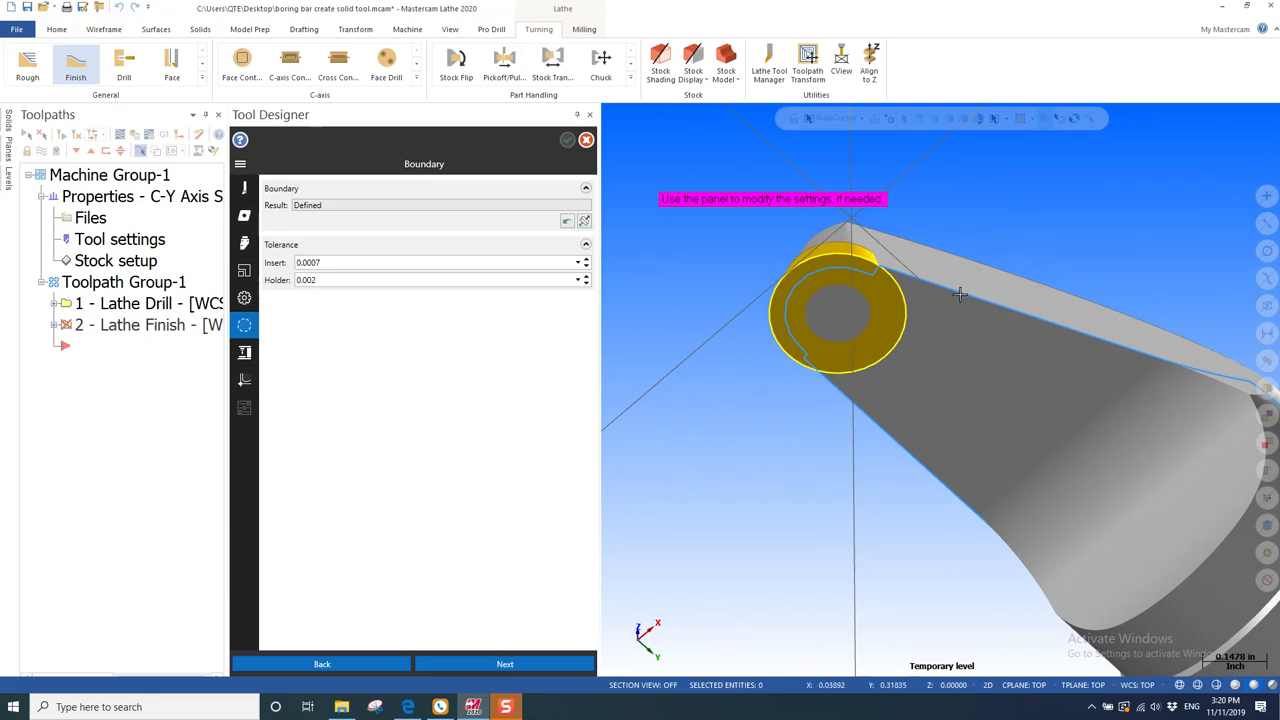
{"action": "mouse_move", "coordinate": [881, 346]}
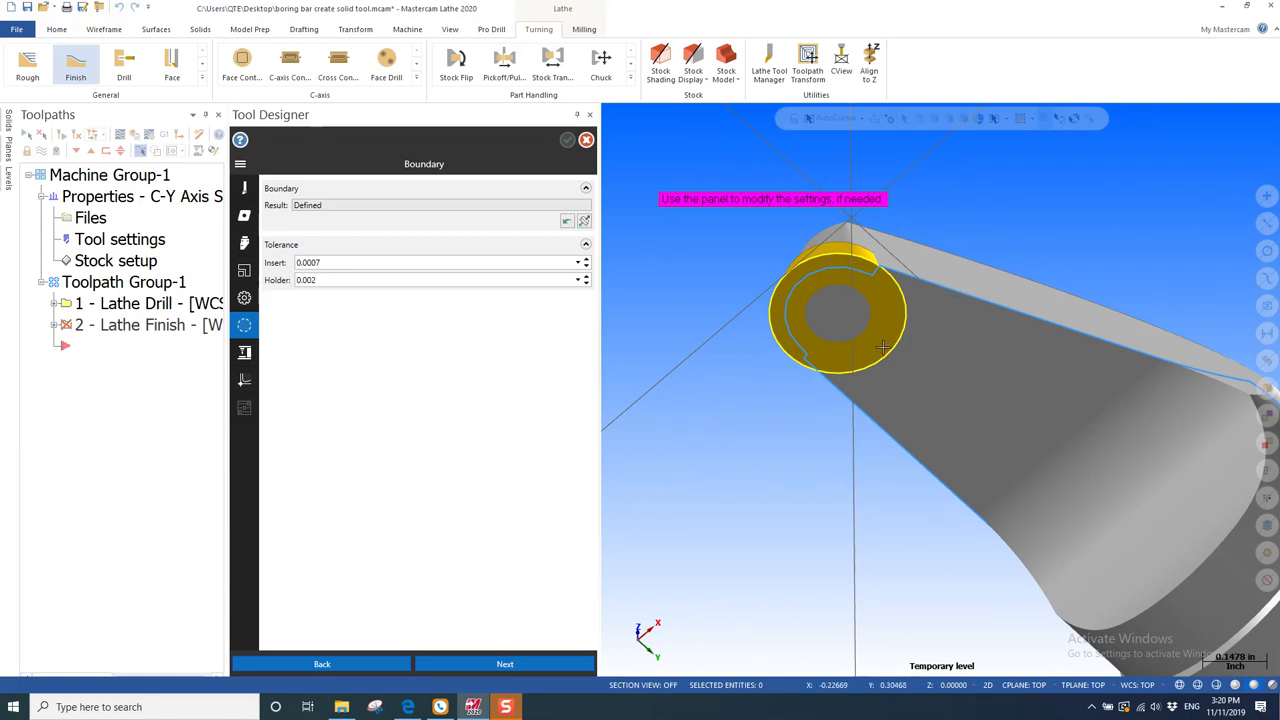
{"action": "mouse_move", "coordinate": [816, 448]}
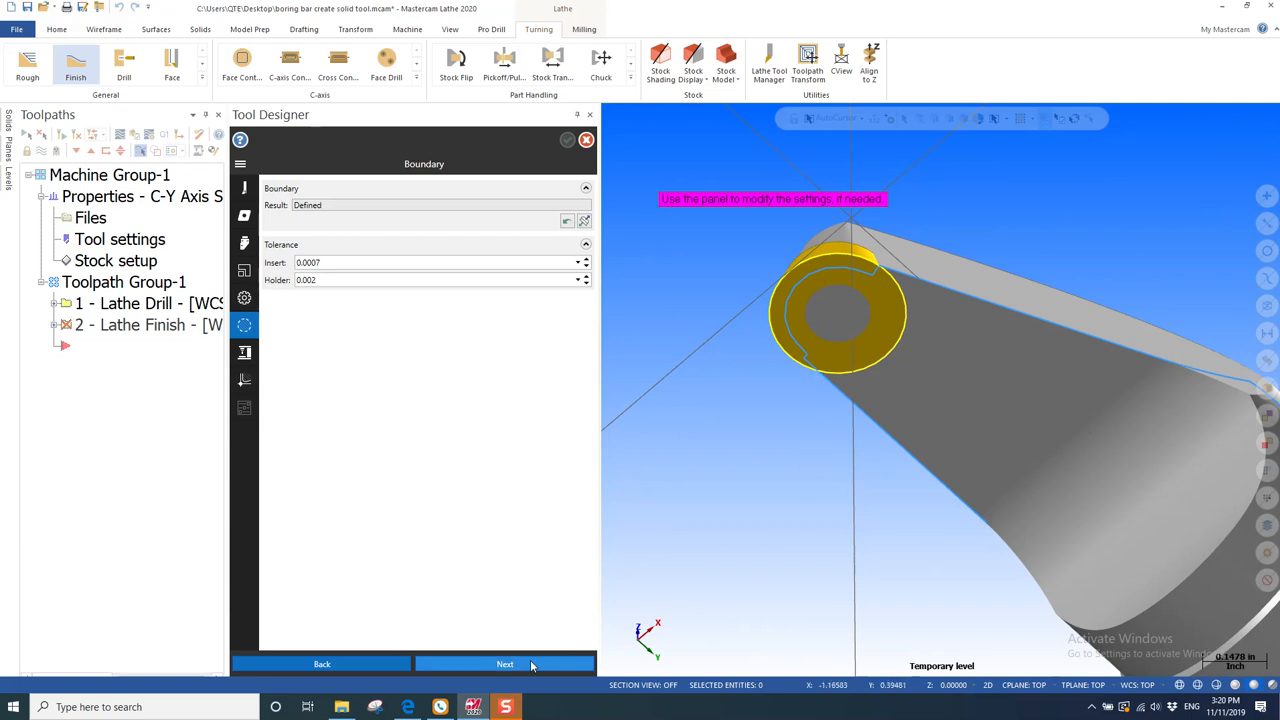
{"action": "left_click", "coordinate": [504, 664]}
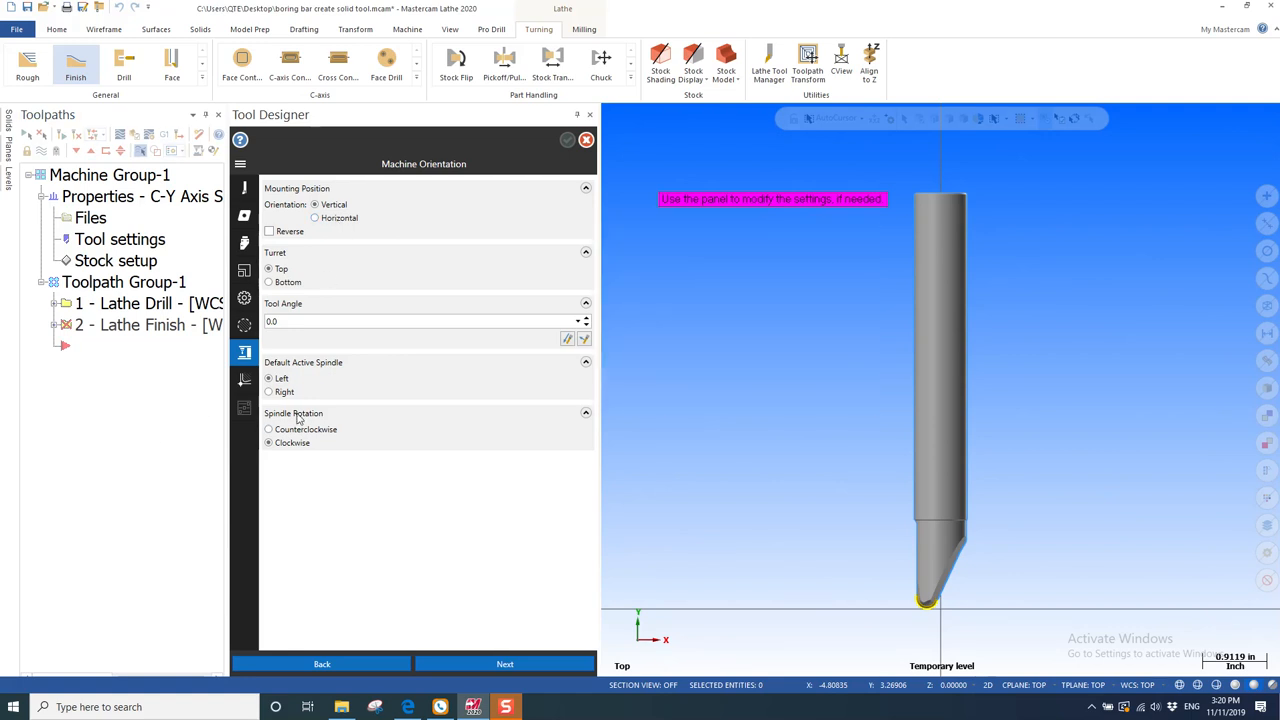
{"action": "mouse_move", "coordinate": [307, 429]}
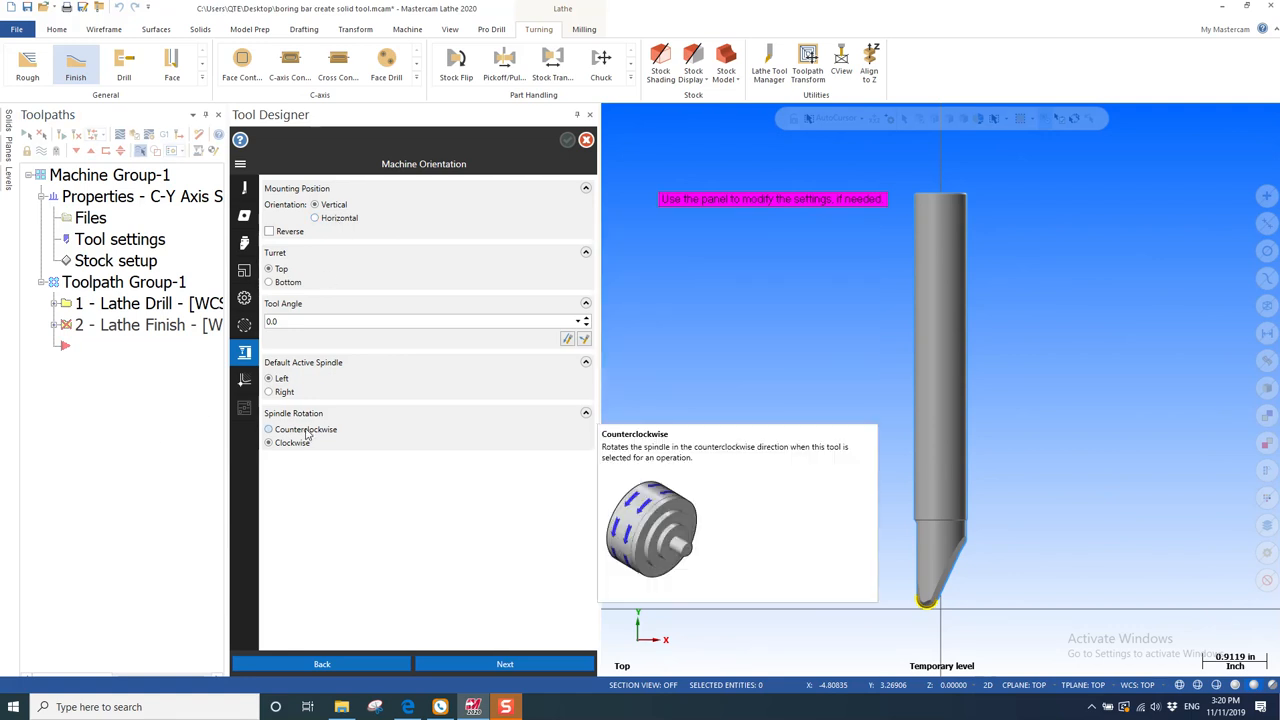
Set the spindle rotation to counterclockwise.
{"action": "left_click", "coordinate": [269, 442]}
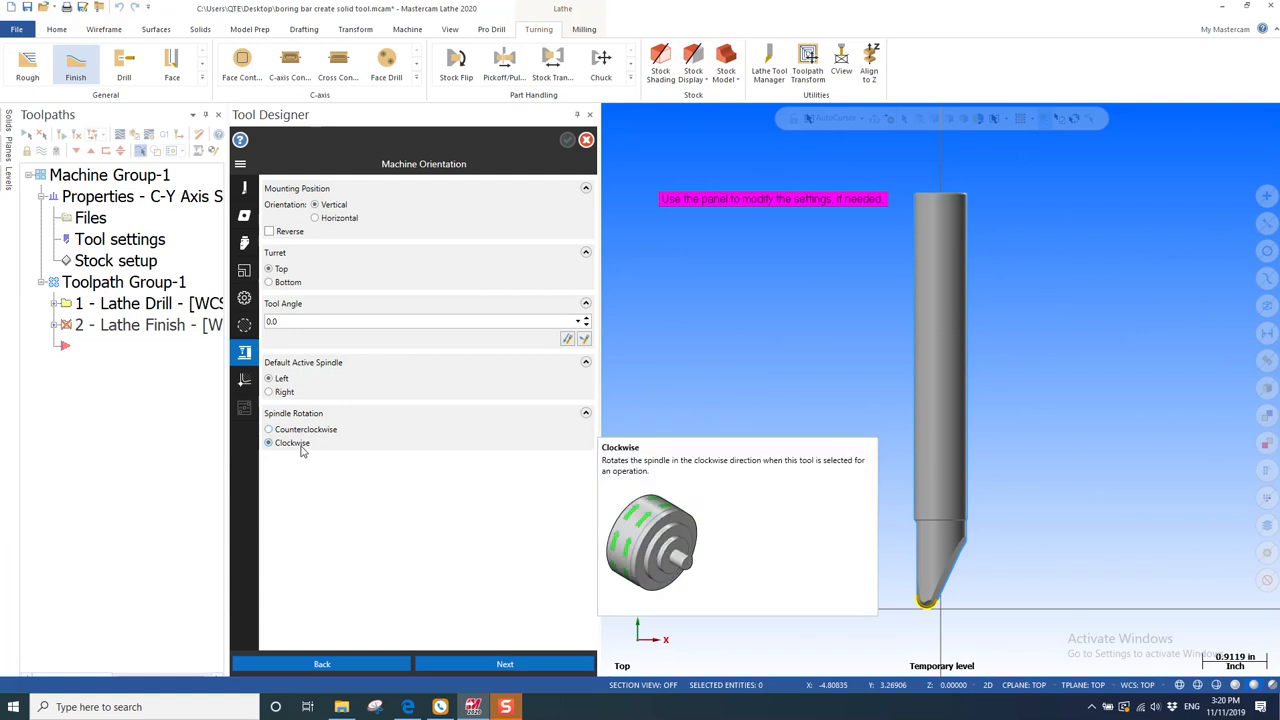
{"action": "left_click", "coordinate": [268, 429]}
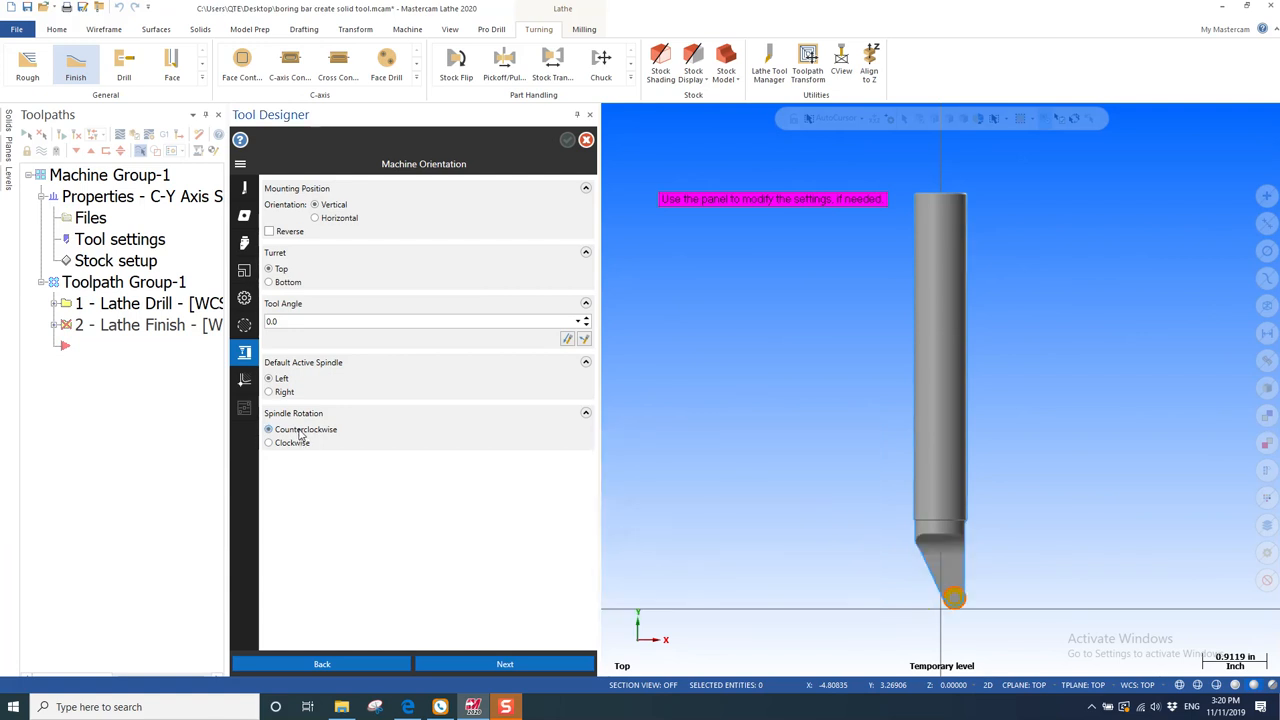
{"action": "left_click", "coordinate": [269, 443]}
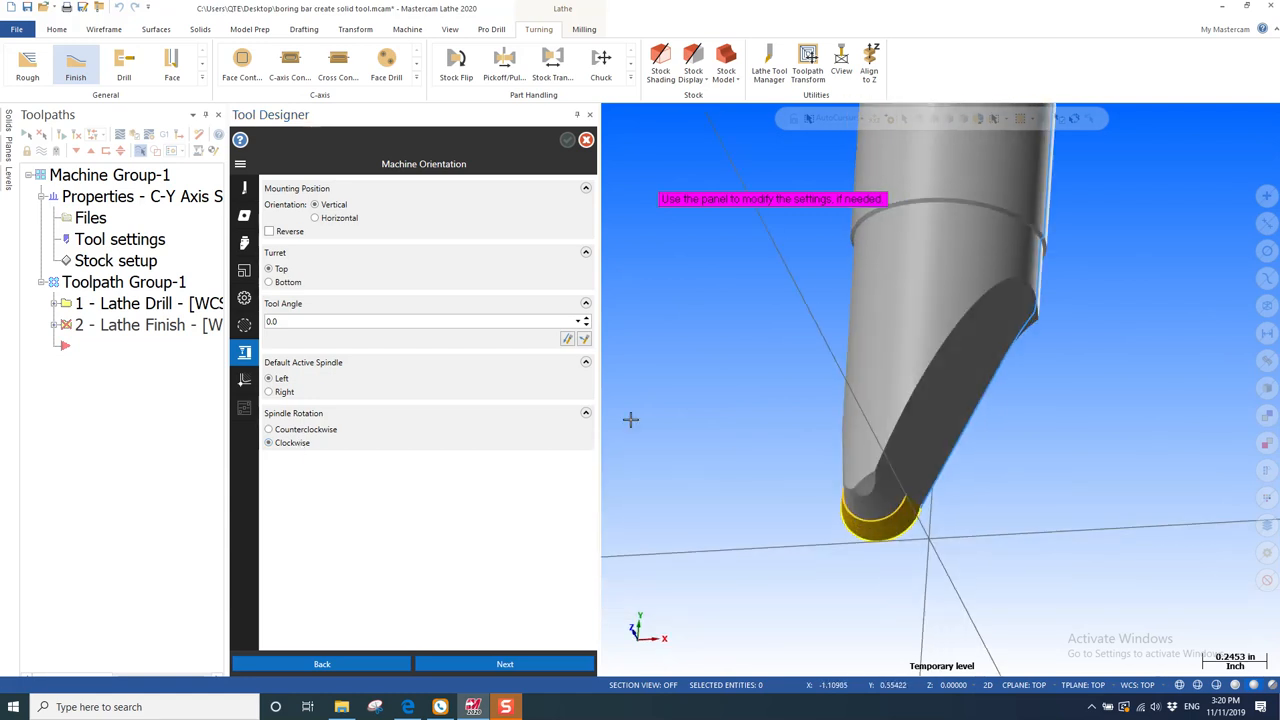
{"action": "left_click", "coordinate": [268, 429]}
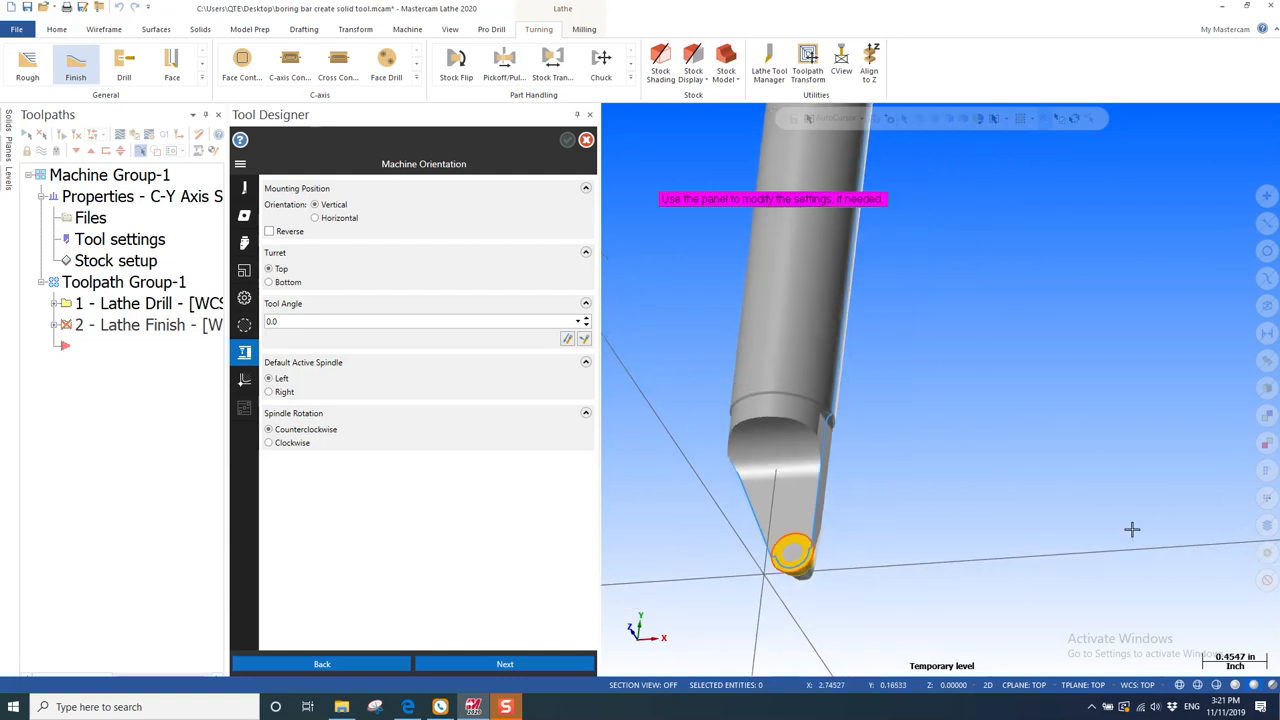
{"action": "mouse_move", "coordinate": [371, 252]}
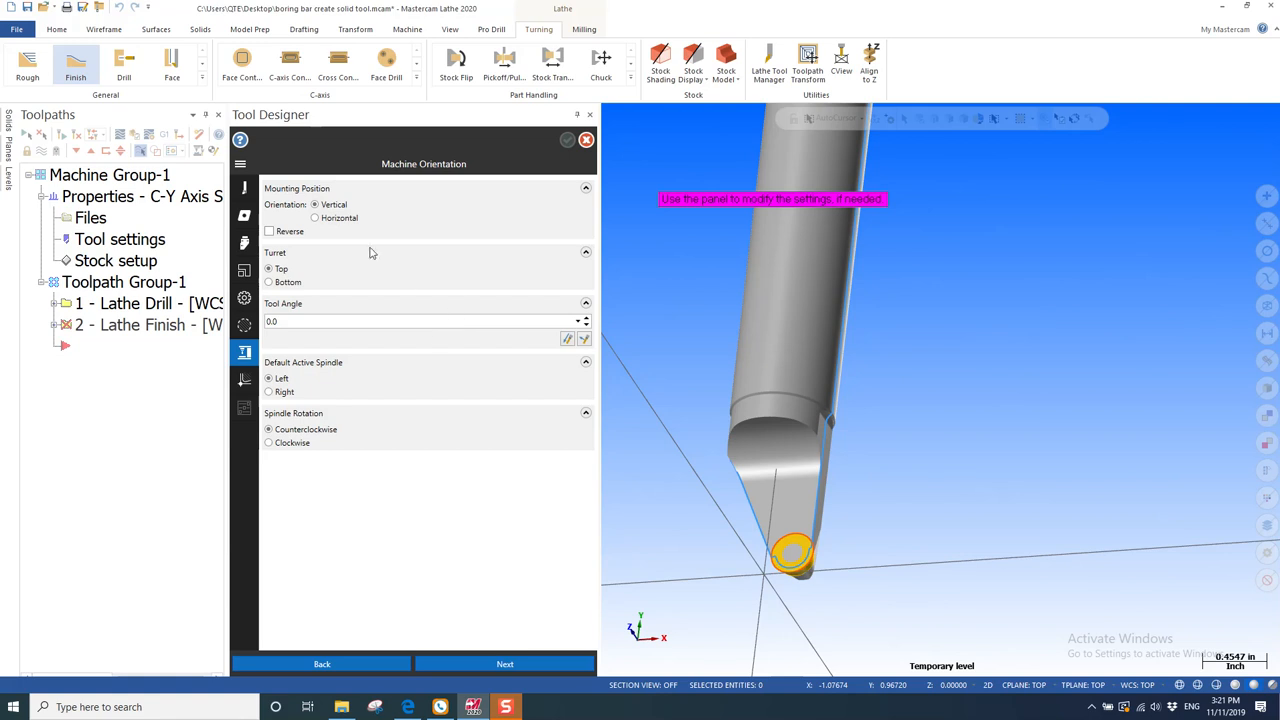
Mount the tool horizontally with the Reverse option checked.
{"action": "left_click", "coordinate": [314, 218]}
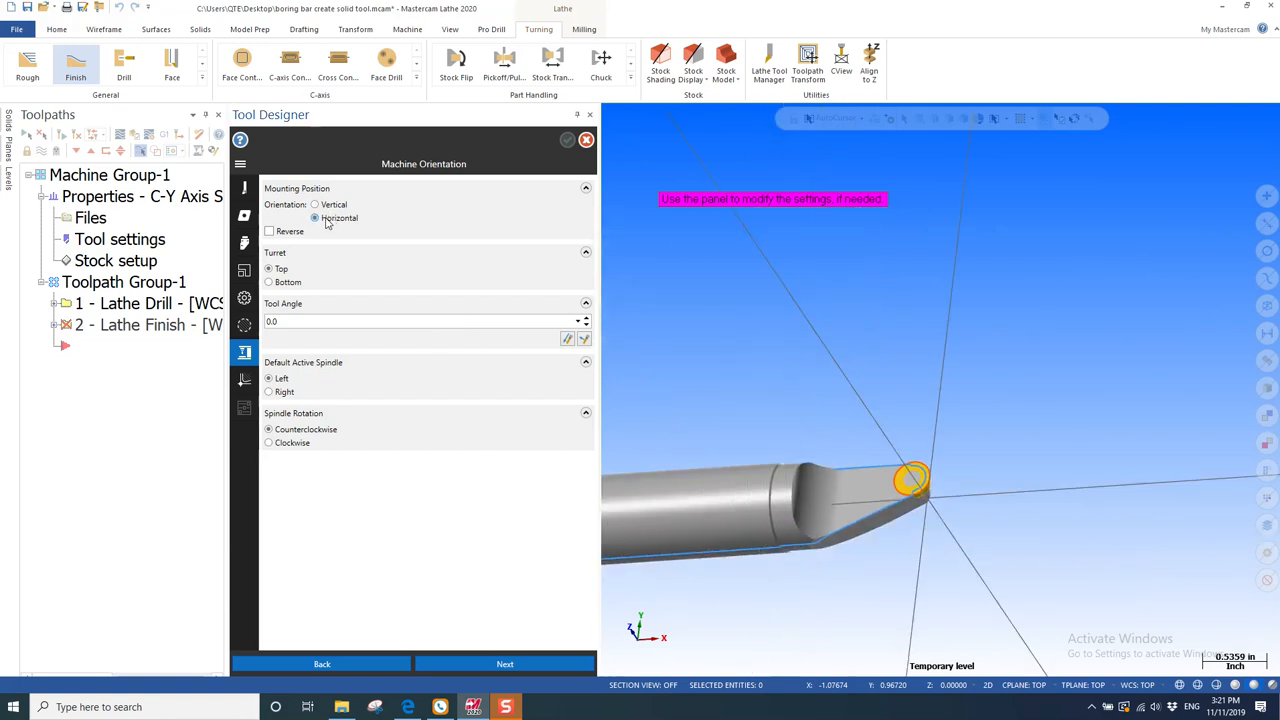
{"action": "left_click", "coordinate": [269, 231]}
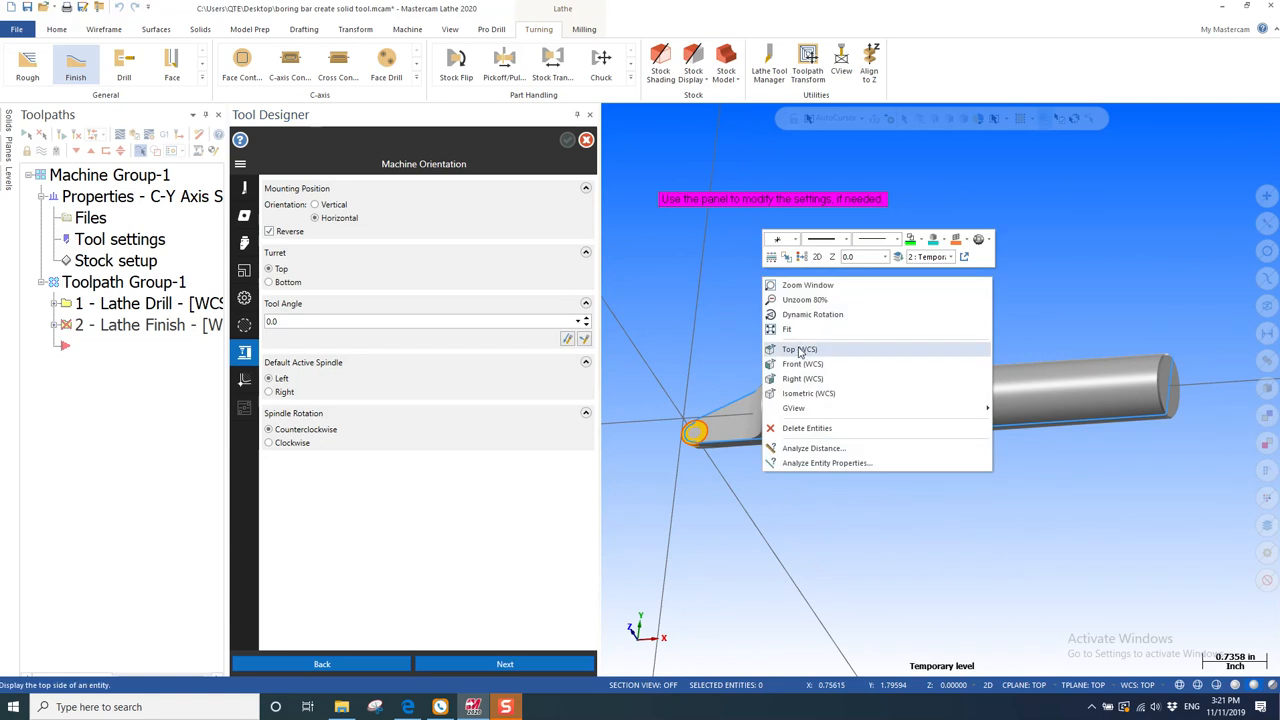
{"action": "left_click", "coordinate": [800, 349]}
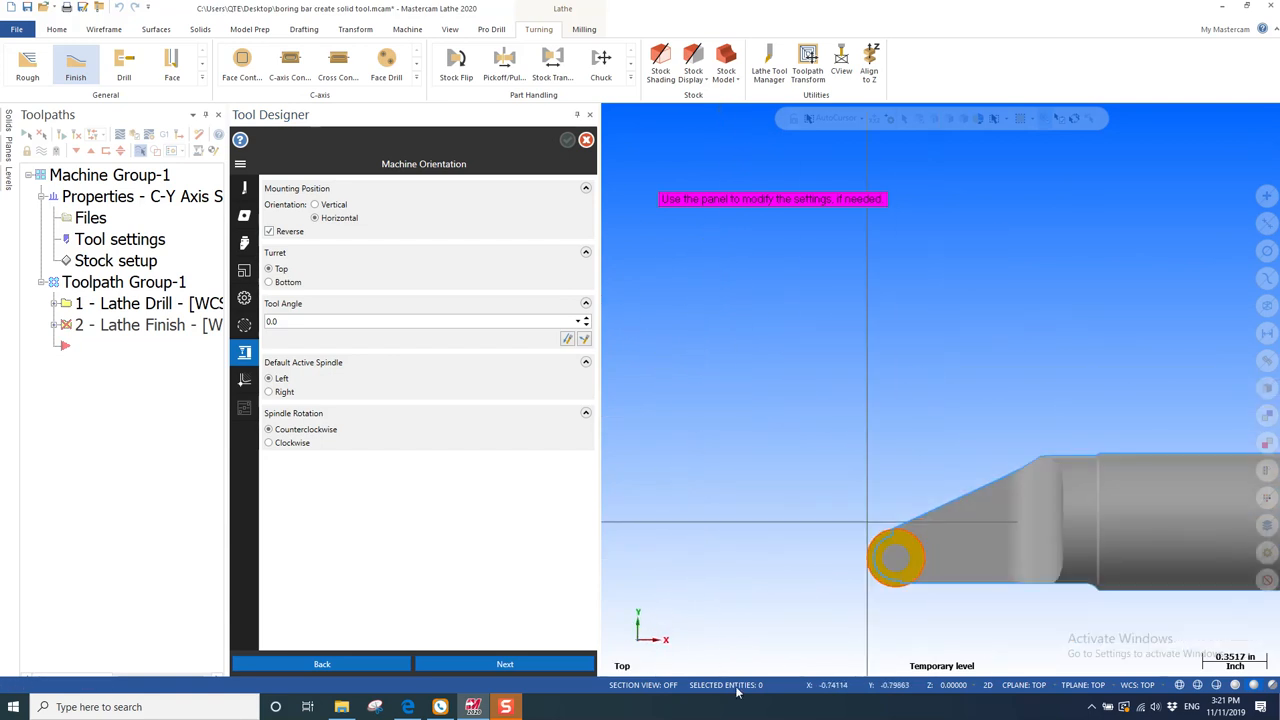
{"action": "mouse_move", "coordinate": [632, 522]}
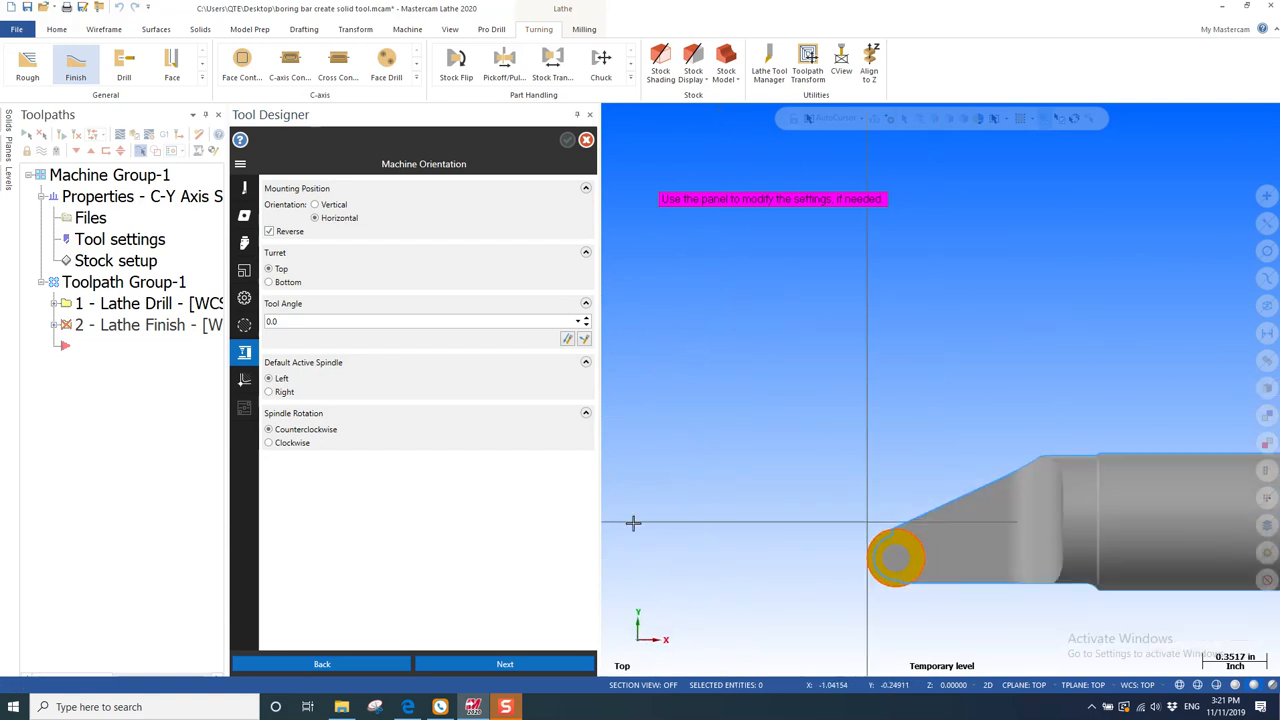
{"action": "left_click", "coordinate": [315, 204]}
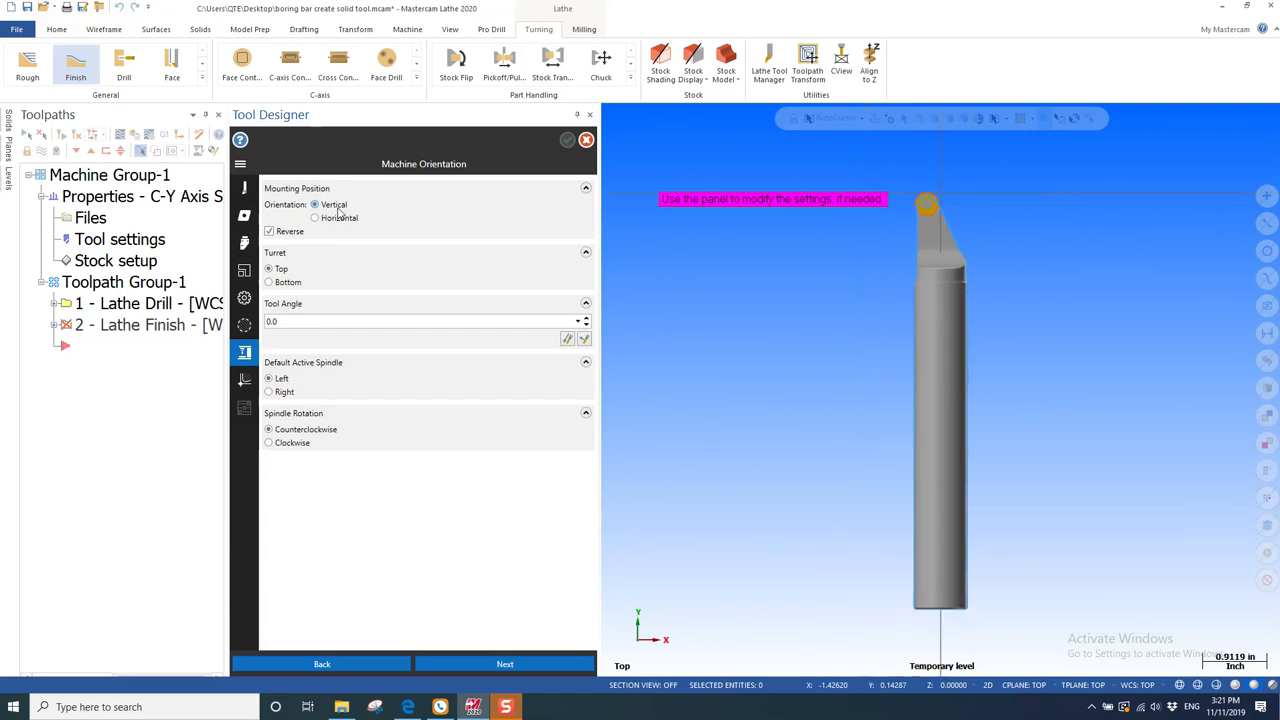
{"action": "left_click", "coordinate": [269, 231]}
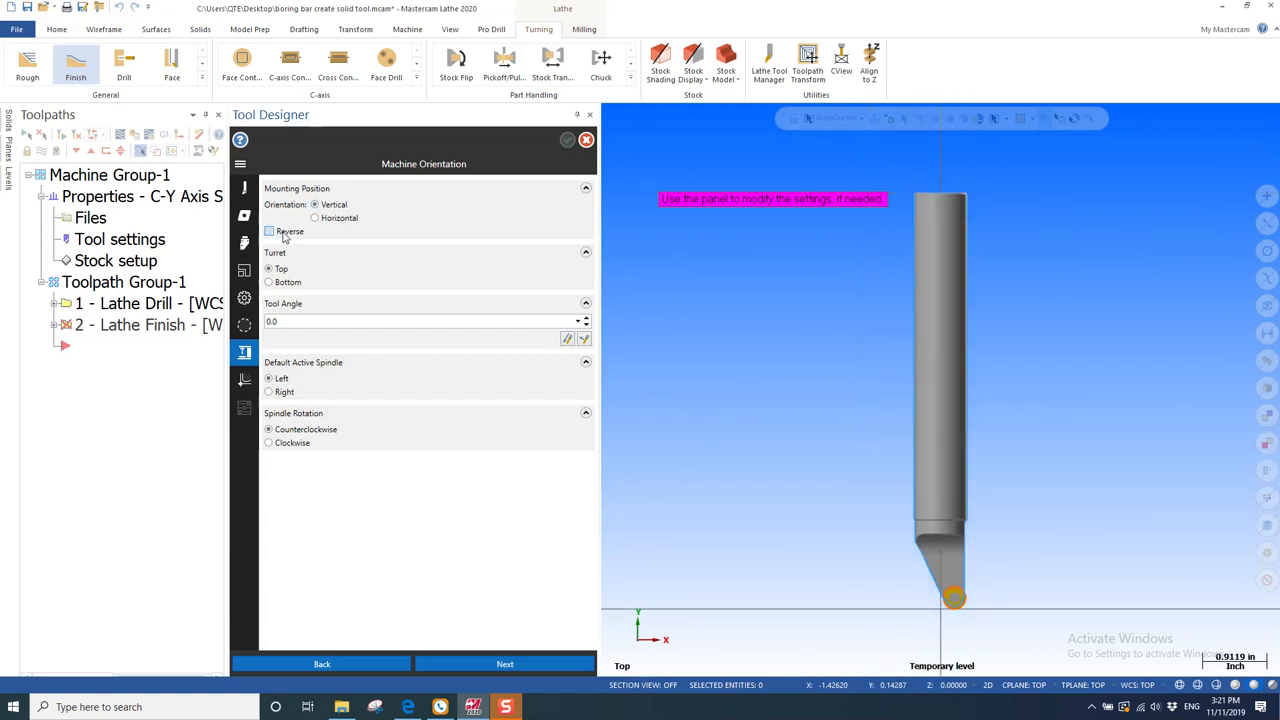
{"action": "left_click", "coordinate": [315, 218]}
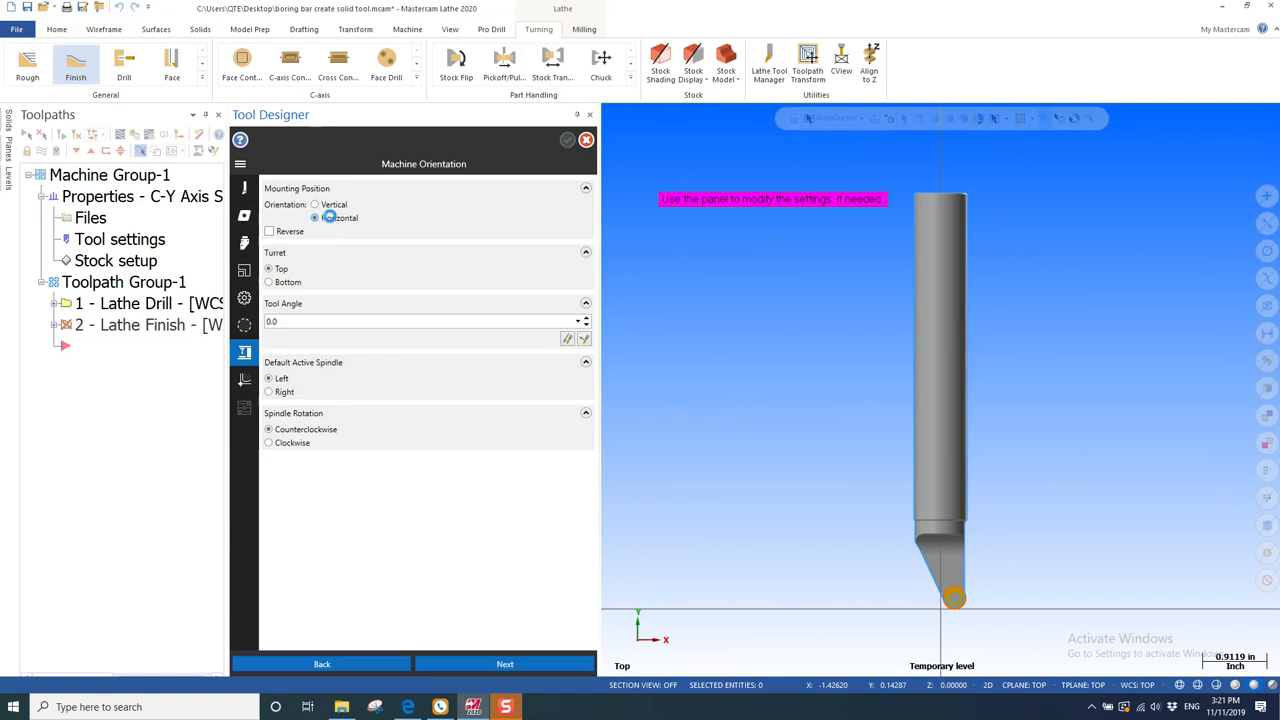
{"action": "left_click", "coordinate": [315, 218]}
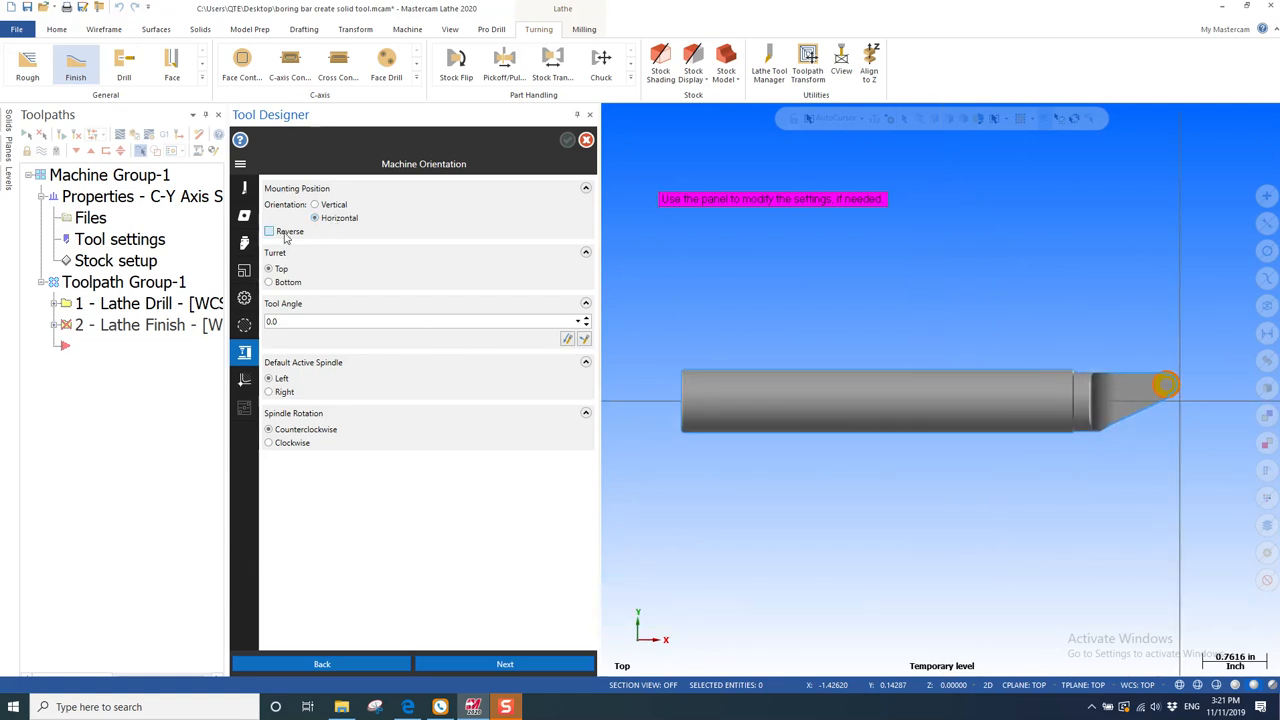
{"action": "left_click", "coordinate": [269, 231]}
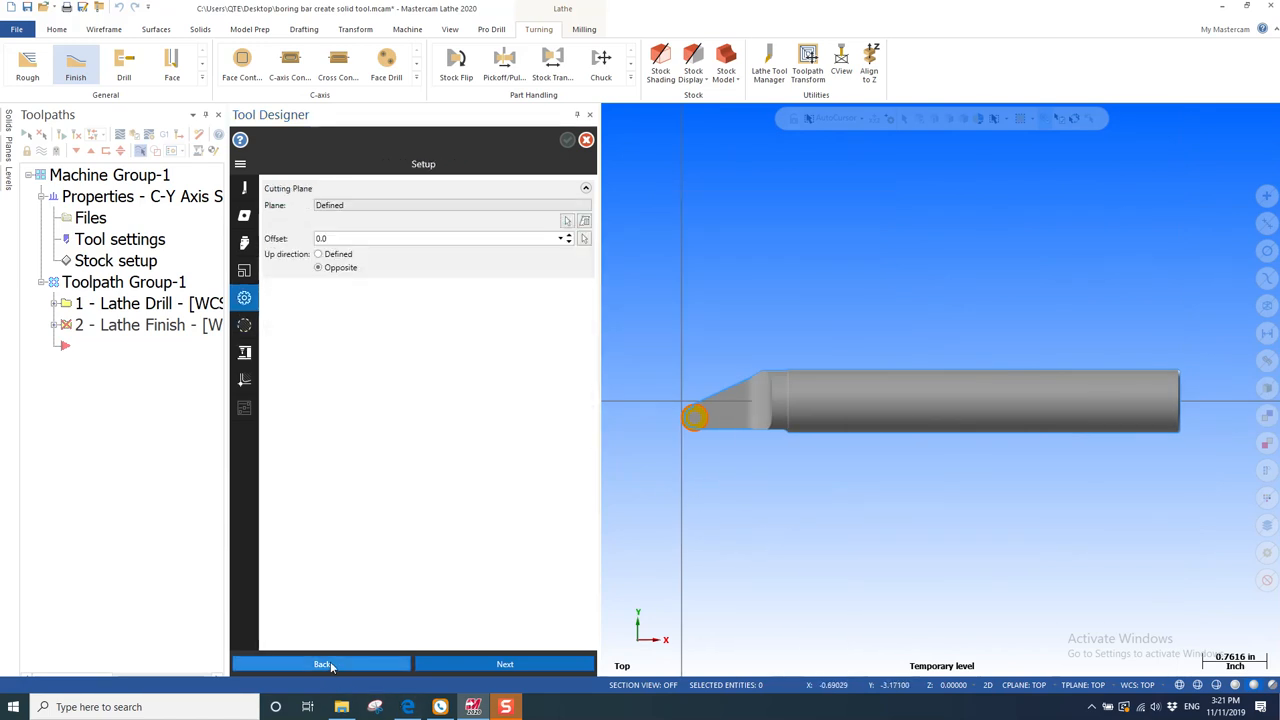
Return to the cutting plane setup and keep its up direction as Defined.
{"action": "left_click", "coordinate": [318, 253]}
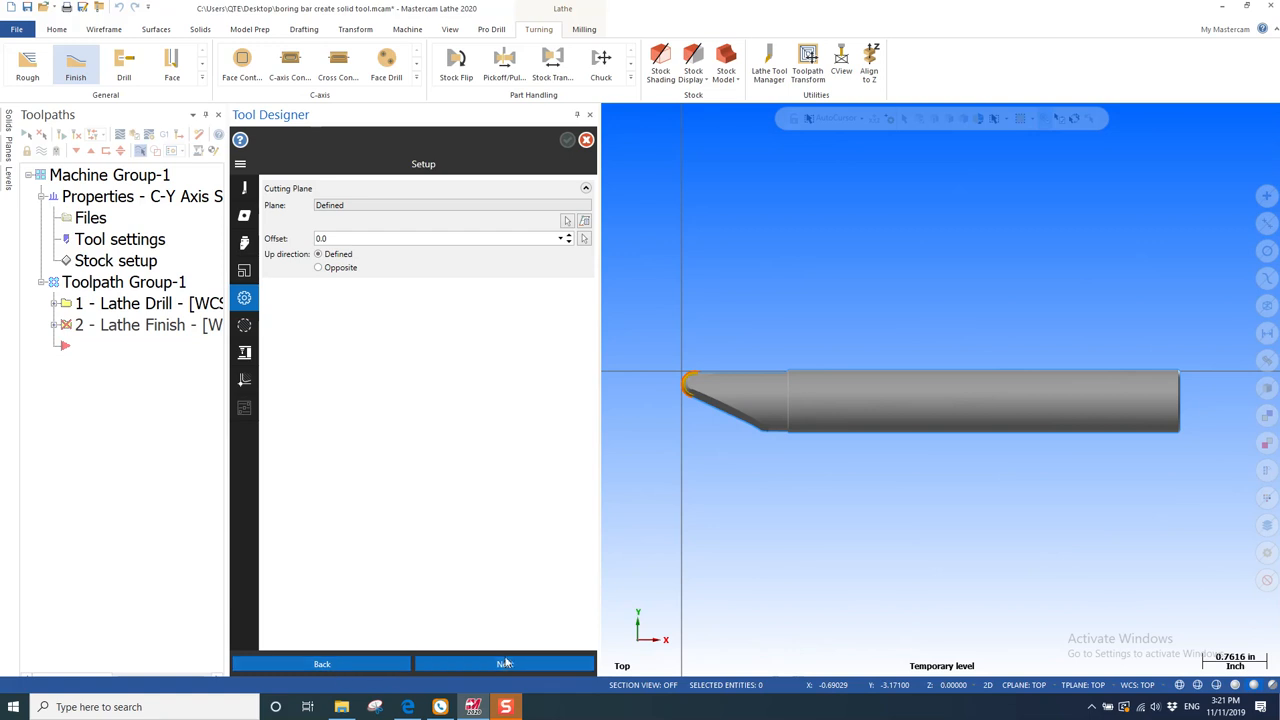
{"action": "left_click", "coordinate": [503, 664]}
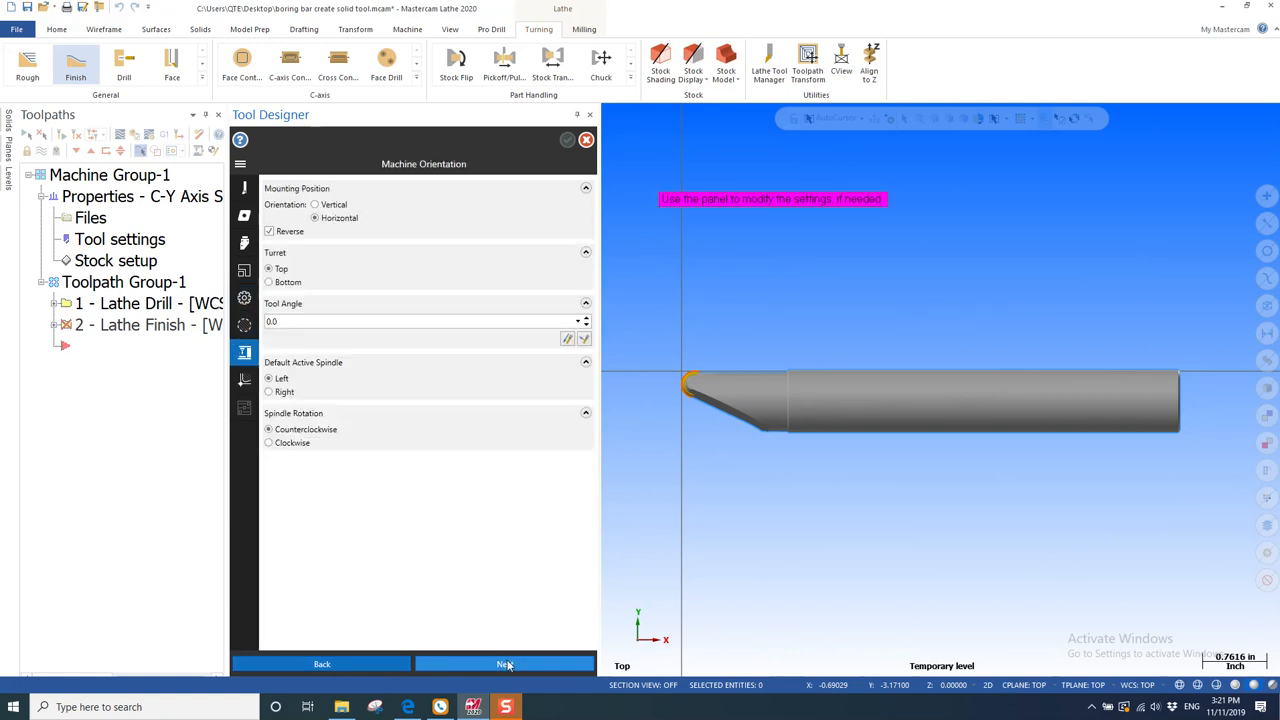
{"action": "left_click", "coordinate": [503, 664]}
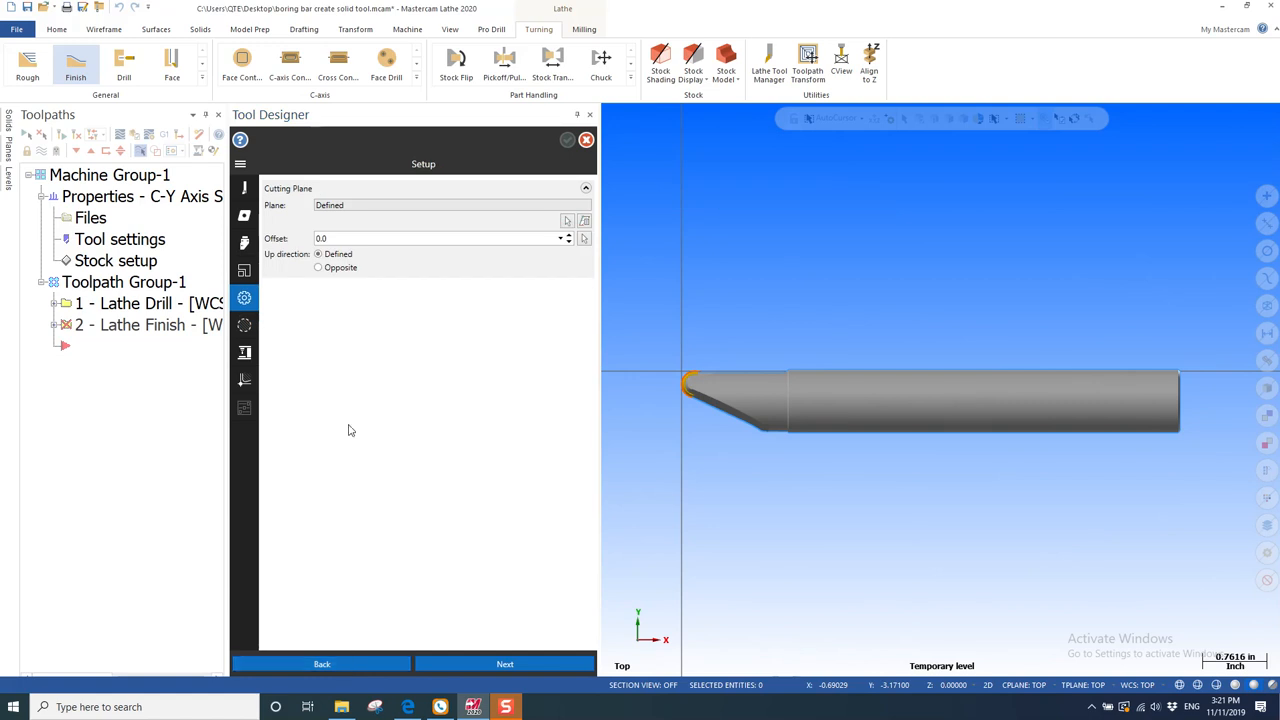
{"action": "left_click", "coordinate": [318, 267]}
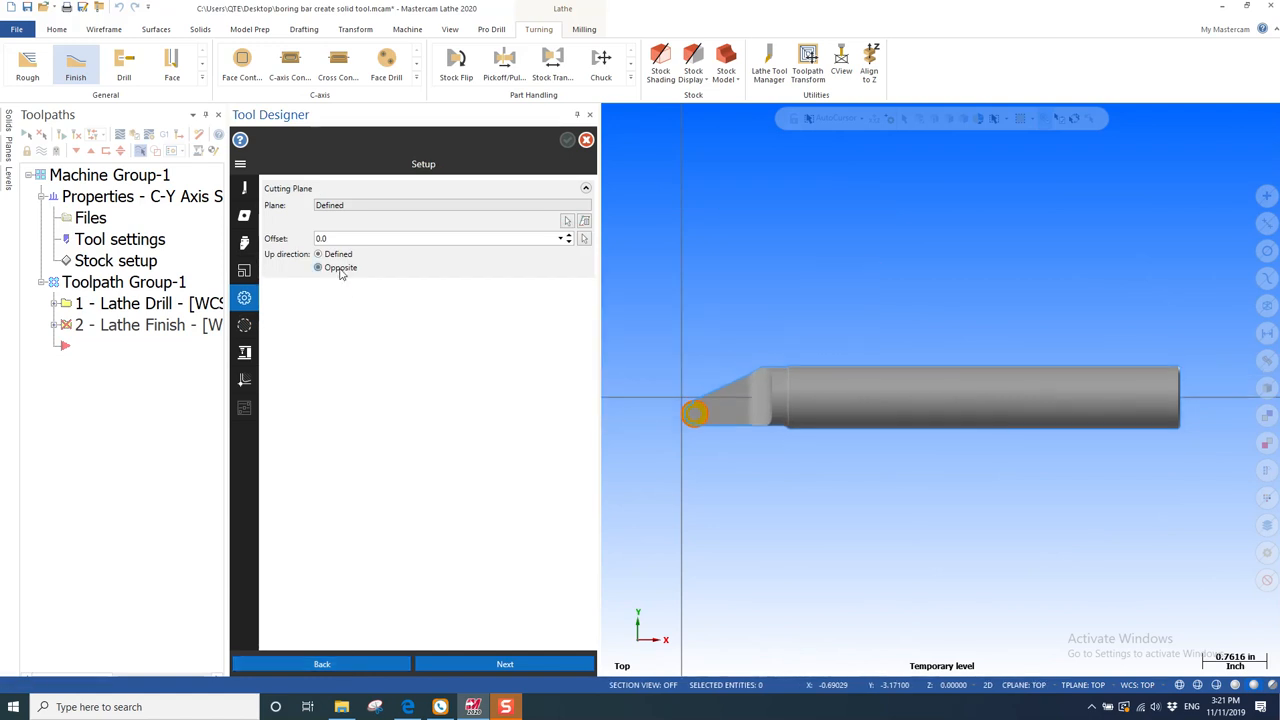
{"action": "left_click", "coordinate": [318, 254]}
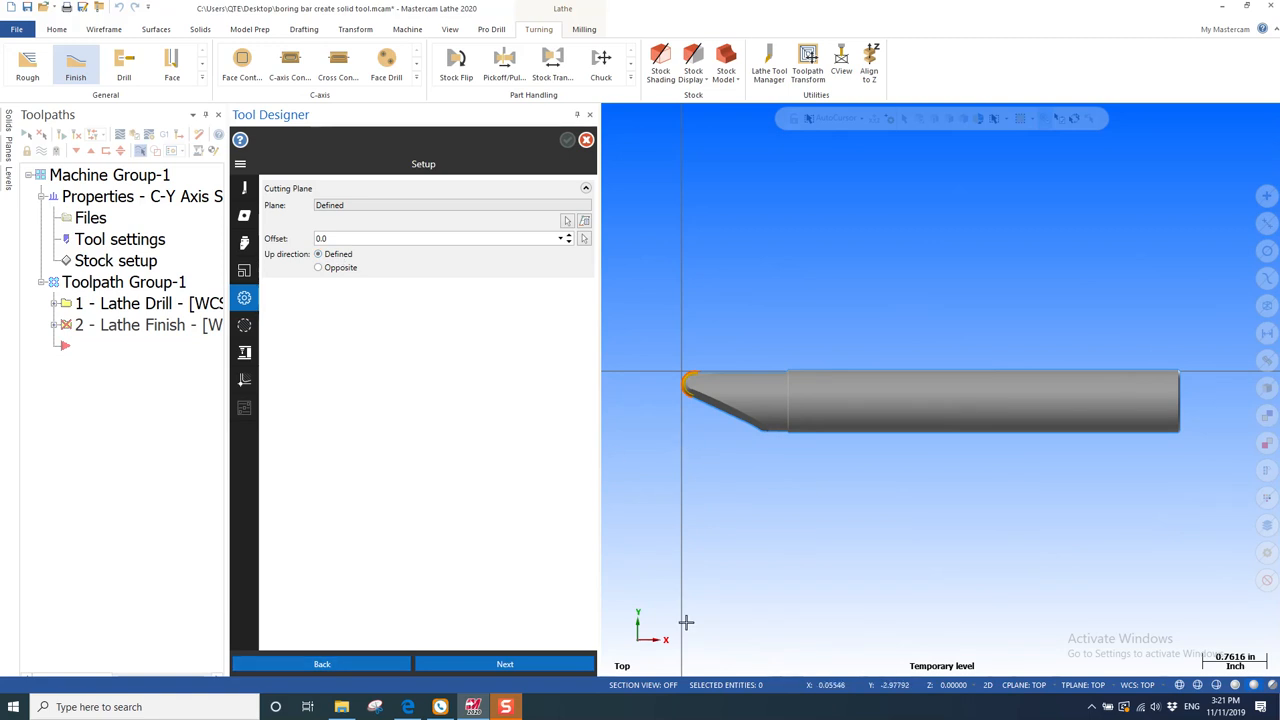
{"action": "left_click", "coordinate": [504, 664]}
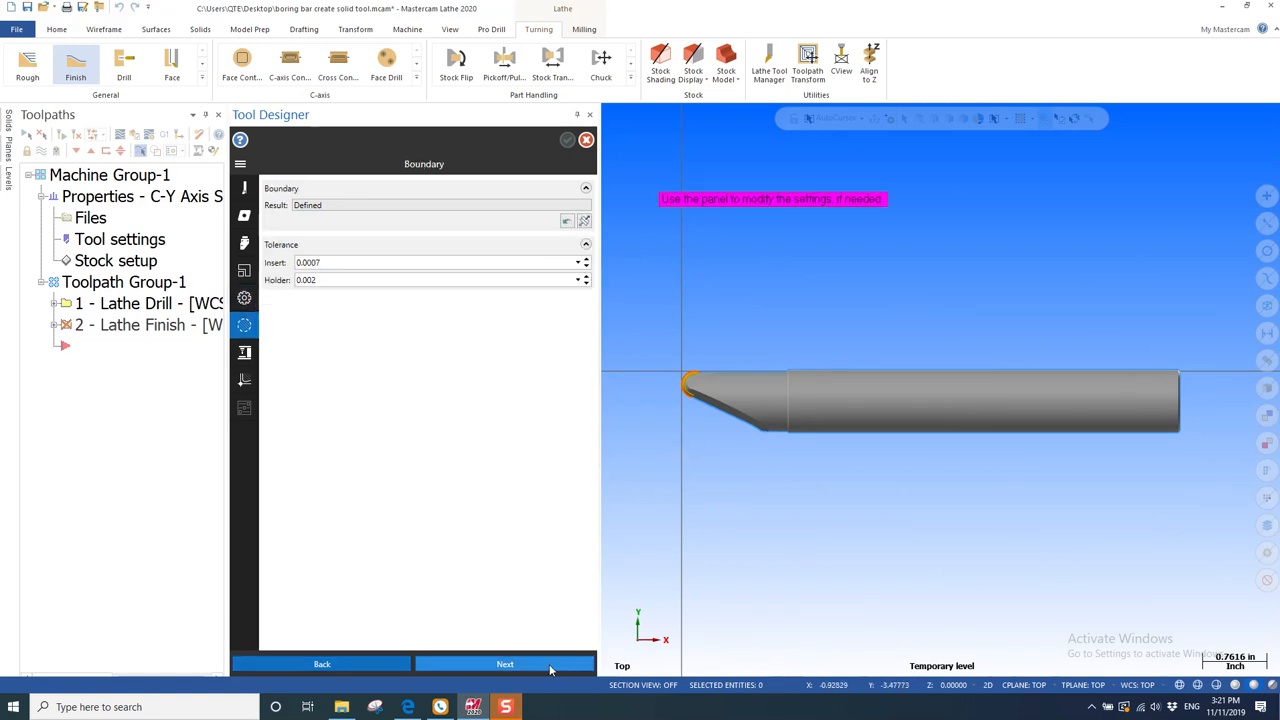
Return to the Machine Orientation page showing horizontal reversed mount, top turret, left spindle, CCW rotation.
{"action": "left_click", "coordinate": [504, 664]}
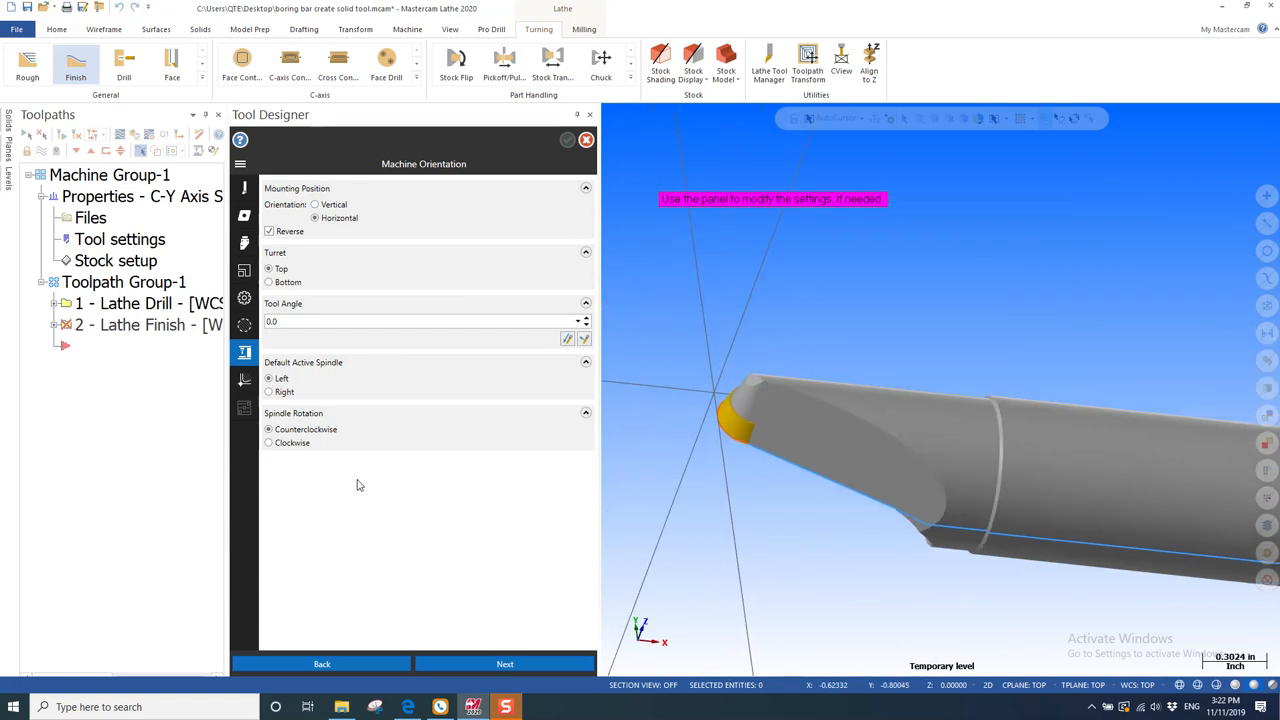
{"action": "mouse_move", "coordinate": [306, 429]}
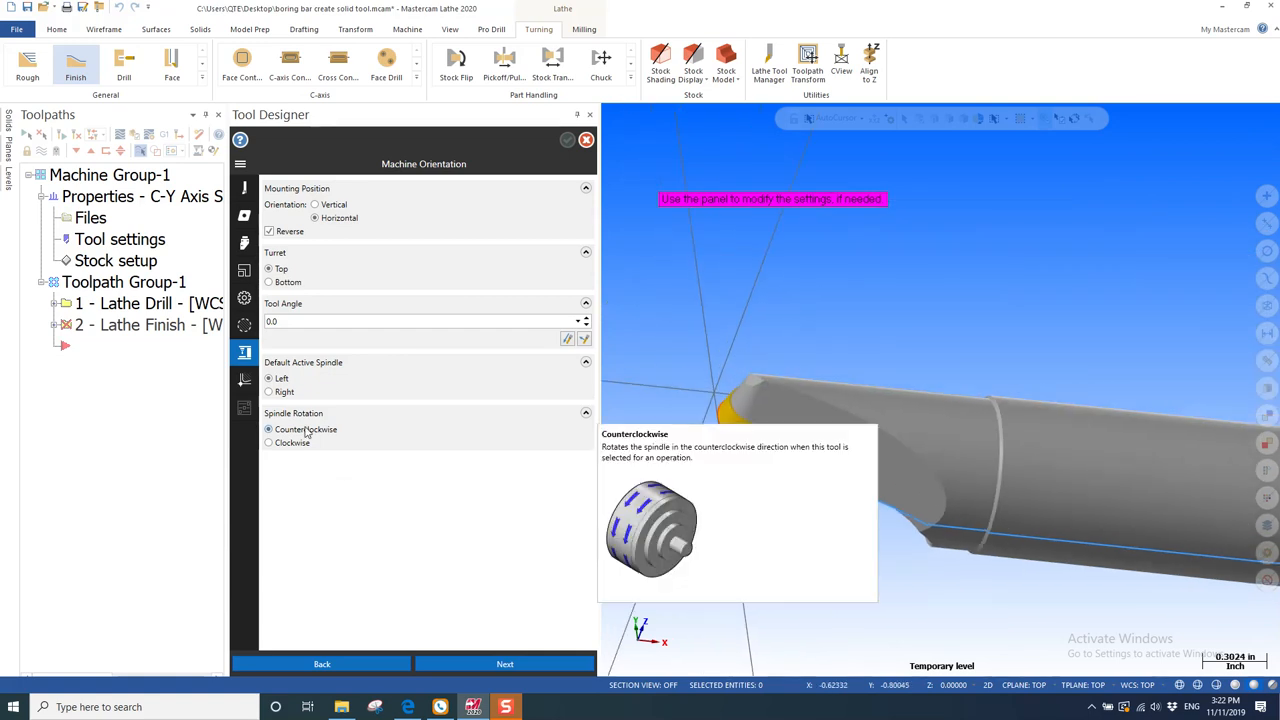
{"action": "mouse_move", "coordinate": [269, 378]}
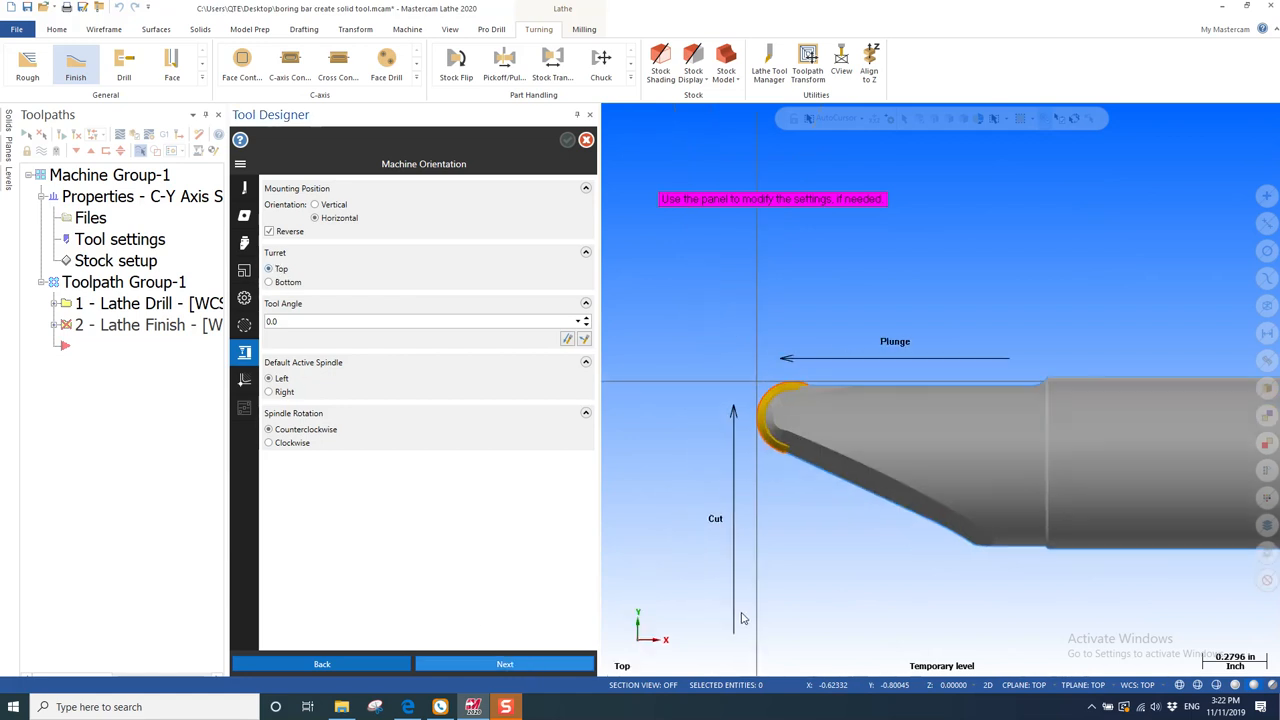
Set compensation to Quadrant 4 with plunge and cut directions set to Opposite.
{"action": "left_click", "coordinate": [504, 664]}
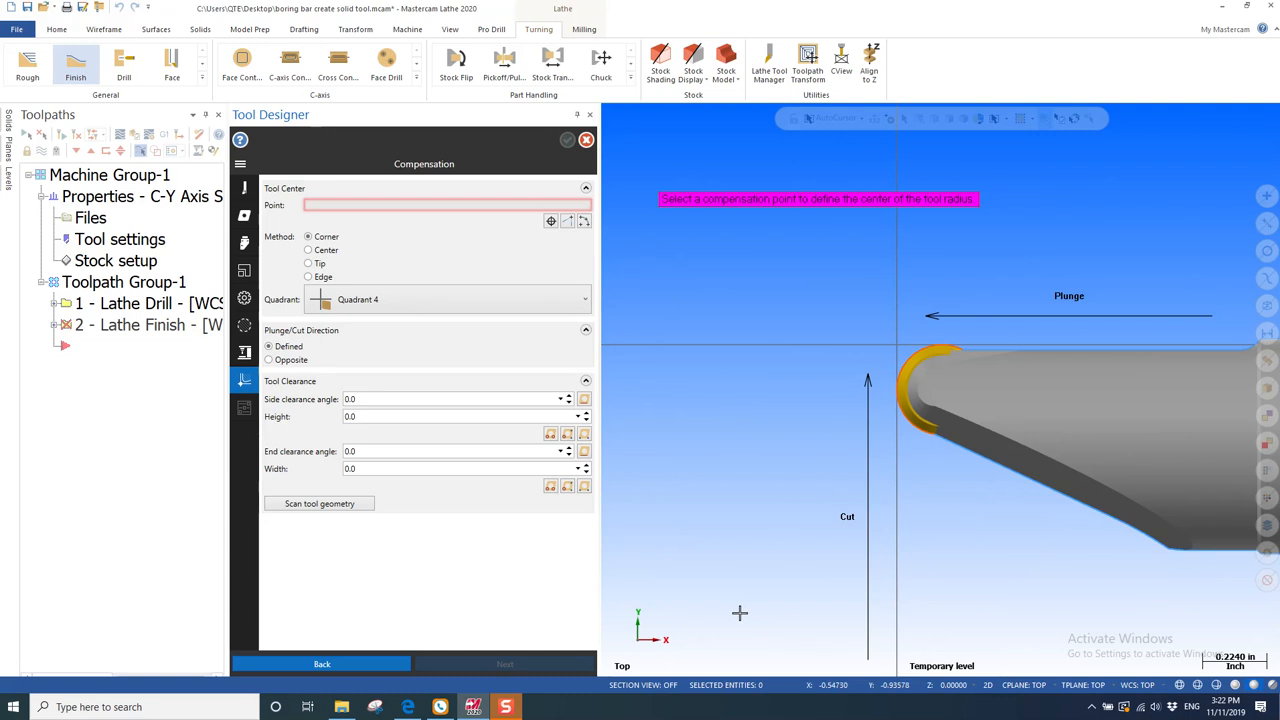
{"action": "mouse_move", "coordinate": [789, 653]}
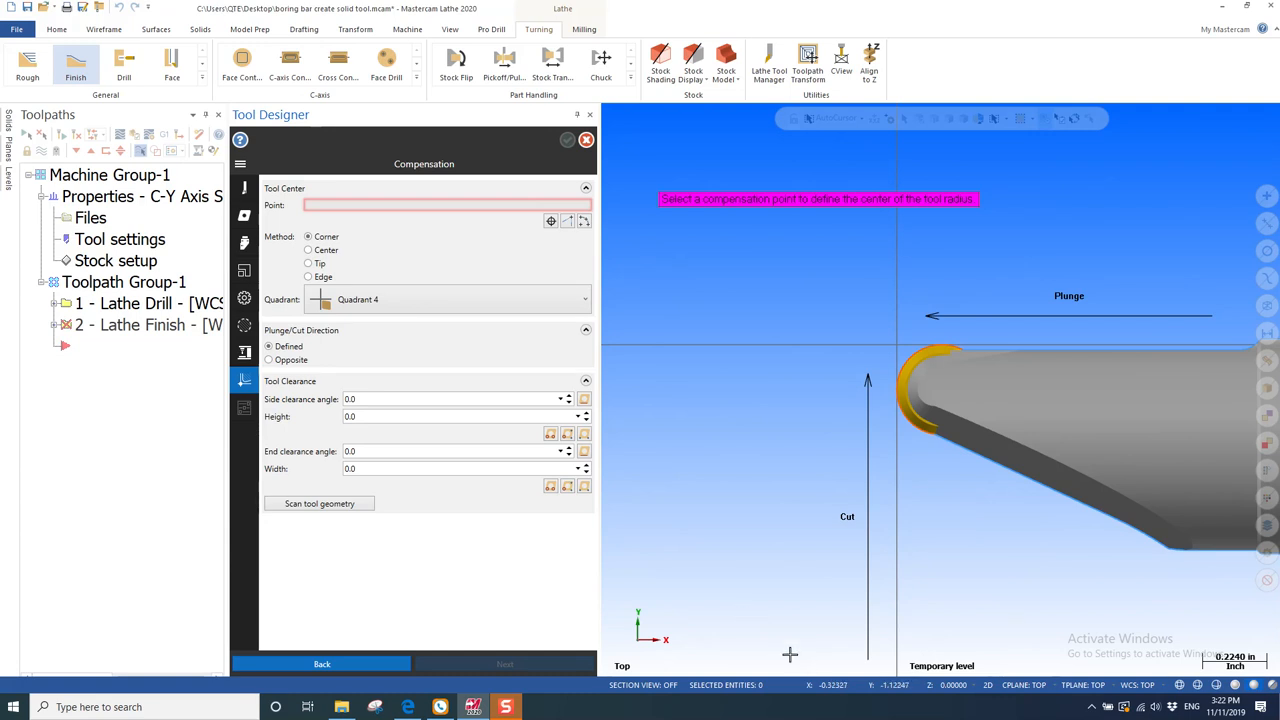
{"action": "mouse_move", "coordinate": [763, 625]}
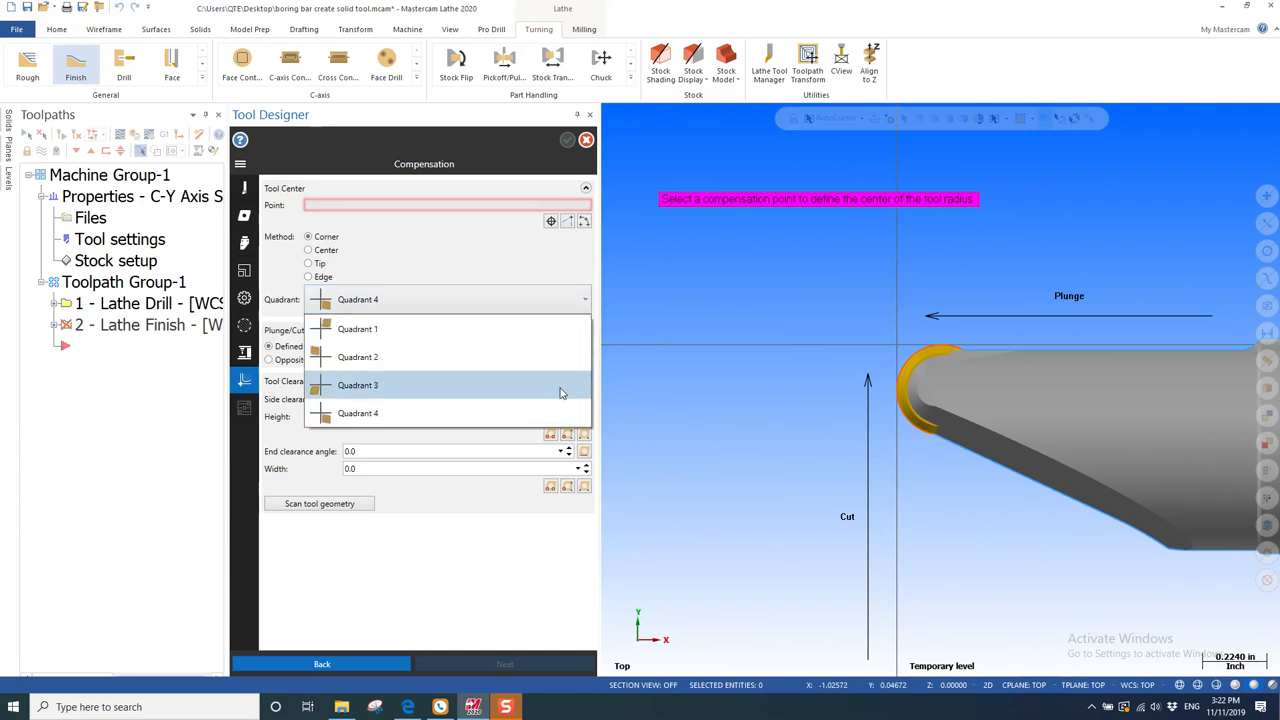
{"action": "mouse_move", "coordinate": [528, 413]}
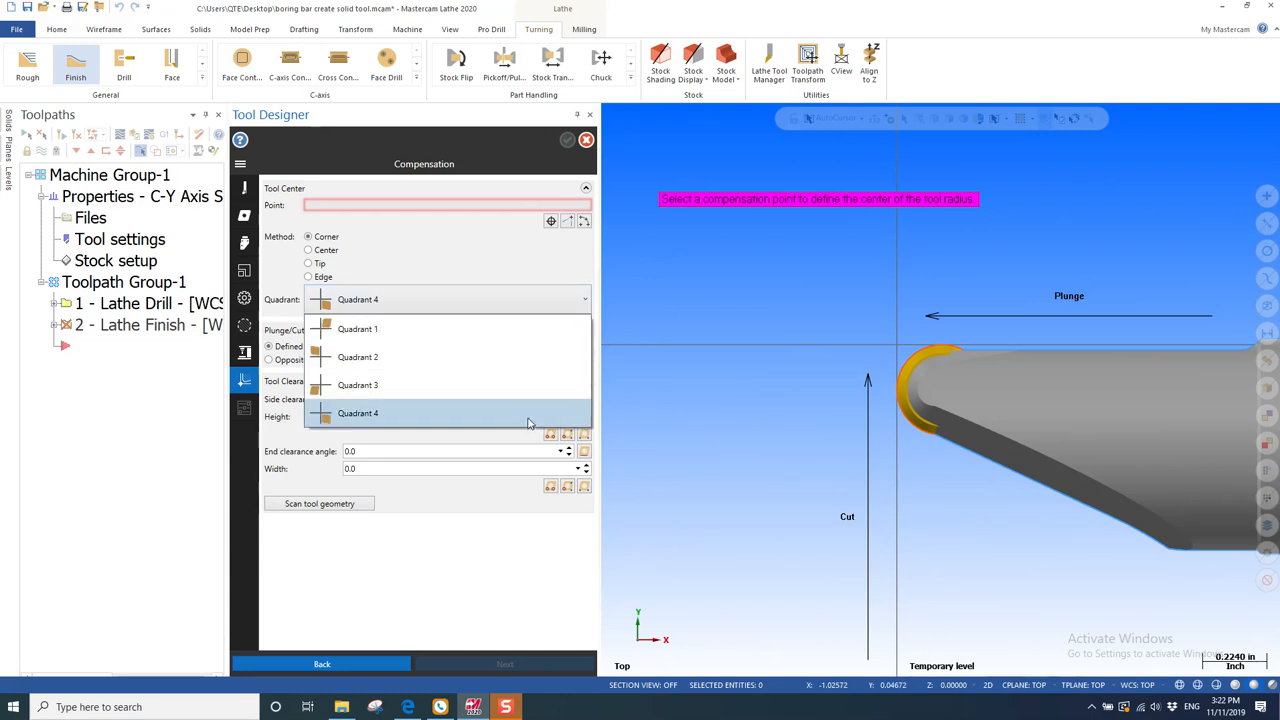
{"action": "left_click", "coordinate": [357, 413]}
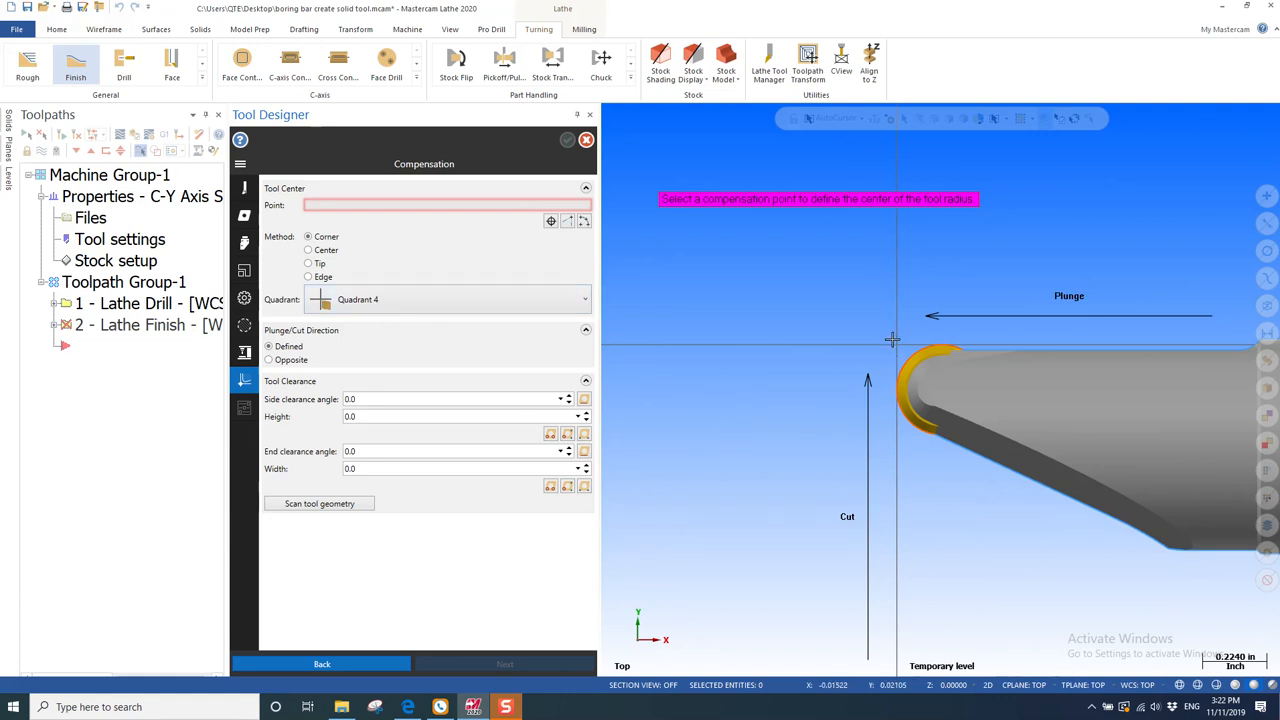
{"action": "mouse_move", "coordinate": [757, 496]}
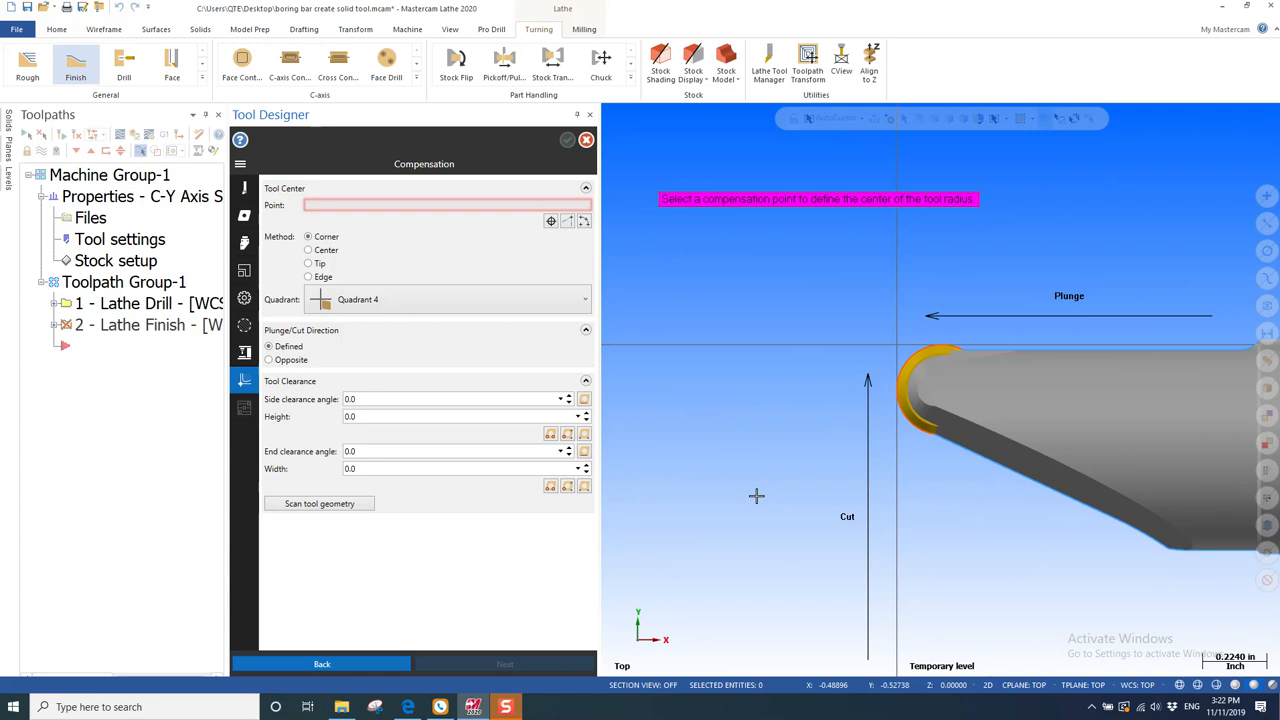
{"action": "mouse_move", "coordinate": [291, 360]}
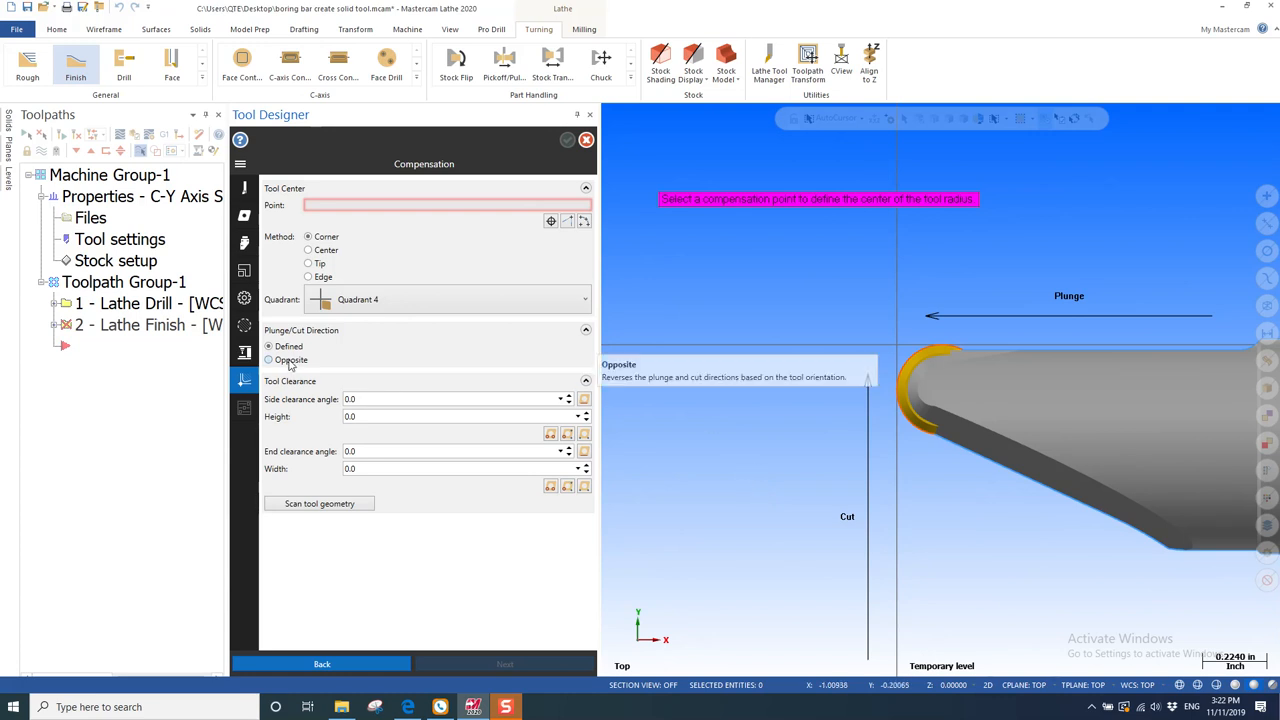
{"action": "left_click", "coordinate": [268, 360]}
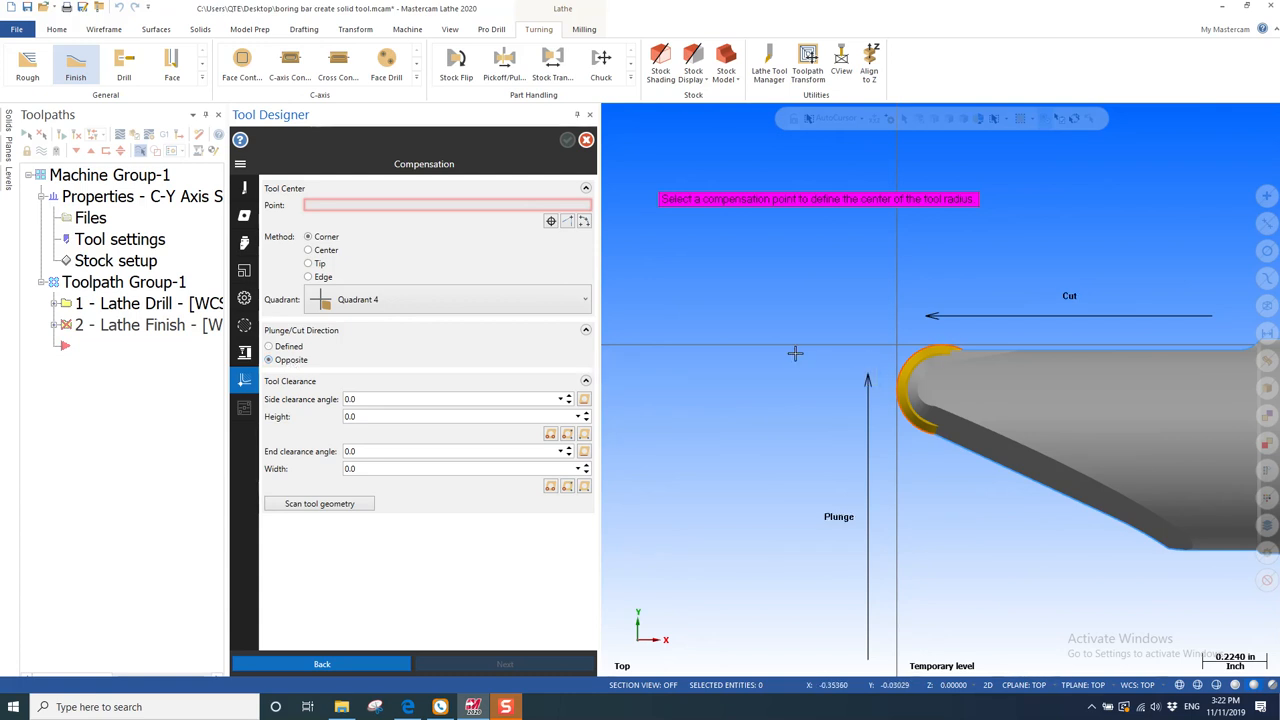
{"action": "mouse_move", "coordinate": [766, 497]}
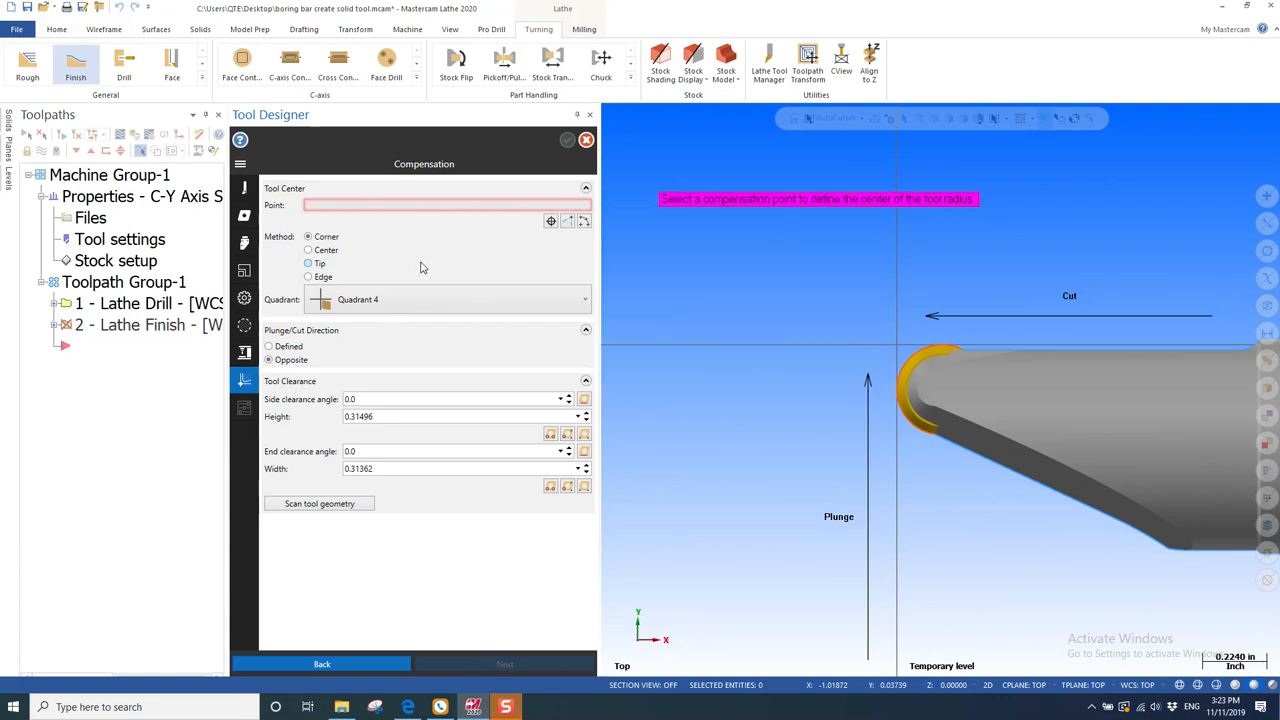
Locate the tool center from a three-point arc on the insert nose radius.
{"action": "left_click", "coordinate": [551, 221]}
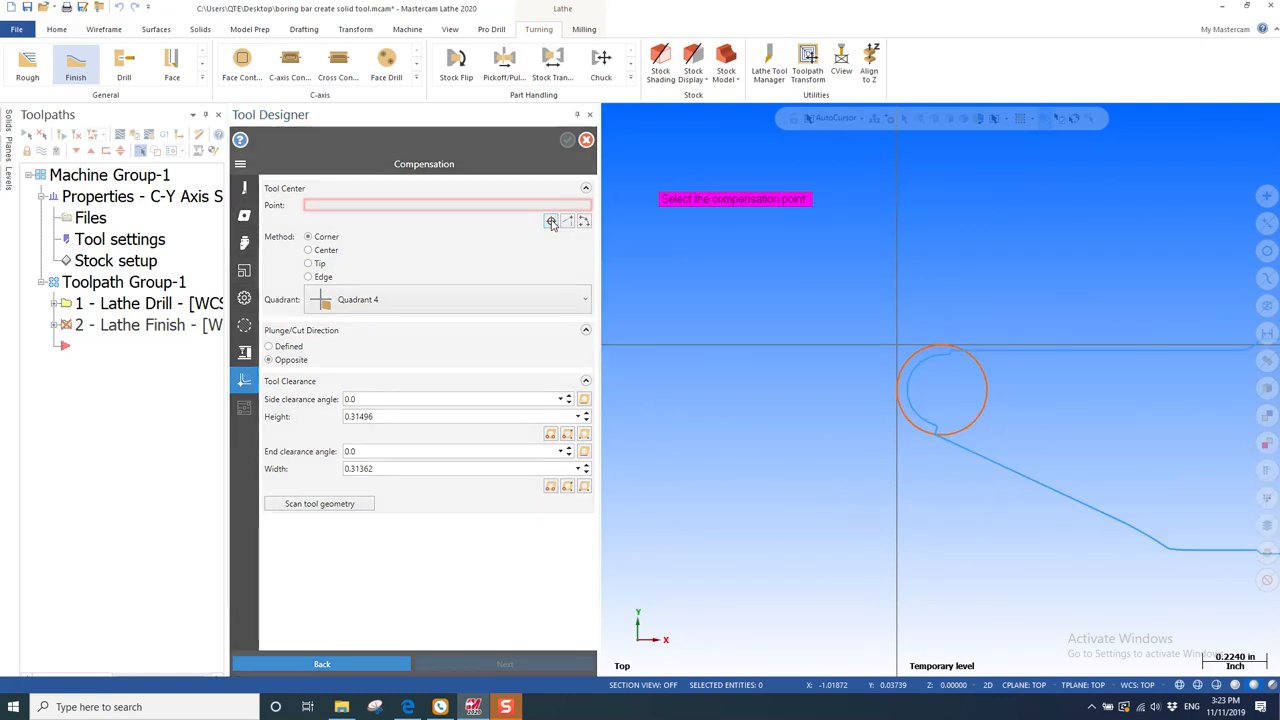
{"action": "mouse_move", "coordinate": [943, 390]}
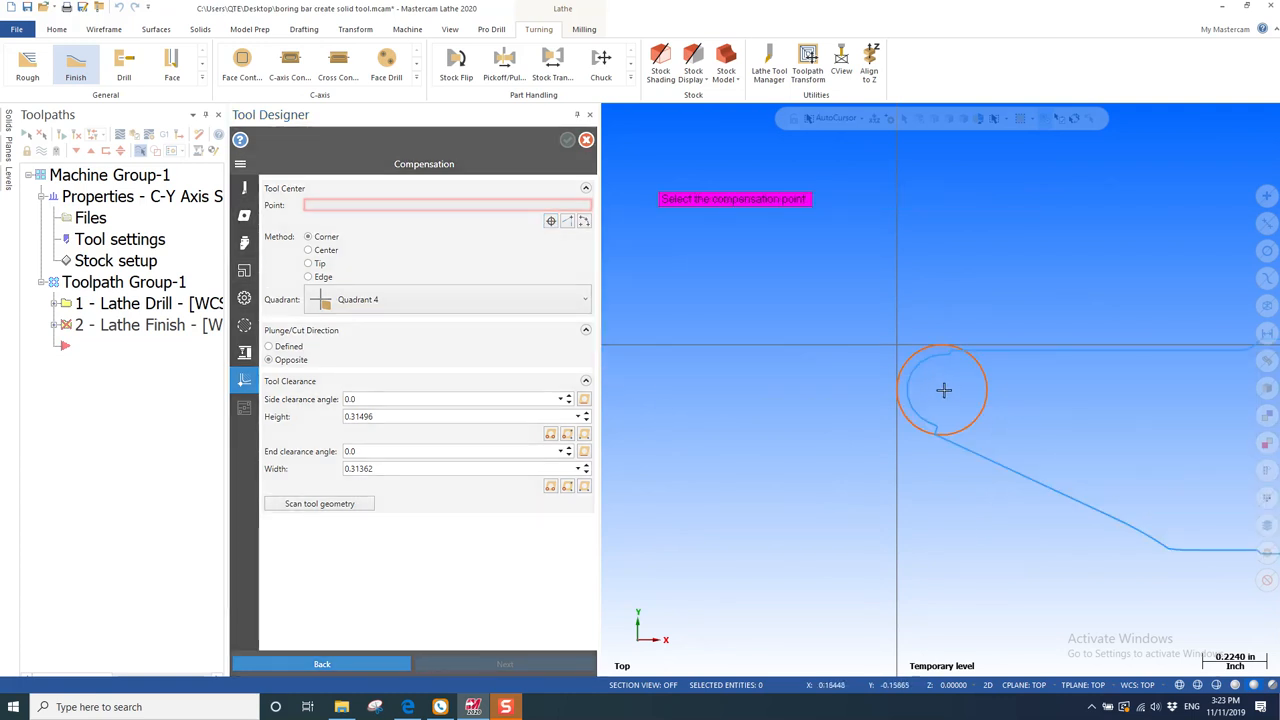
{"action": "mouse_move", "coordinate": [779, 303]}
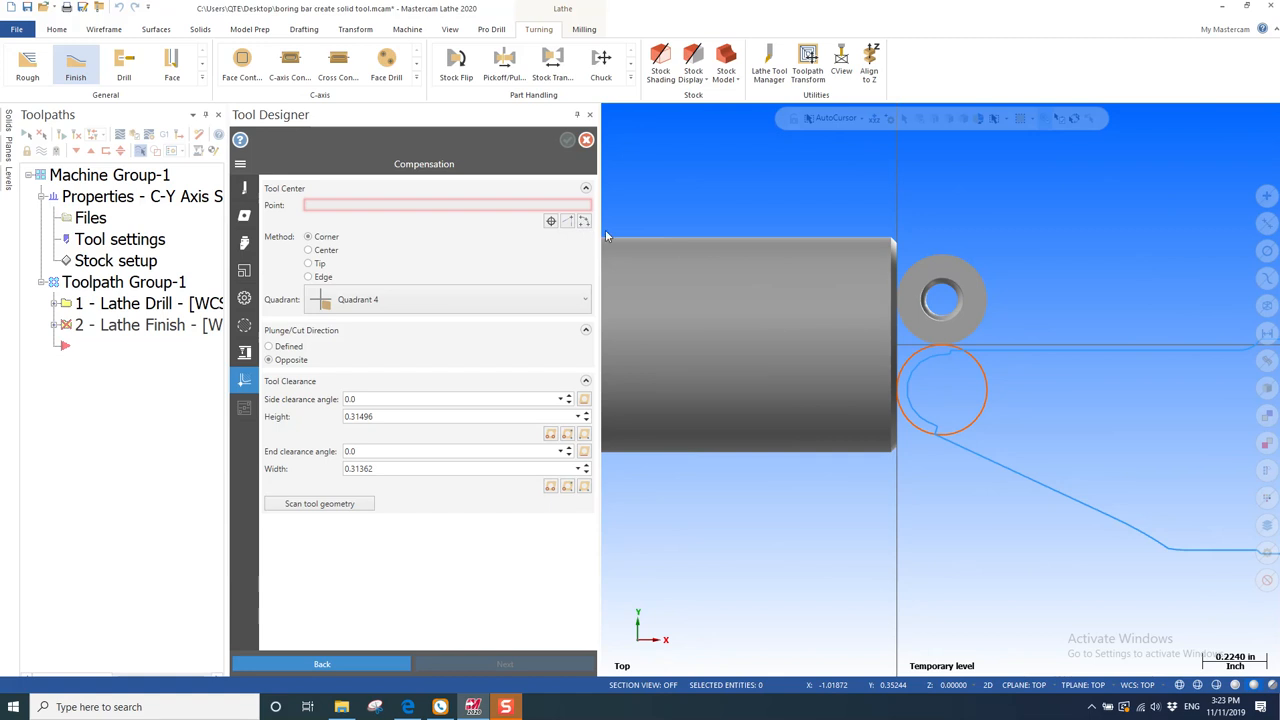
{"action": "left_click", "coordinate": [584, 221]}
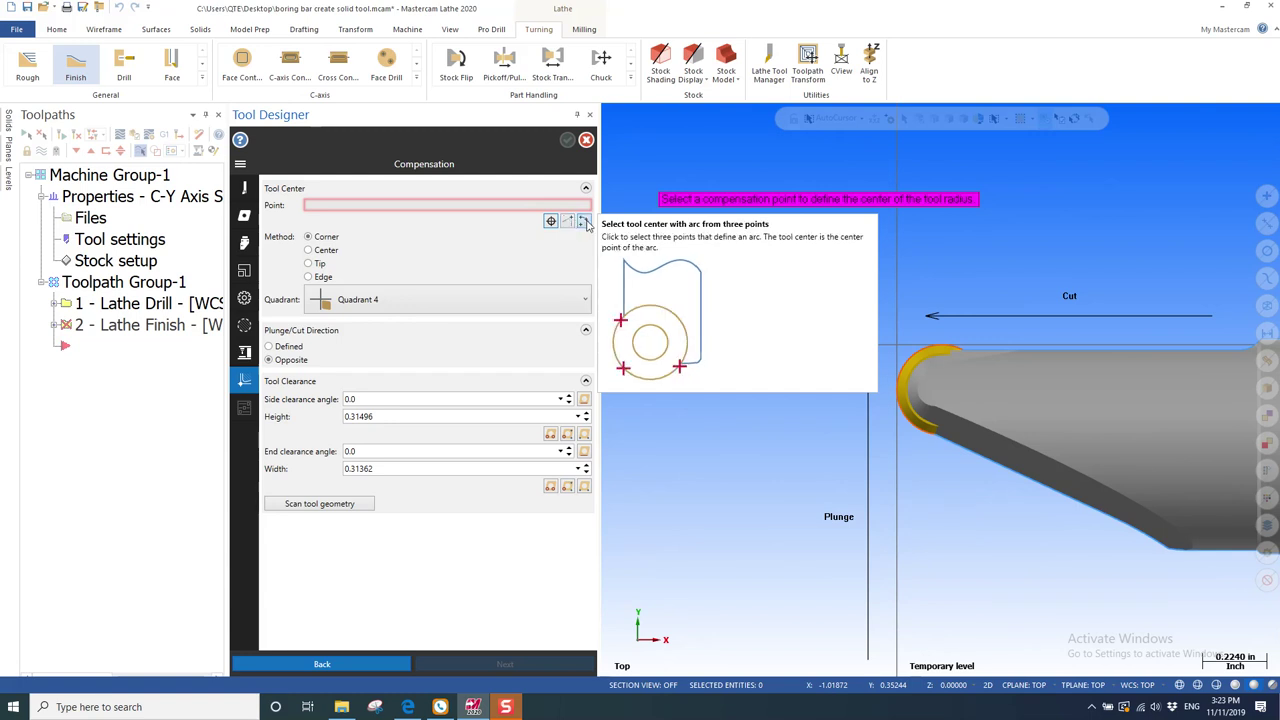
{"action": "left_click", "coordinate": [583, 221]}
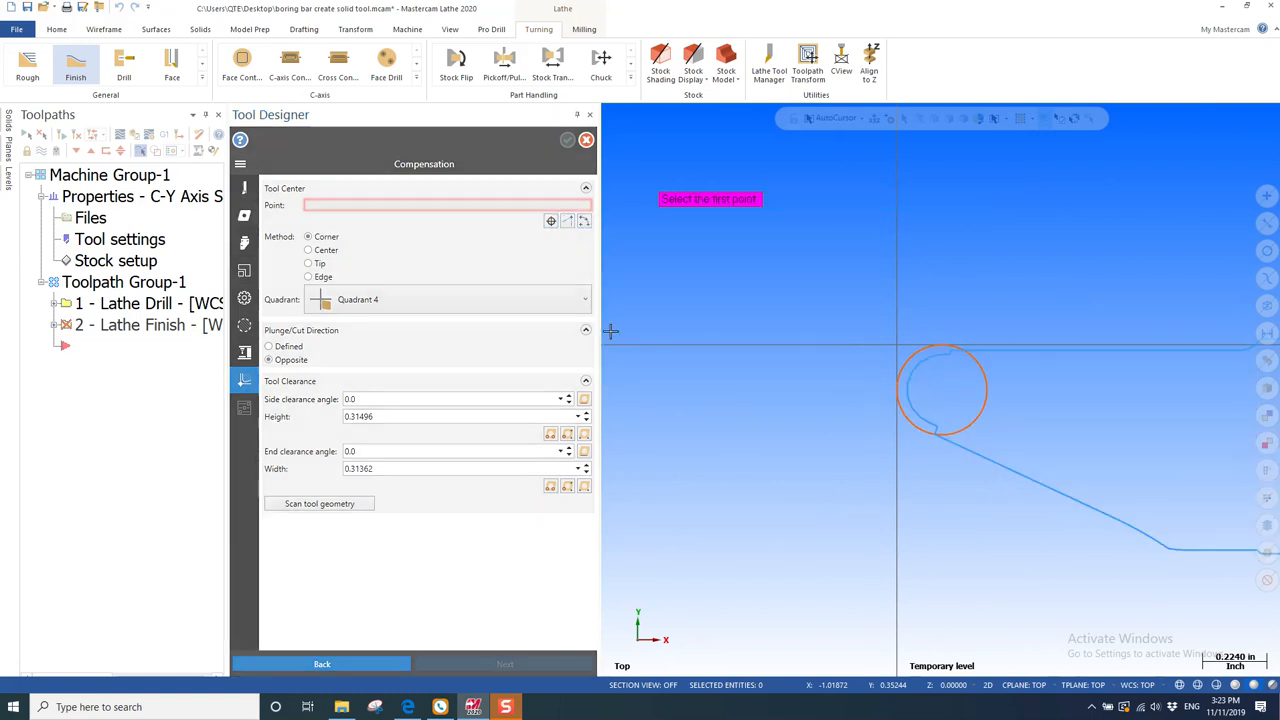
{"action": "mouse_move", "coordinate": [979, 412]}
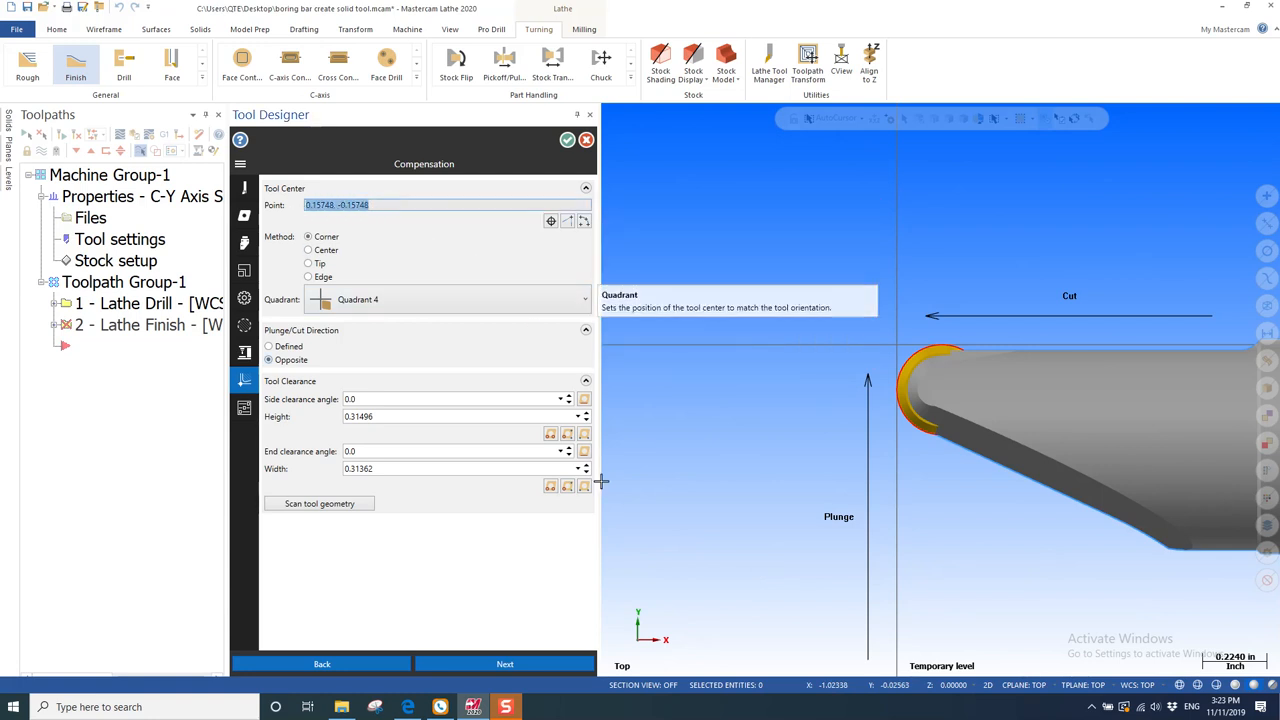
Finish the button boring bar and accept T0101 in the Lathe Finish parameters.
{"action": "left_click", "coordinate": [508, 664]}
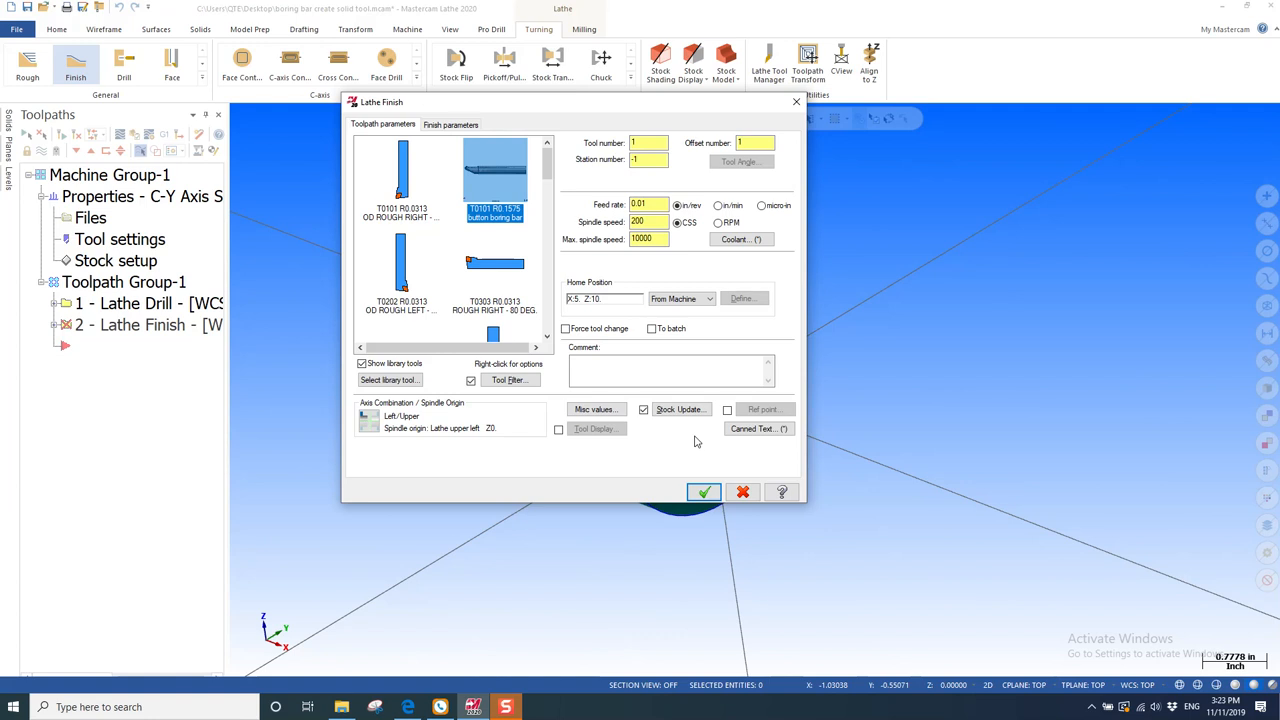
{"action": "left_click", "coordinate": [703, 491]}
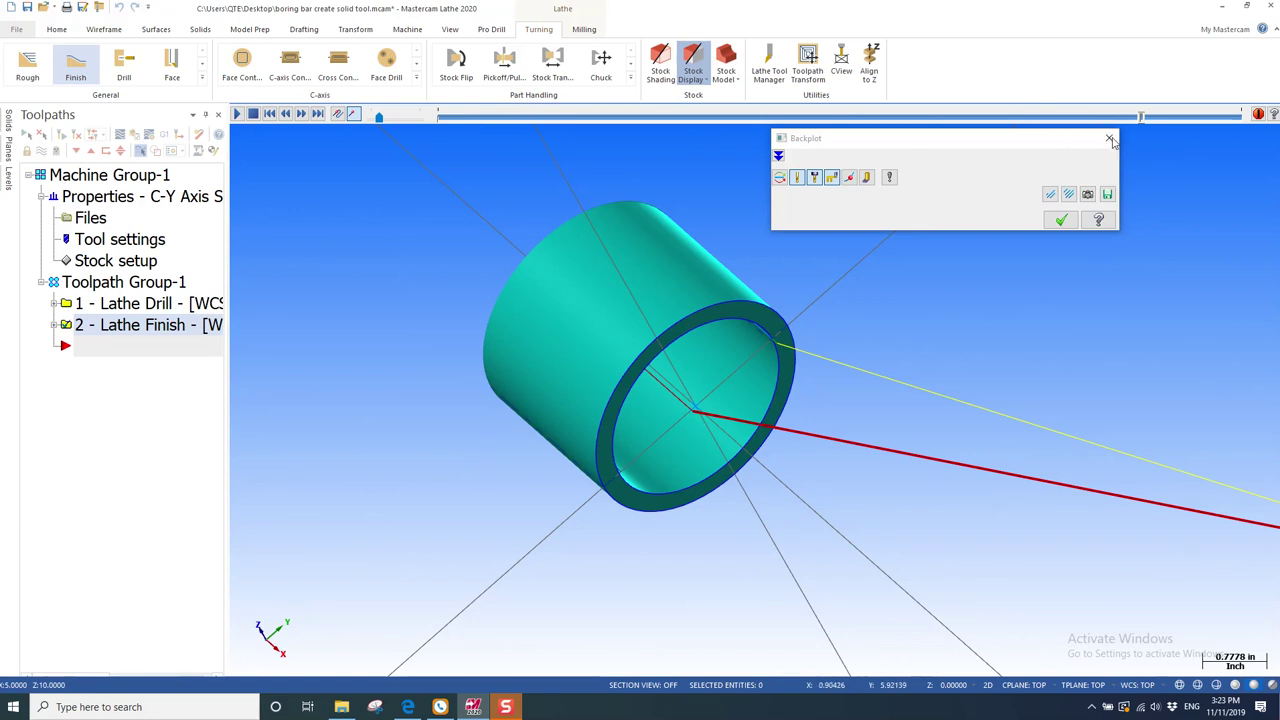
{"action": "mouse_move", "coordinate": [1079, 148]}
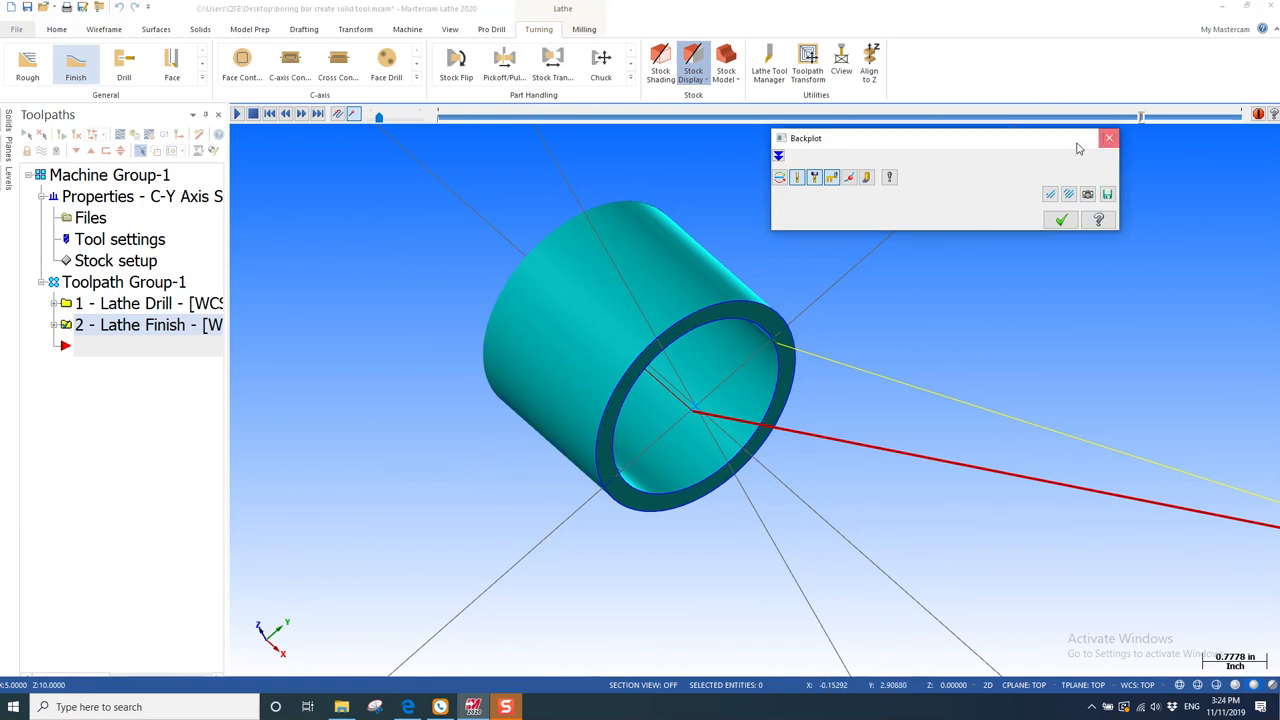
Close the backplot and verify the Lathe Finish operation in Mastercam Simulator.
{"action": "left_click", "coordinate": [1107, 138]}
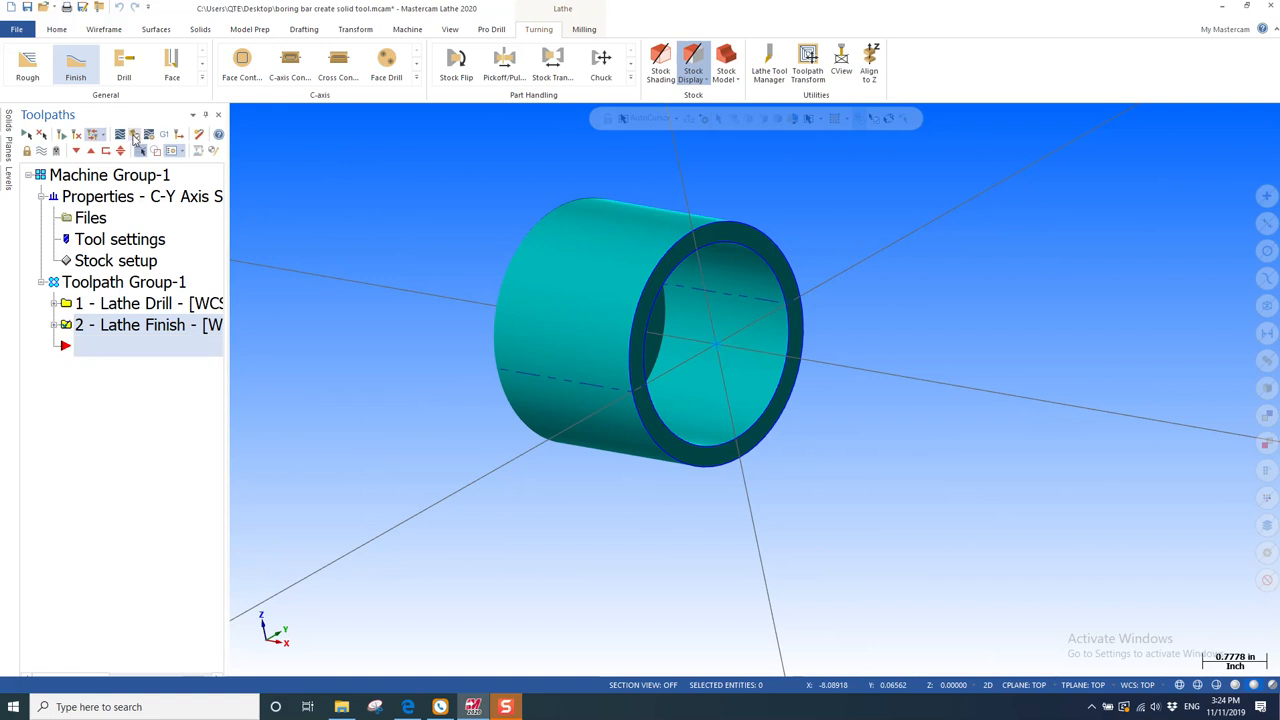
{"action": "mouse_move", "coordinate": [133, 137]}
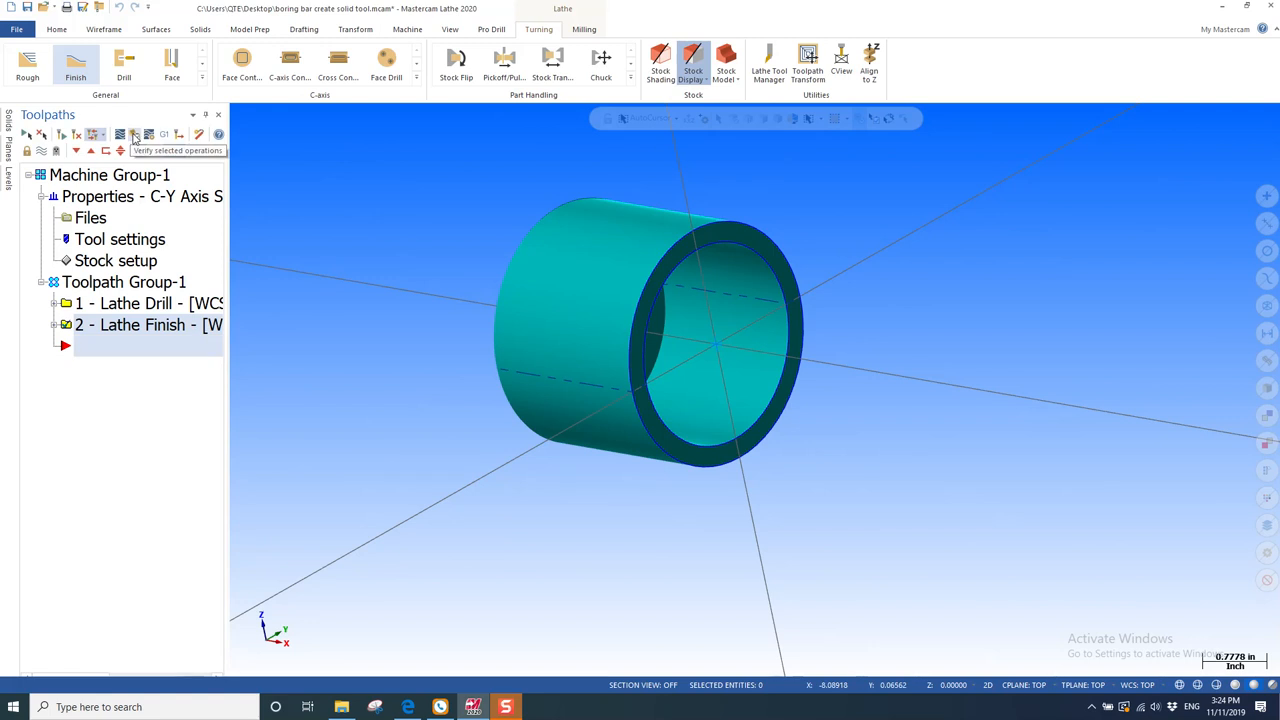
{"action": "left_click", "coordinate": [135, 134]}
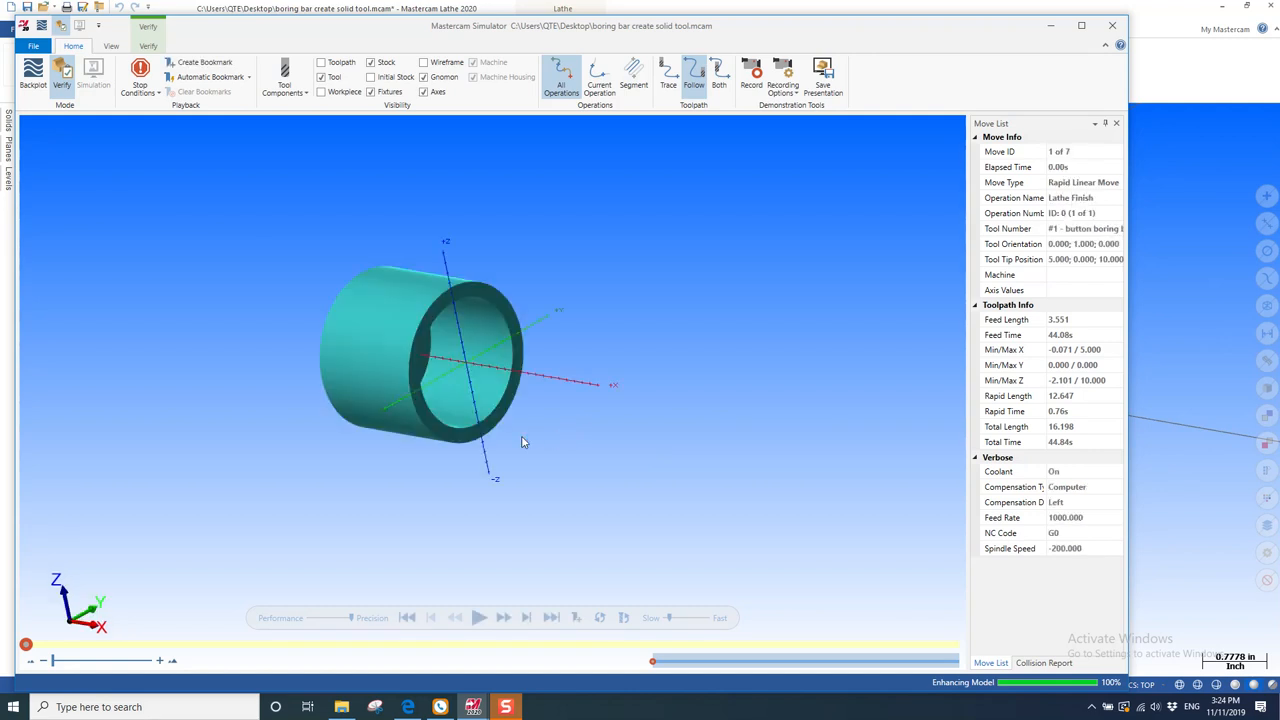
{"action": "mouse_move", "coordinate": [683, 475]}
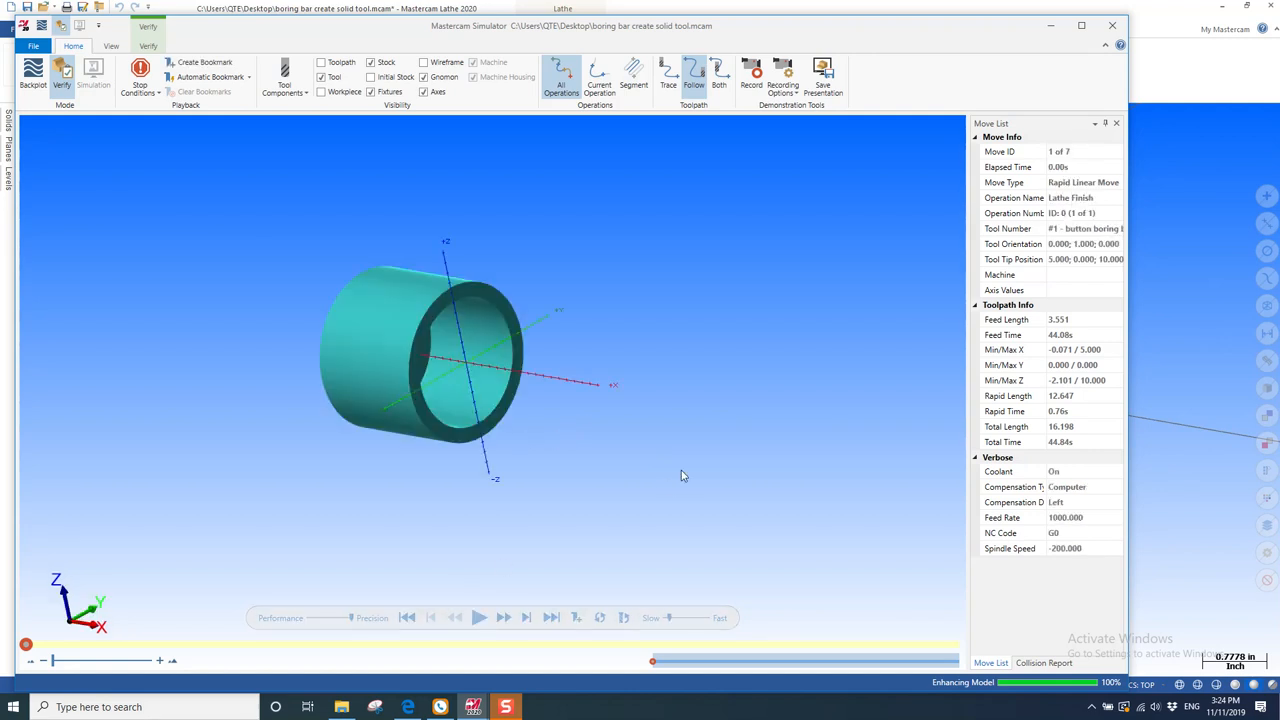
Play the Lathe Finish simulation so the boring bar machines the inner bore.
{"action": "left_click", "coordinate": [483, 618]}
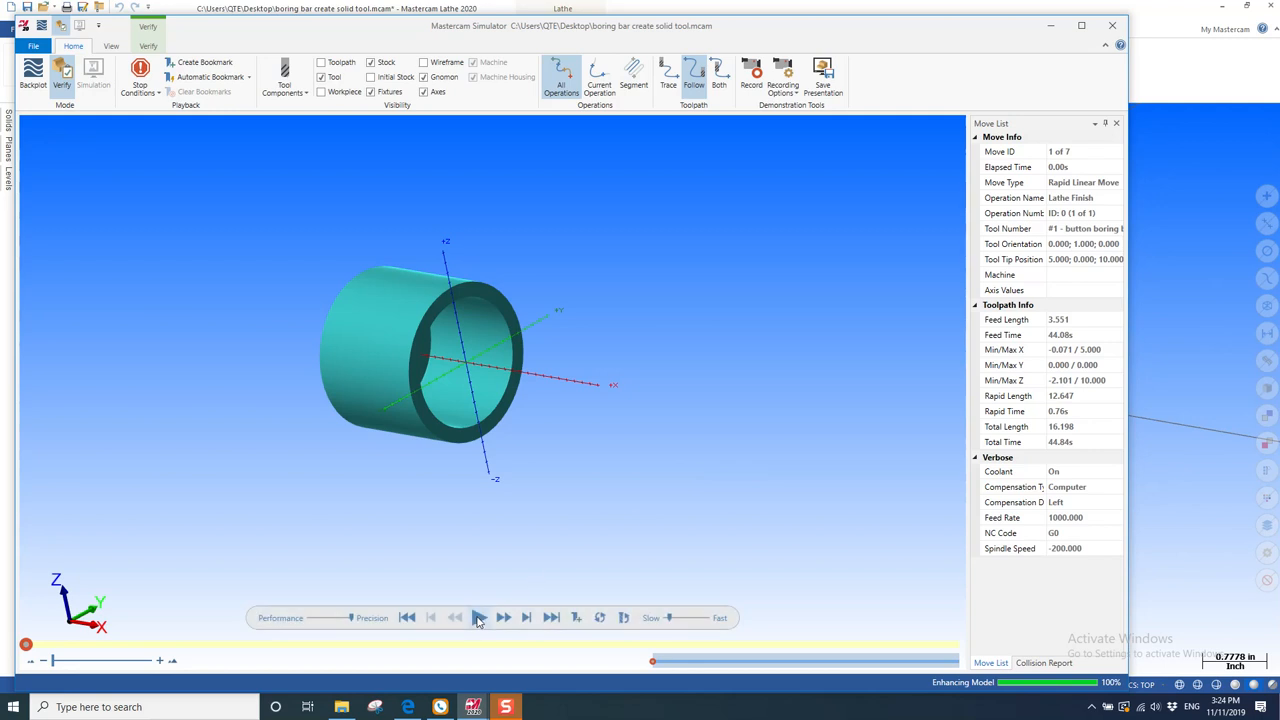
{"action": "left_click", "coordinate": [485, 618]}
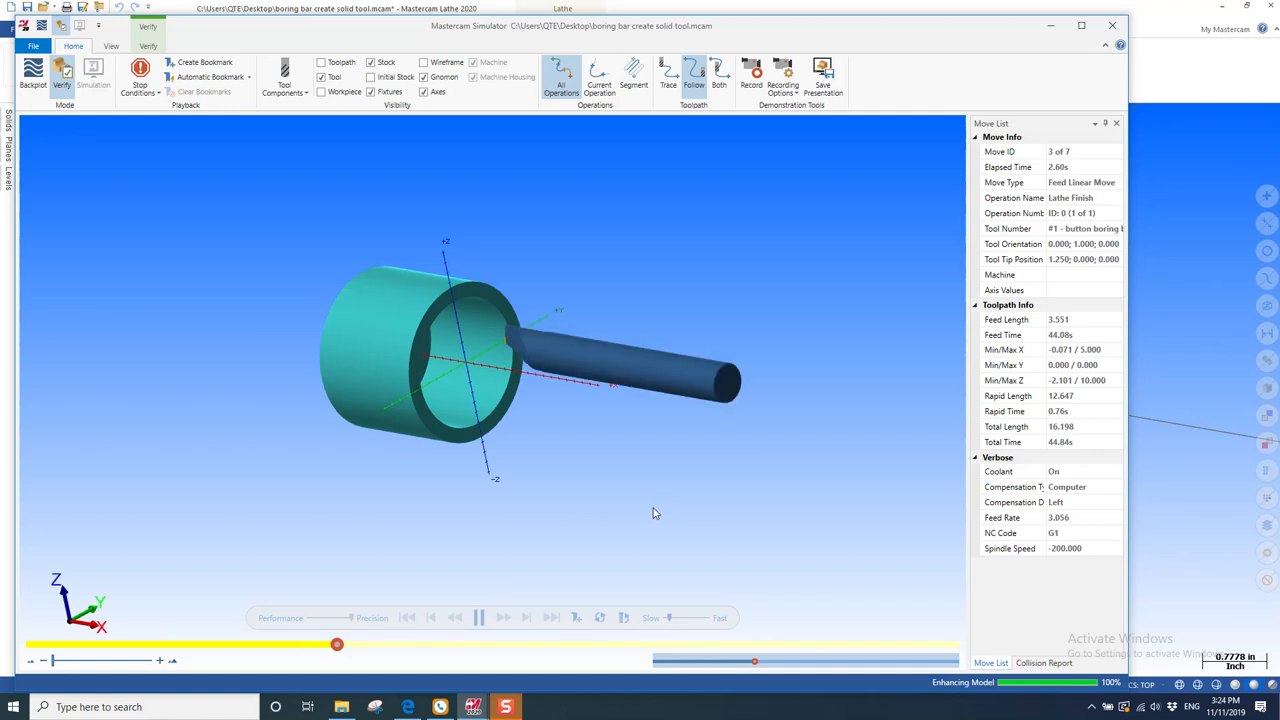
{"action": "mouse_move", "coordinate": [587, 596]}
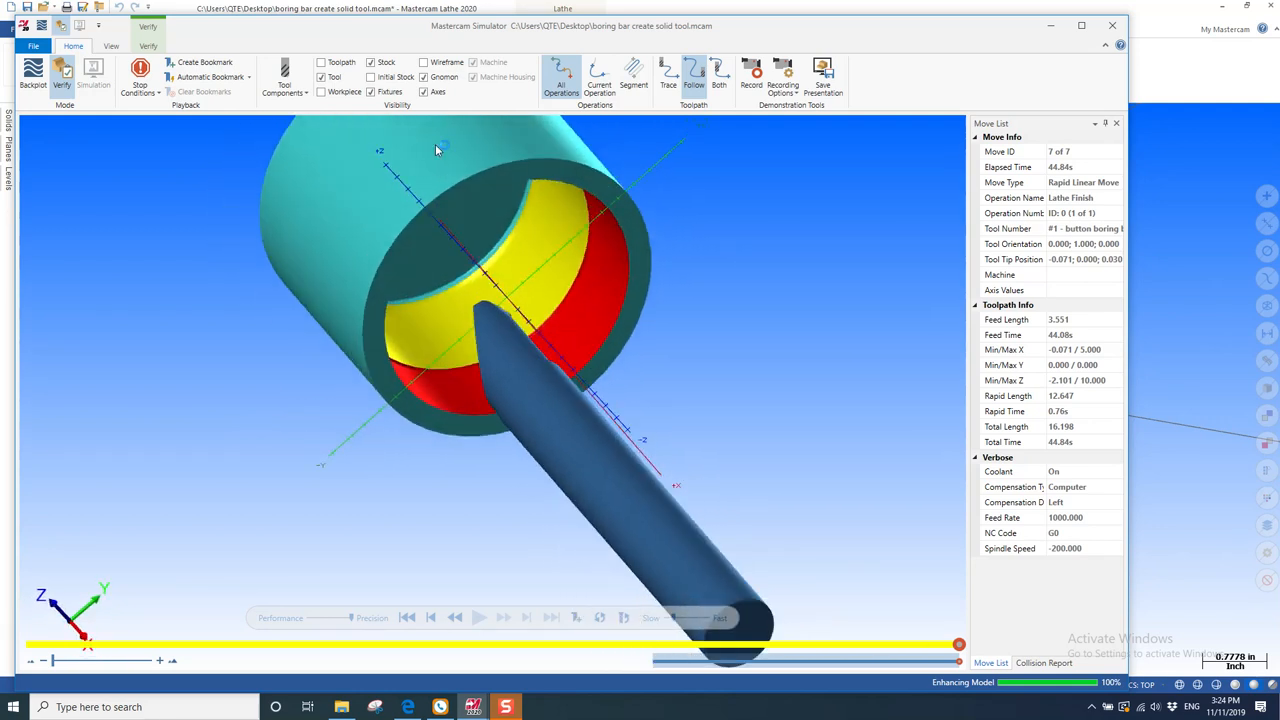
{"action": "mouse_move", "coordinate": [648, 353]}
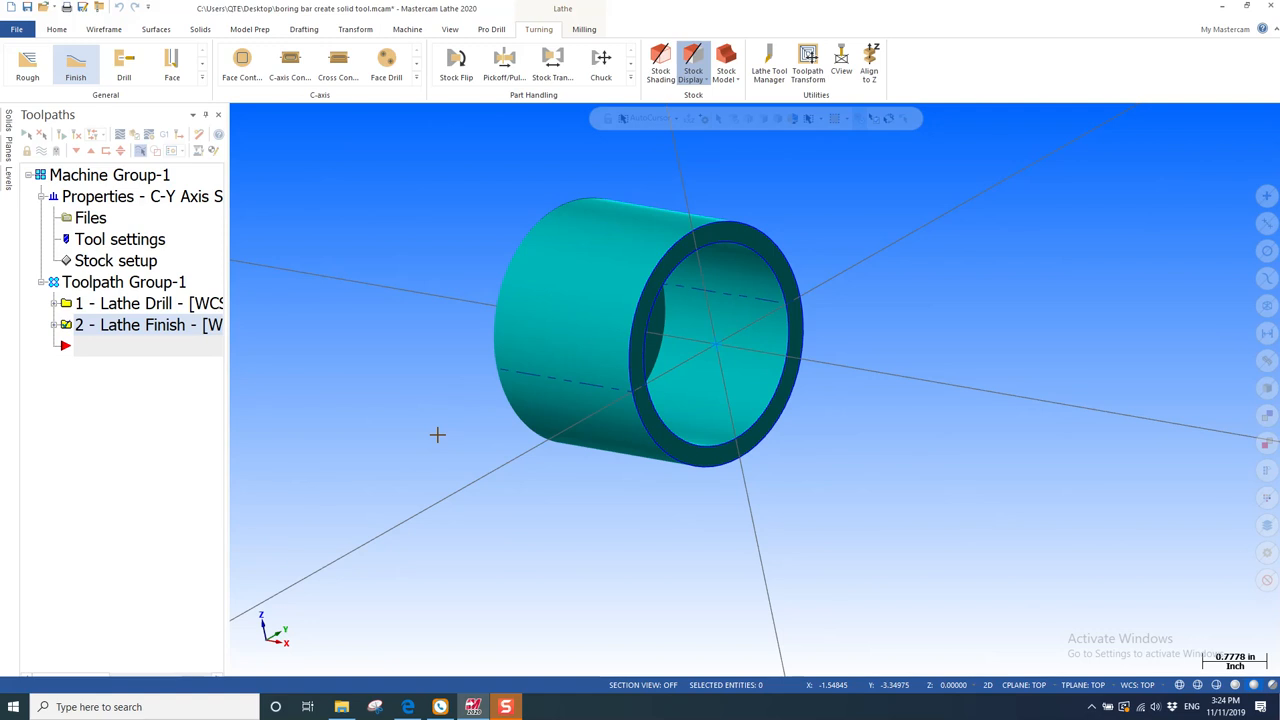
{"action": "mouse_move", "coordinate": [430, 500]}
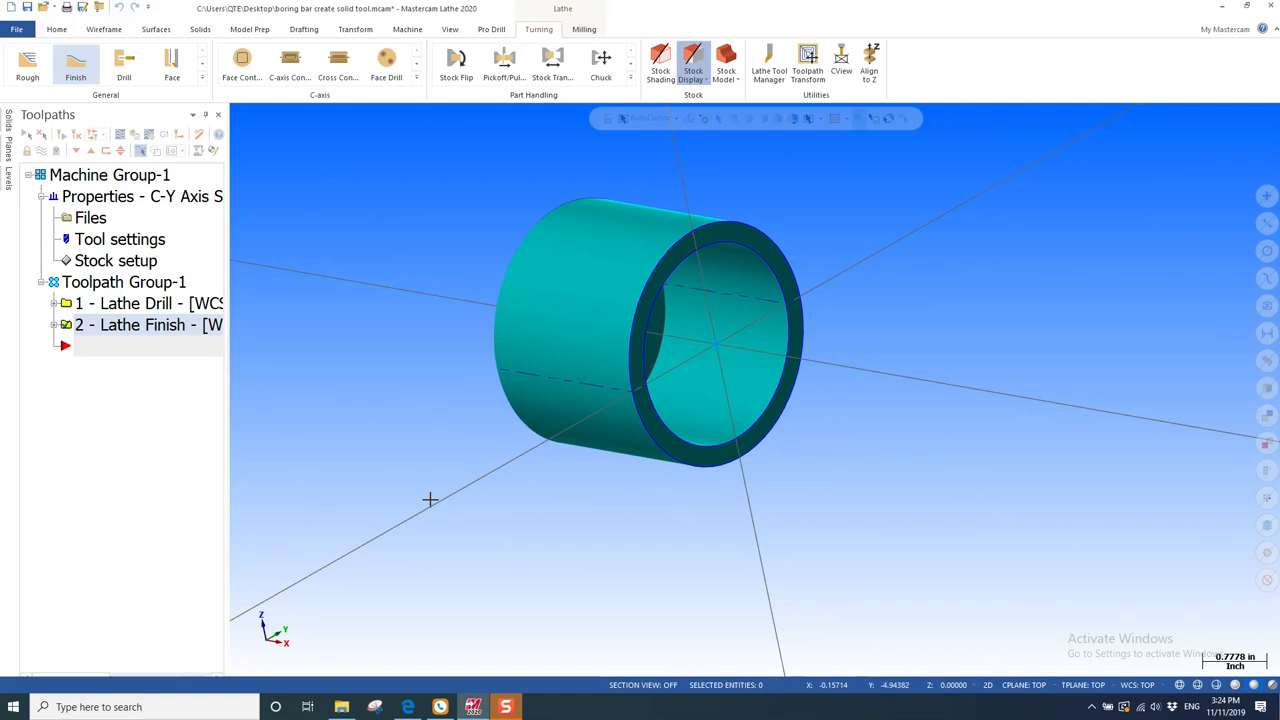